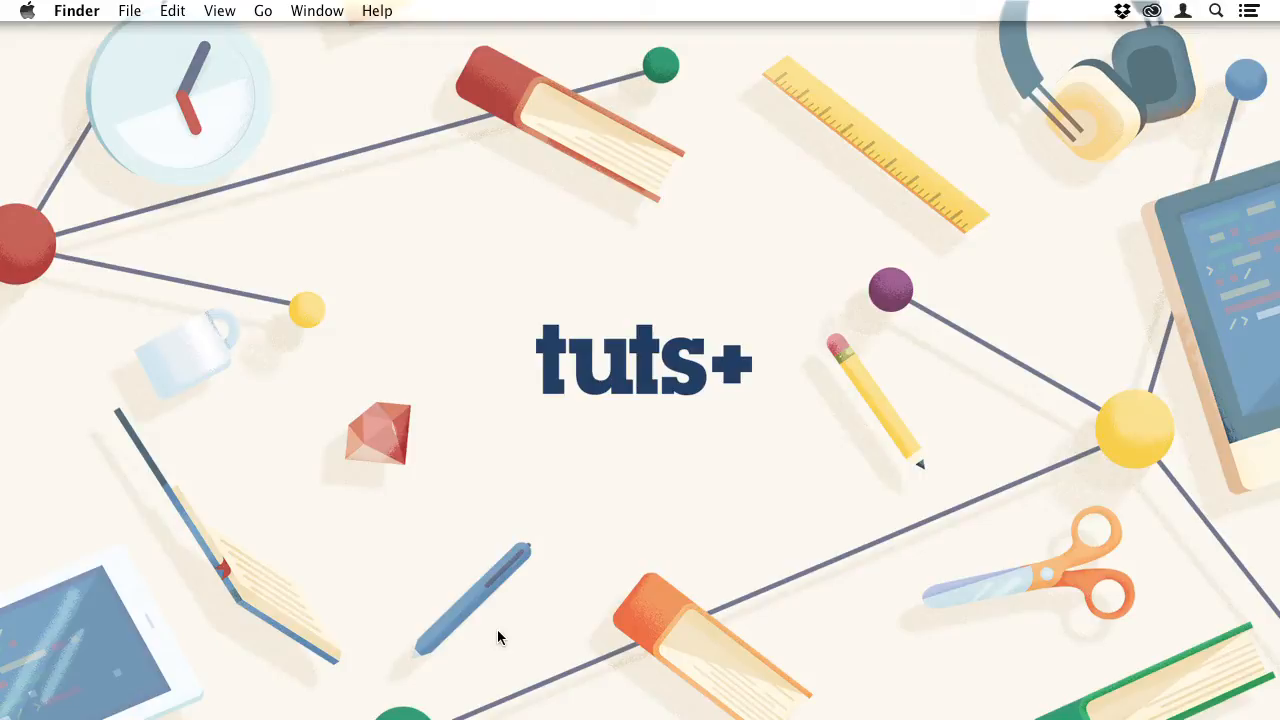
- Review the current composition's settings and leave them unchanged
click(590, 678)
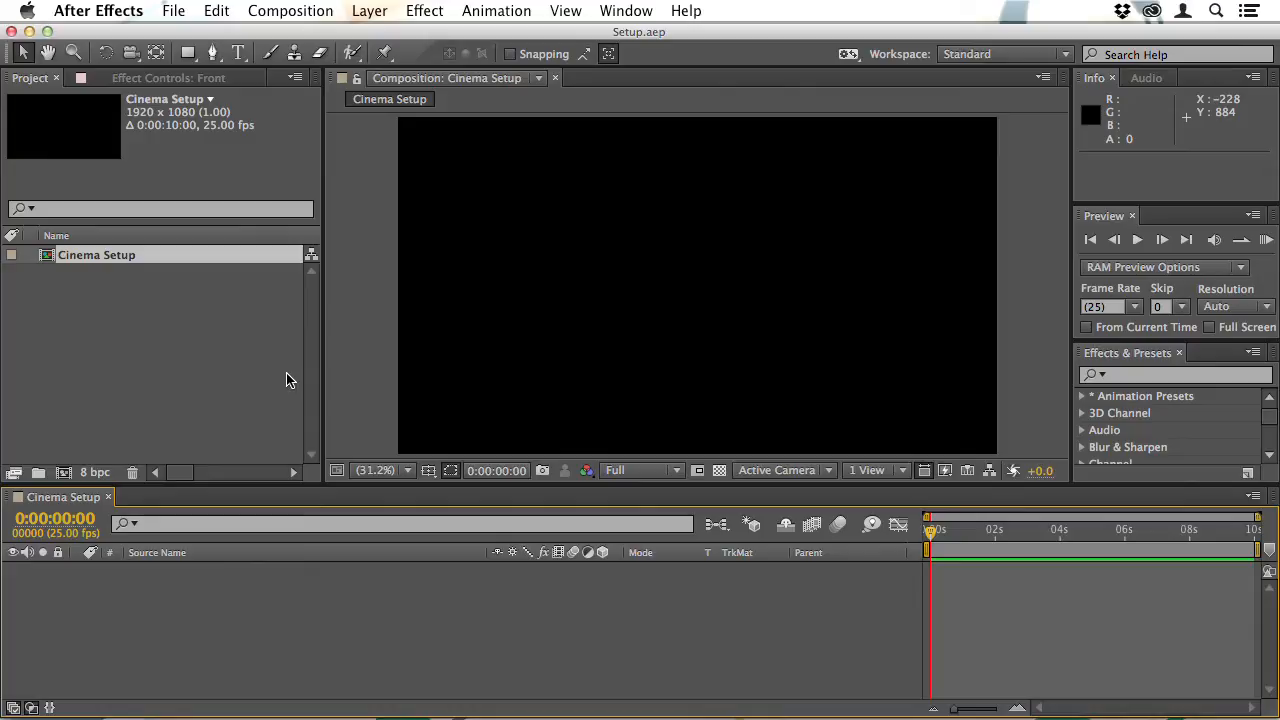
mouse_move(280, 364)
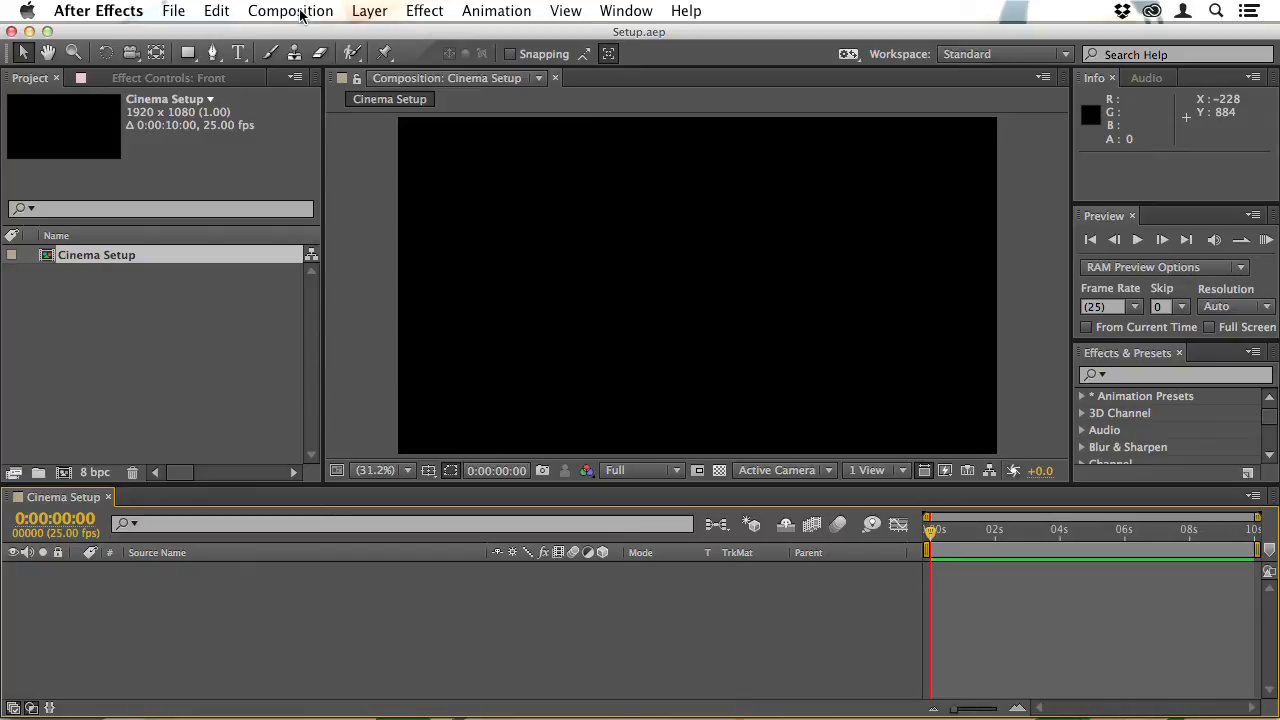
click(290, 12)
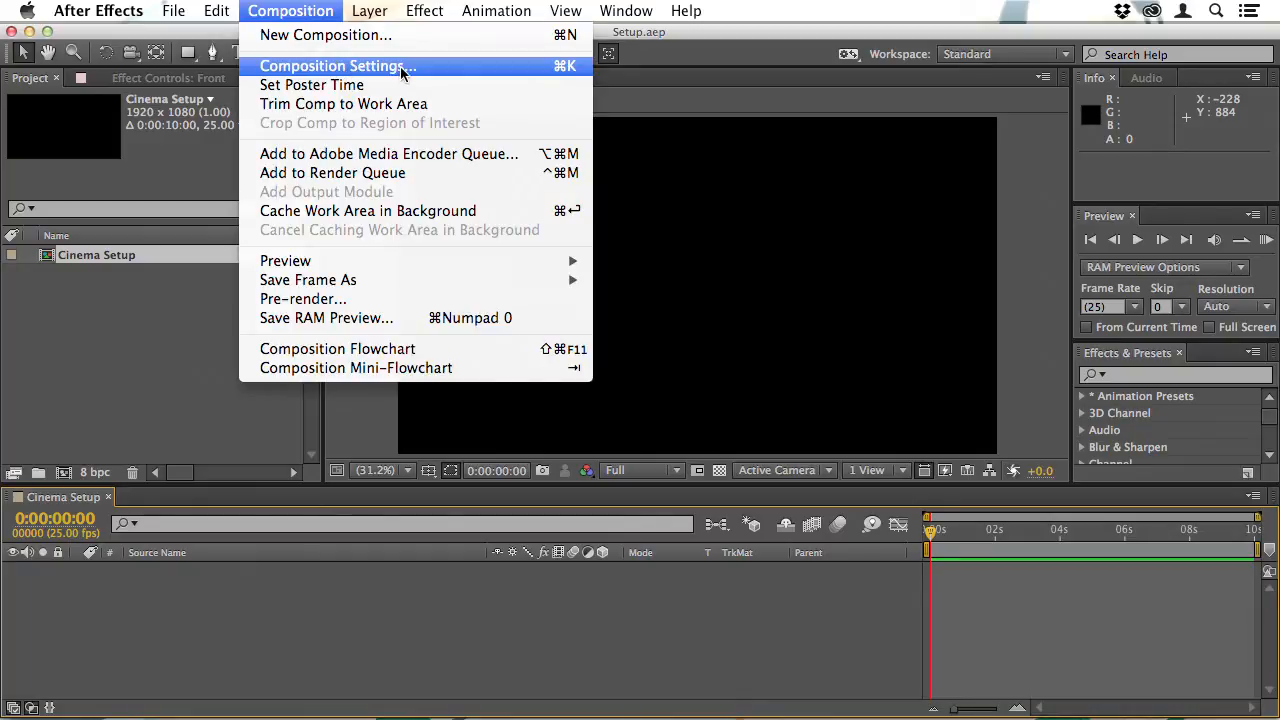
click(340, 64)
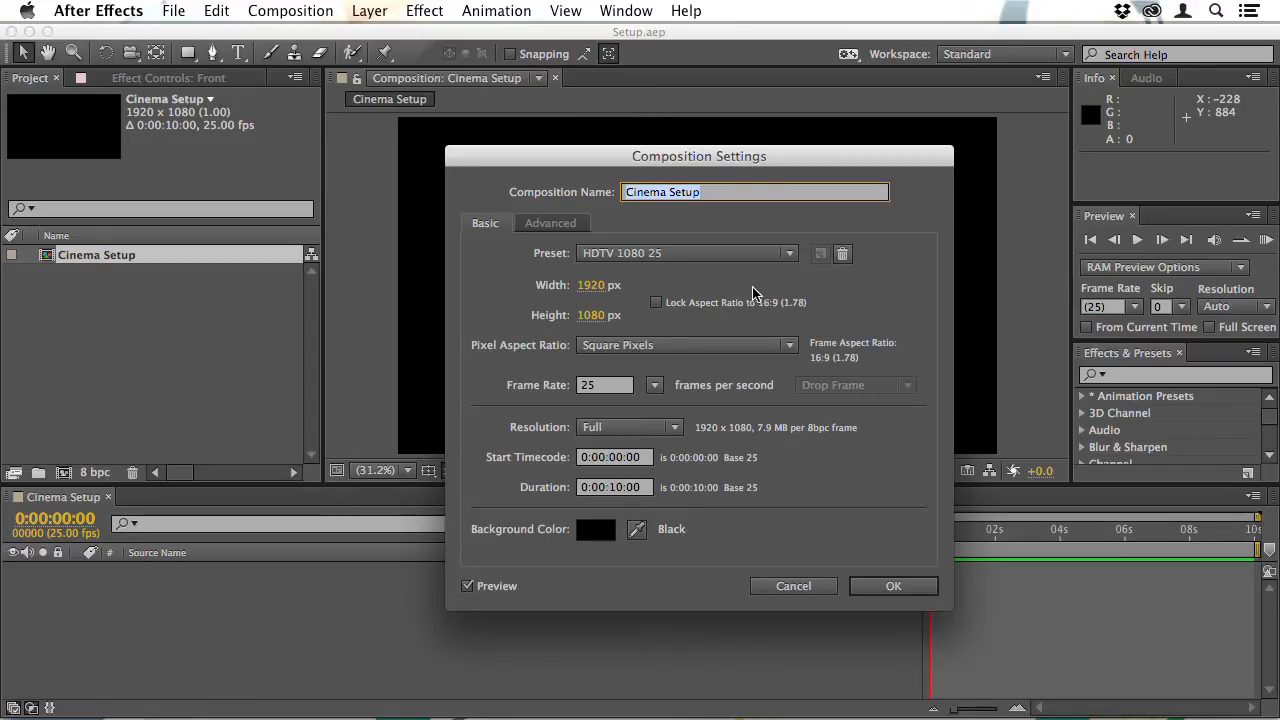
mouse_move(564, 304)
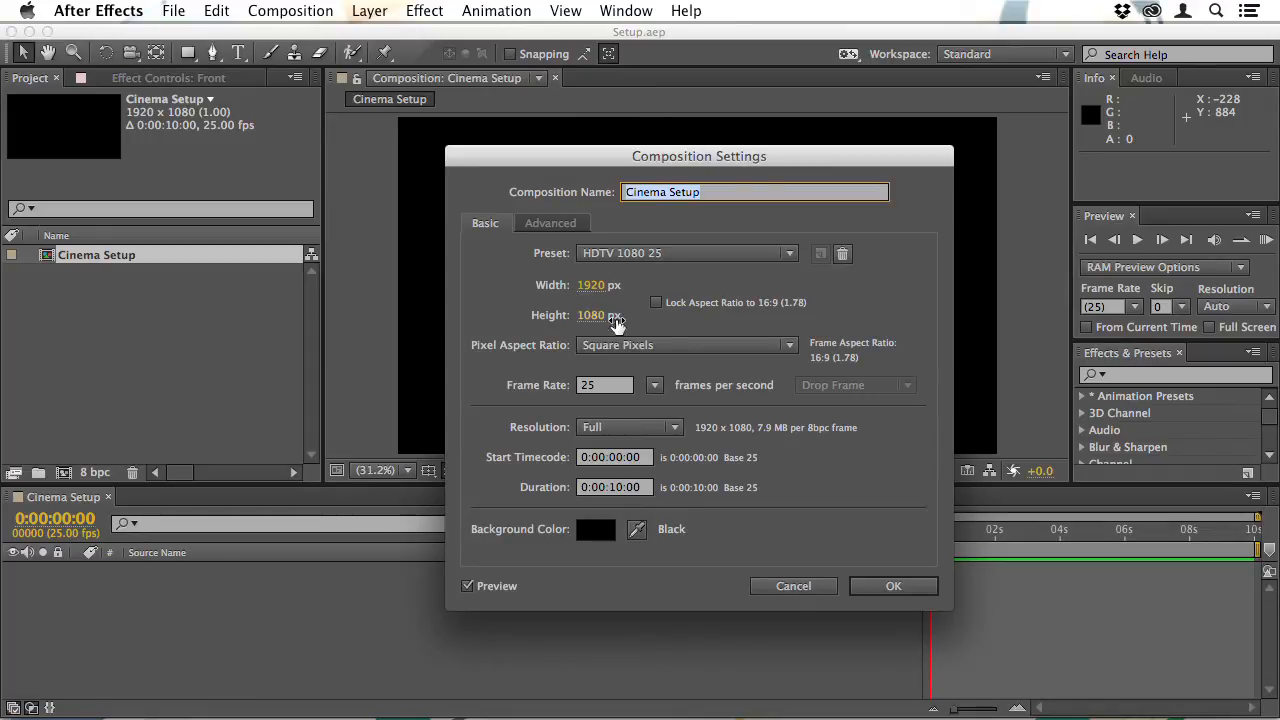
mouse_move(564, 398)
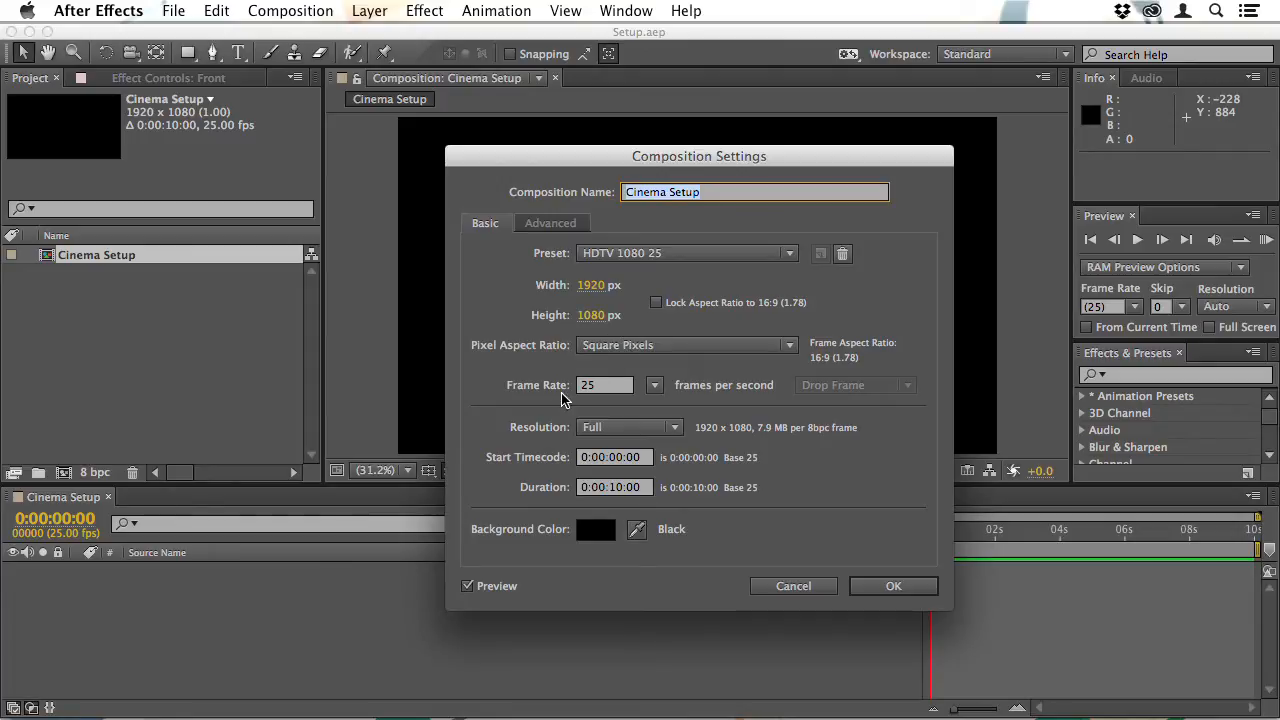
mouse_move(656, 390)
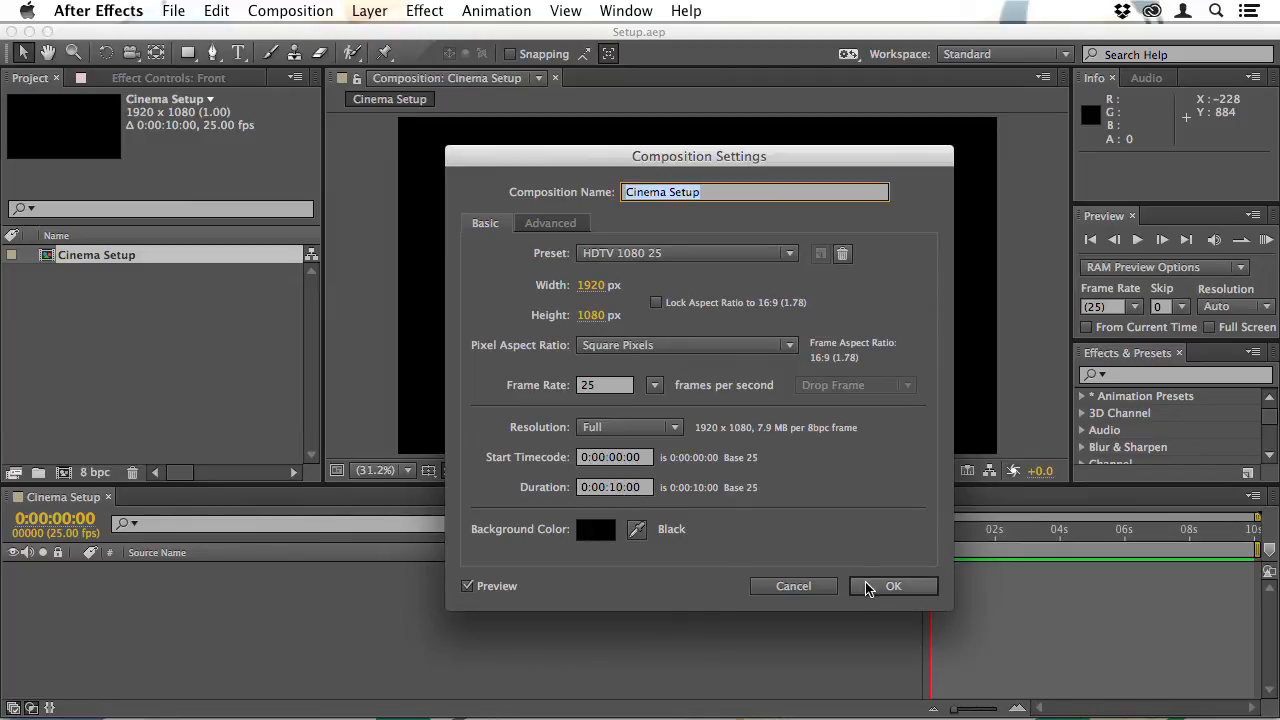
click(892, 586)
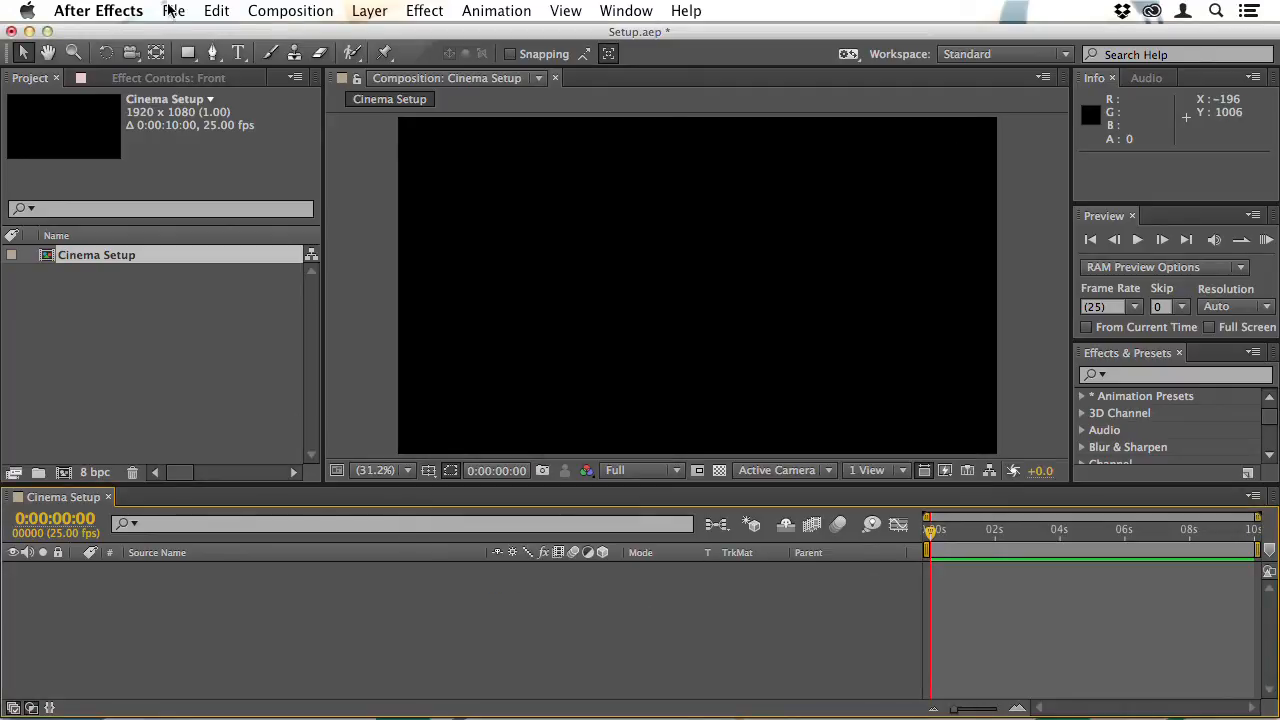
- Create a new MAXON CINEMA 4D file from After Effects, saved as Temp.c4d on the Desktop
click(172, 12)
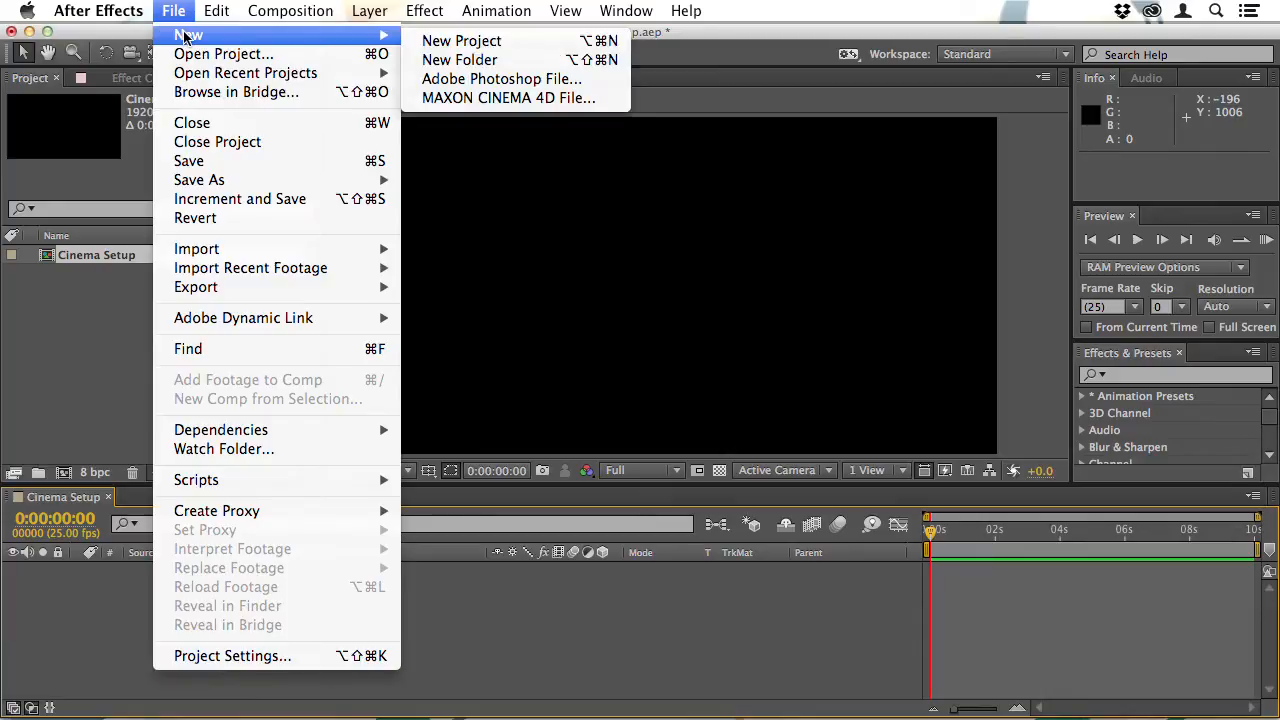
mouse_move(510, 98)
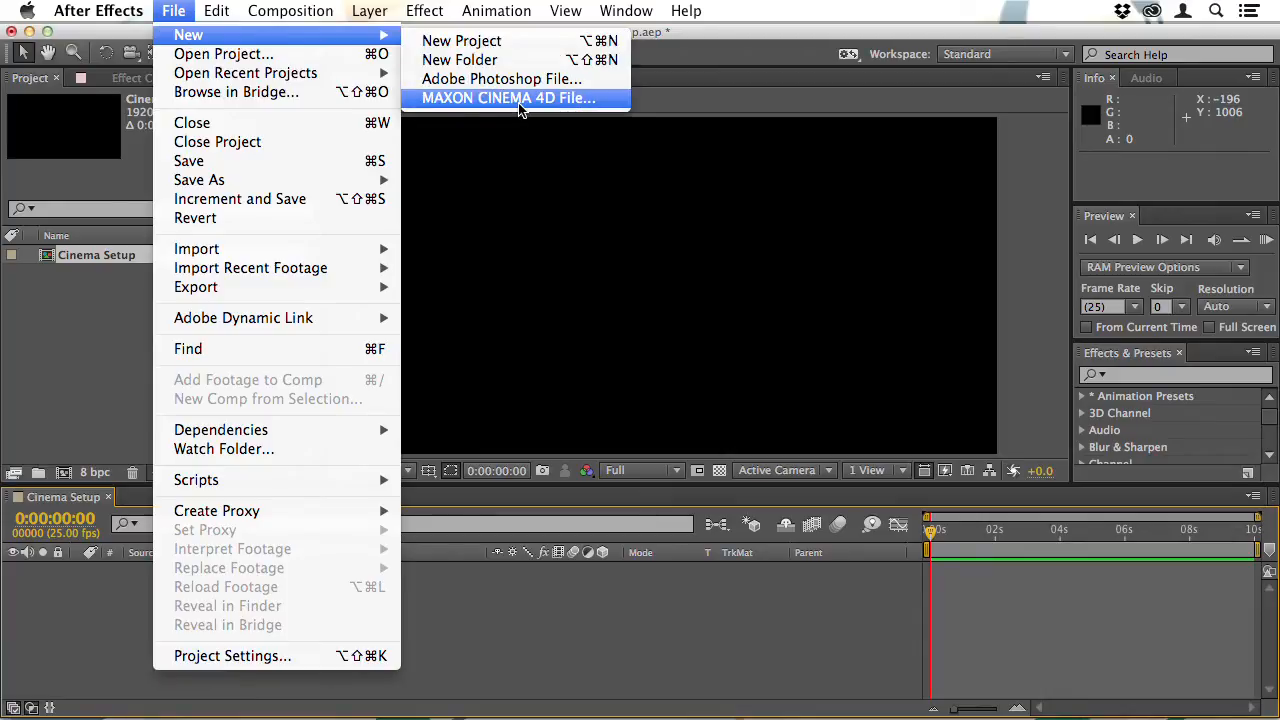
click(508, 98)
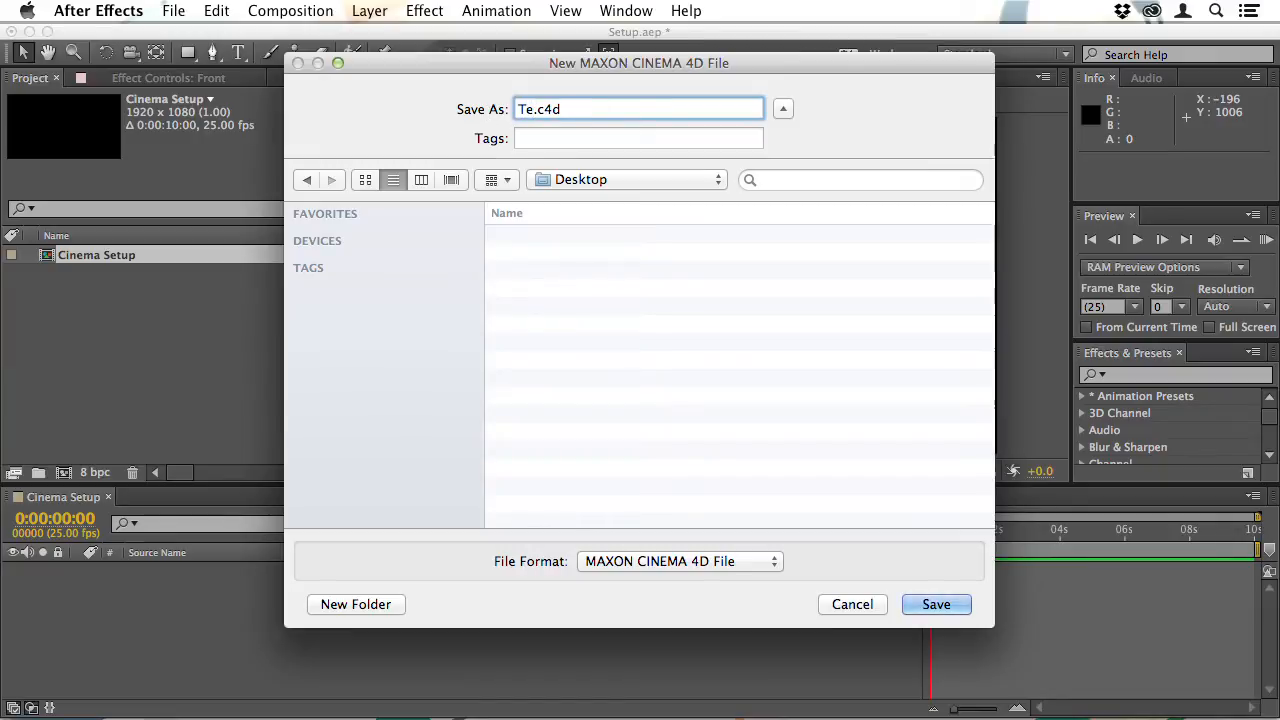
click(936, 604)
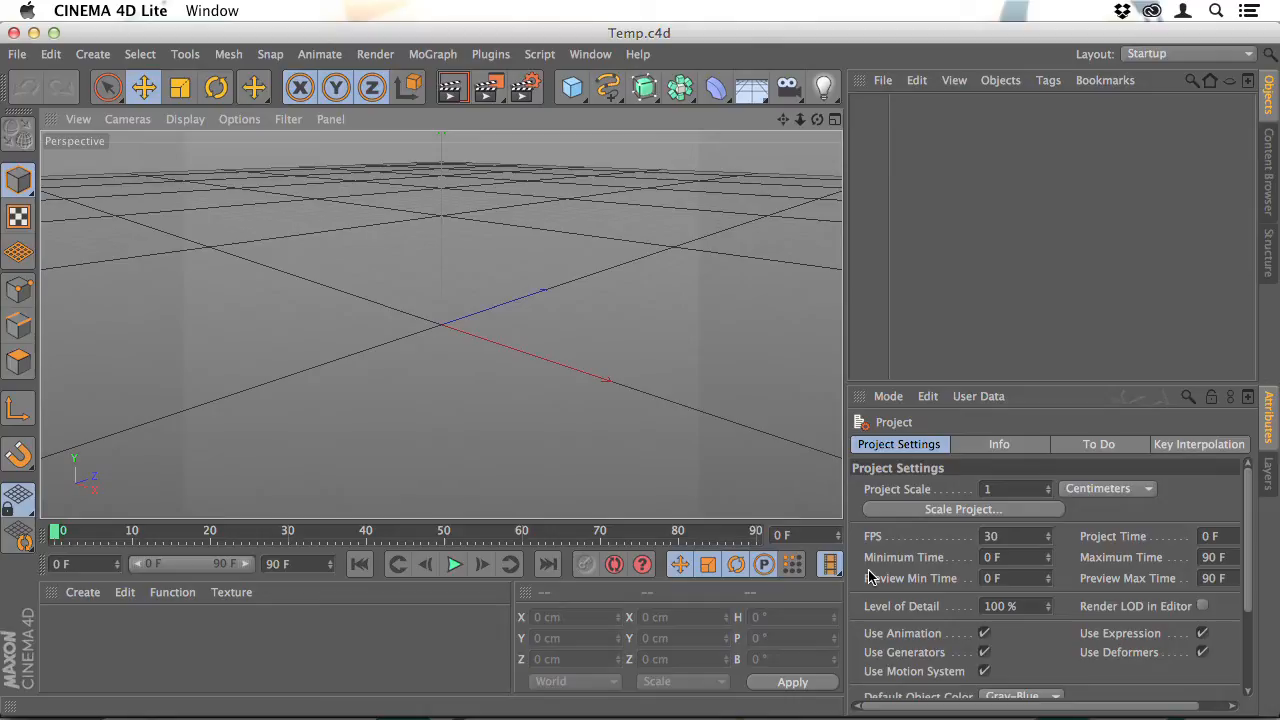
mouse_move(184, 260)
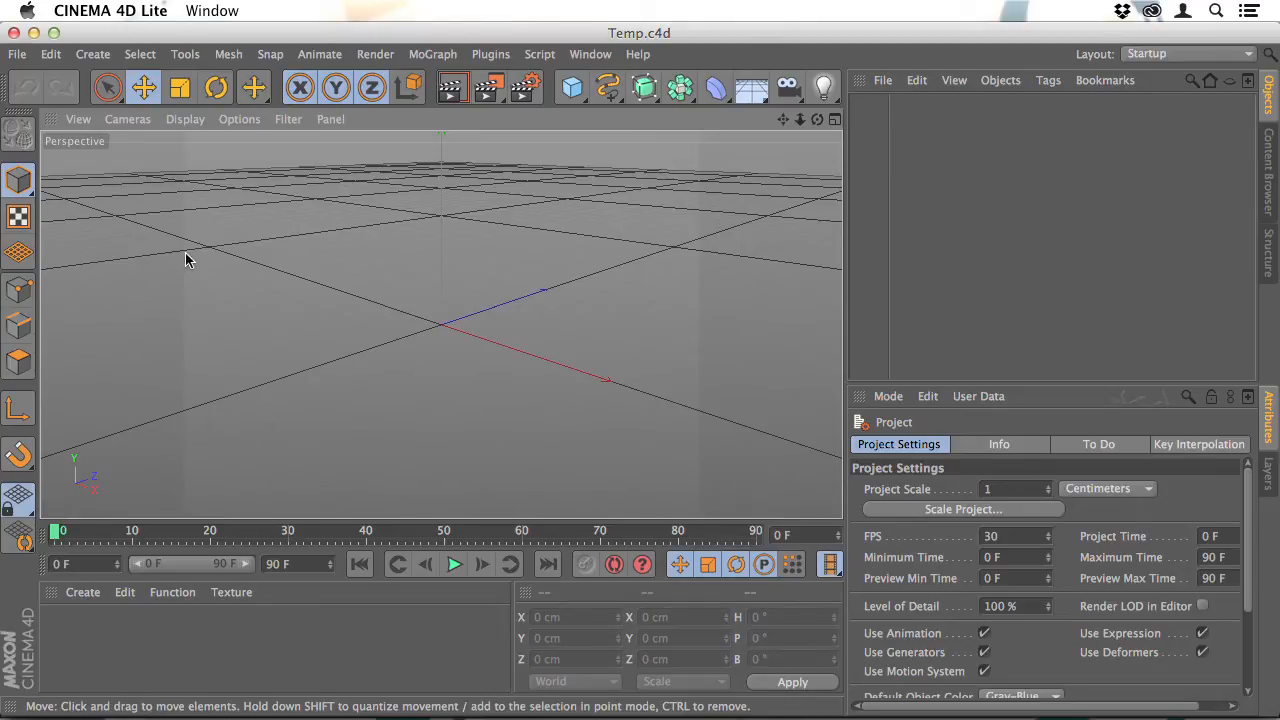
mouse_move(258, 250)
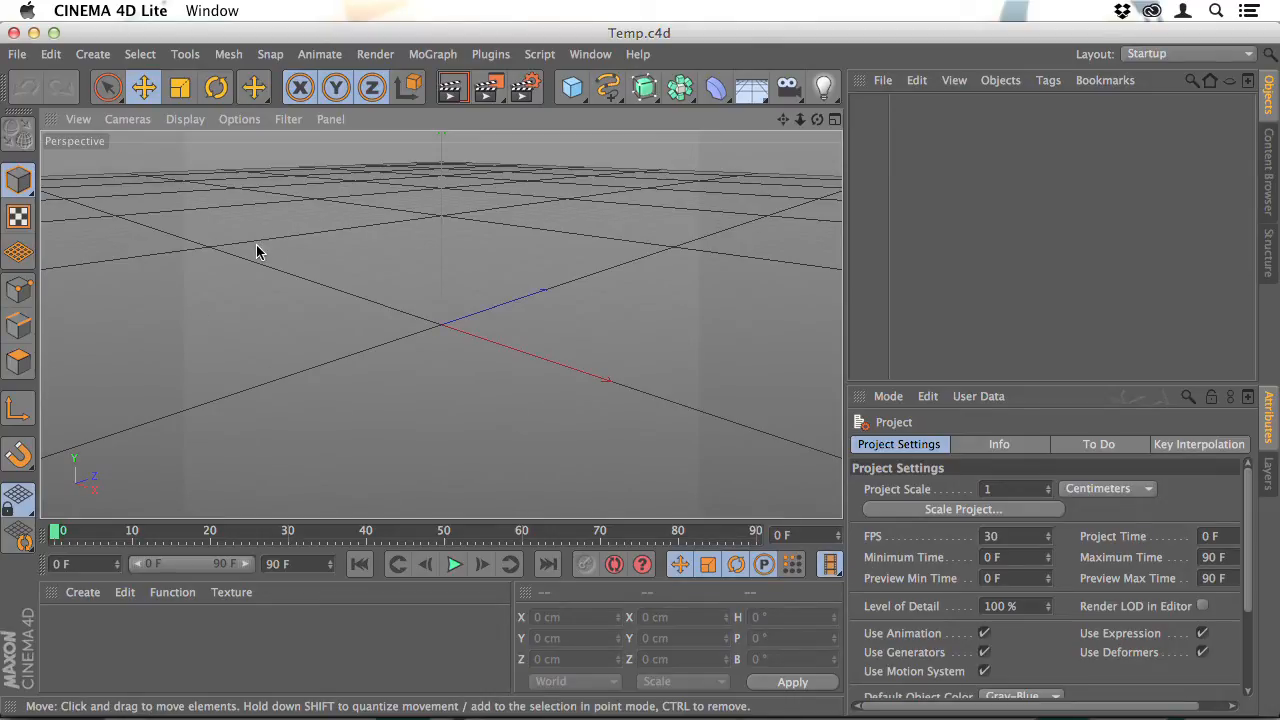
mouse_move(96, 188)
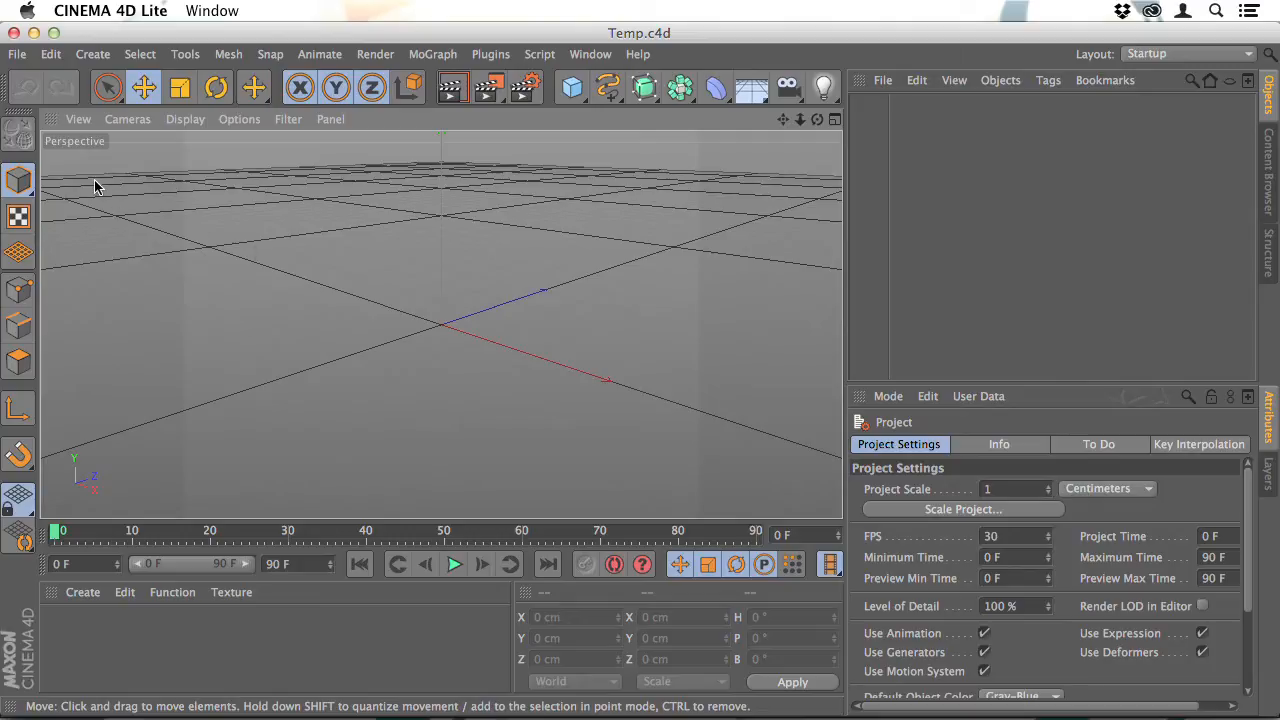
mouse_move(110, 414)
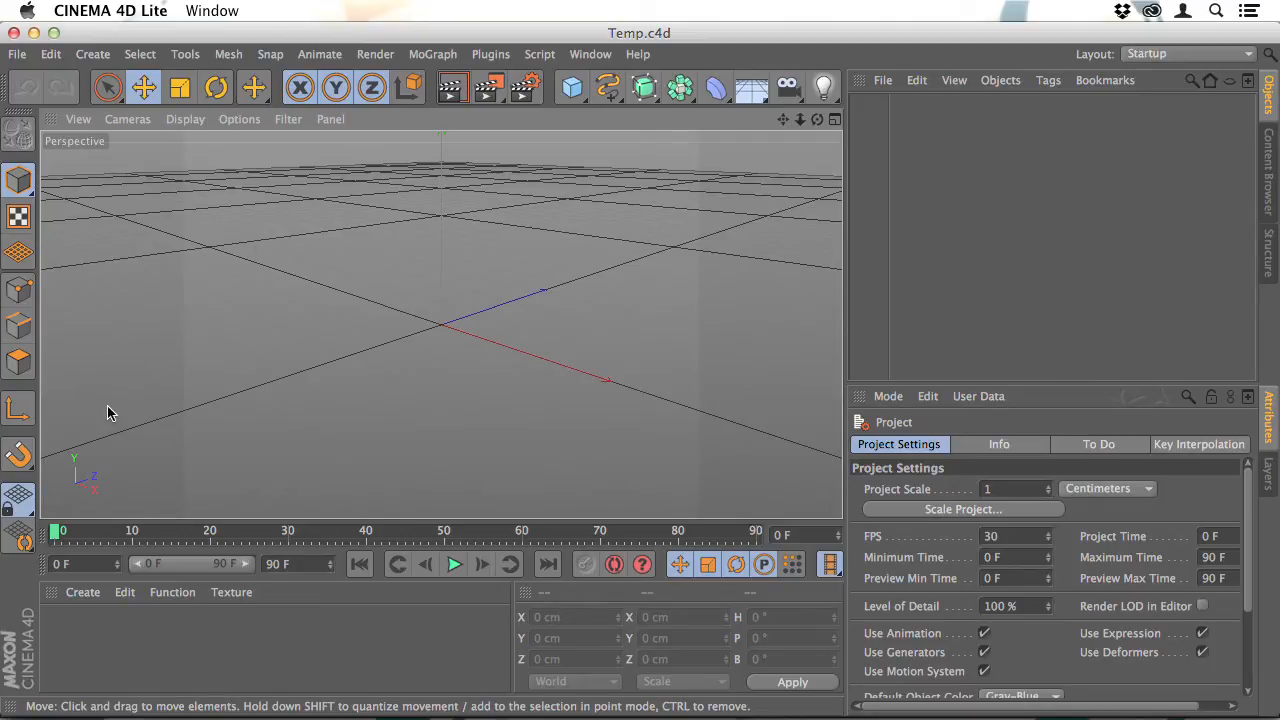
mouse_move(702, 282)
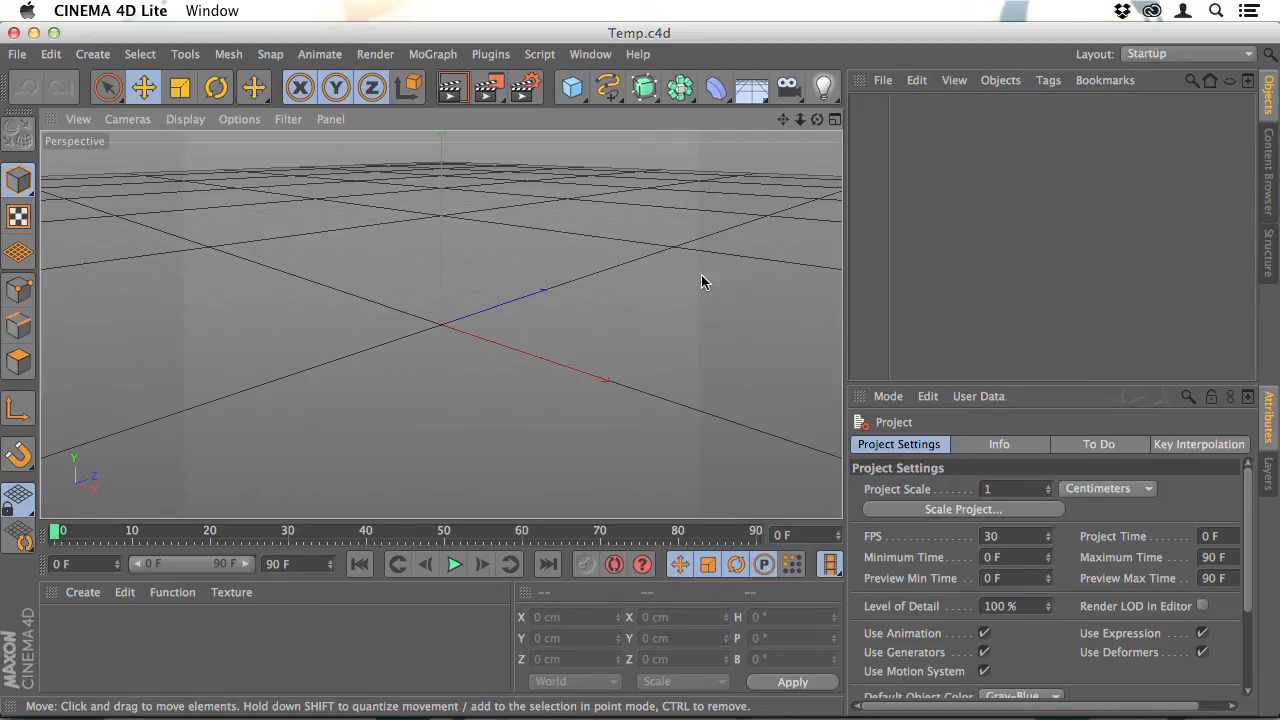
mouse_move(584, 466)
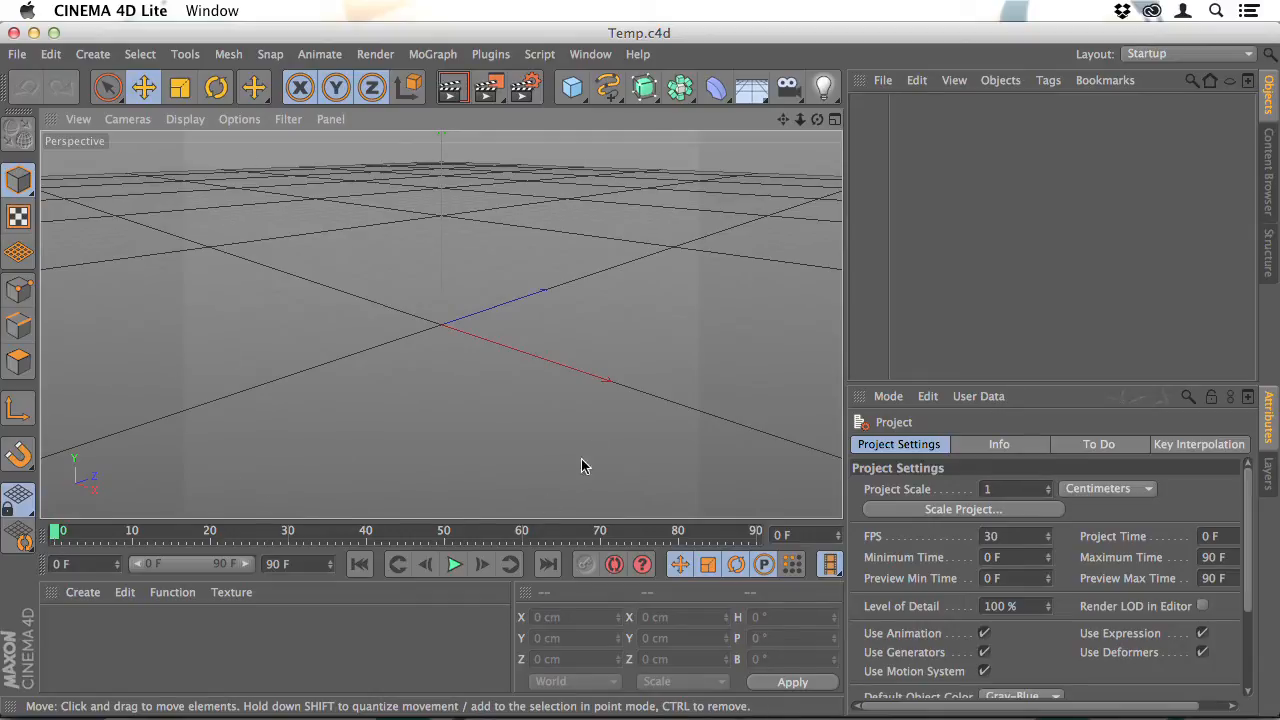
mouse_move(324, 156)
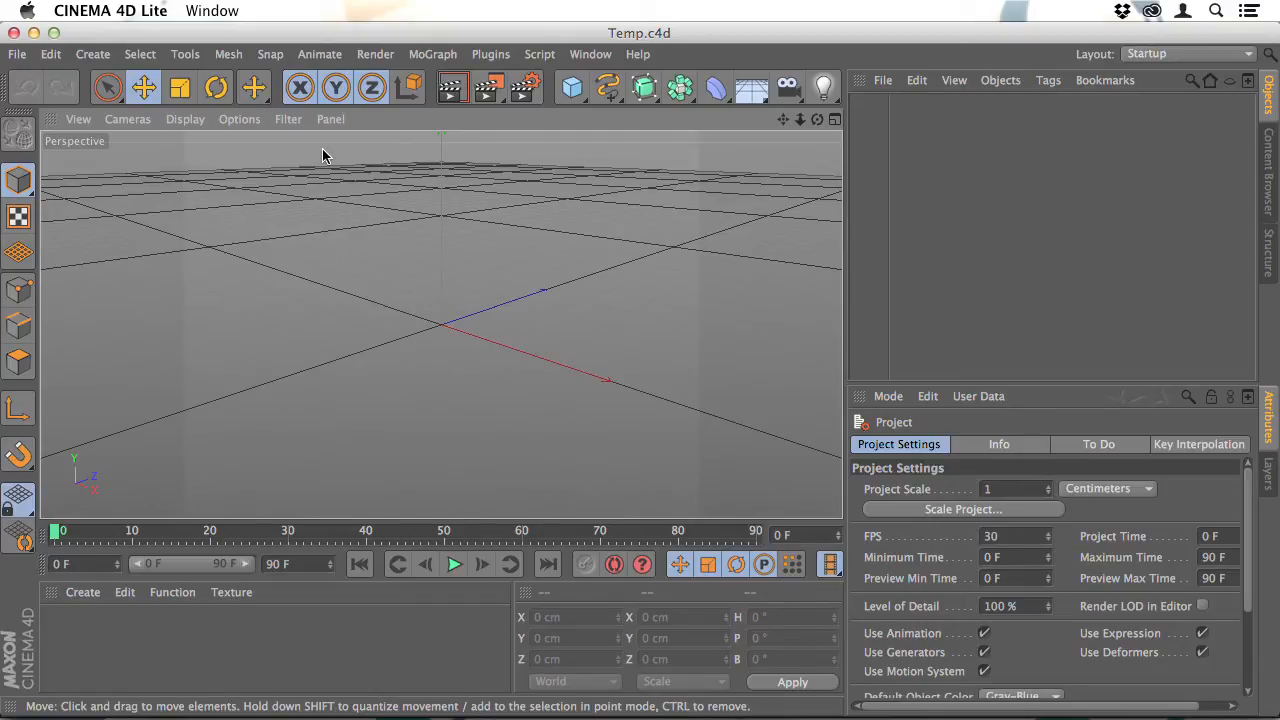
mouse_move(572, 88)
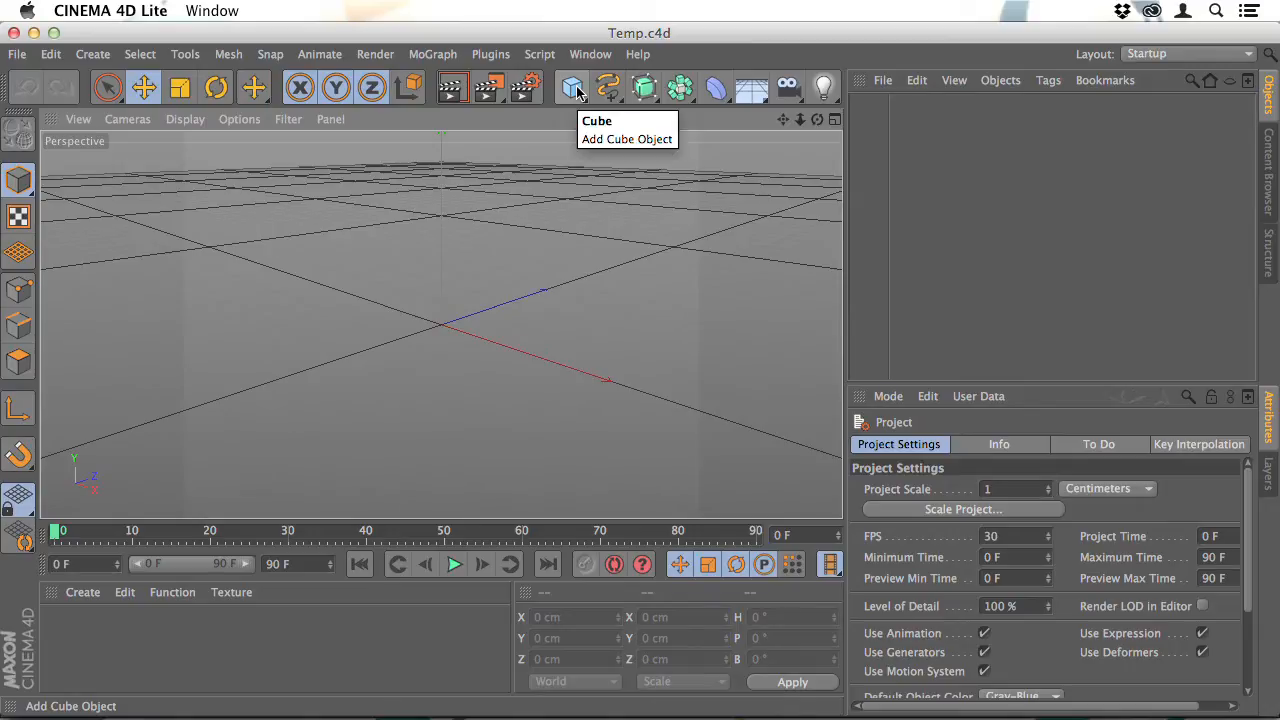
- Add a cube to the empty scene and move it to the left side
click(572, 88)
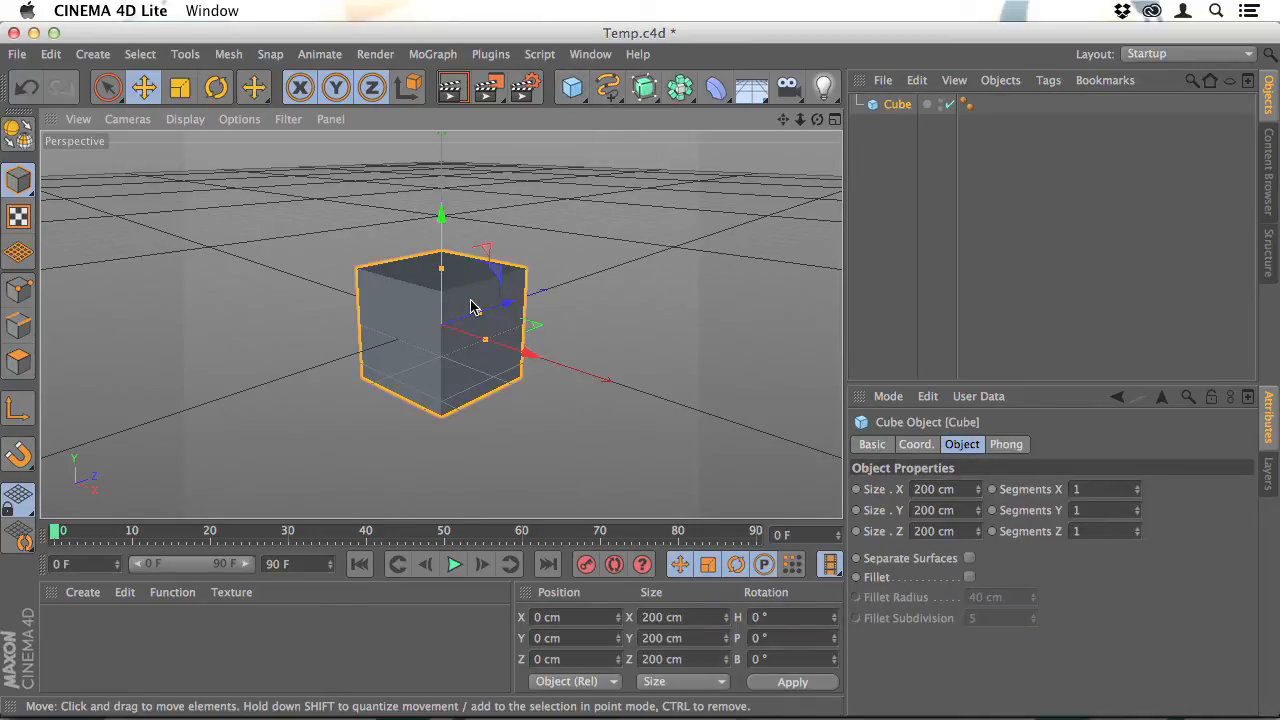
drag(472, 304, 336, 310)
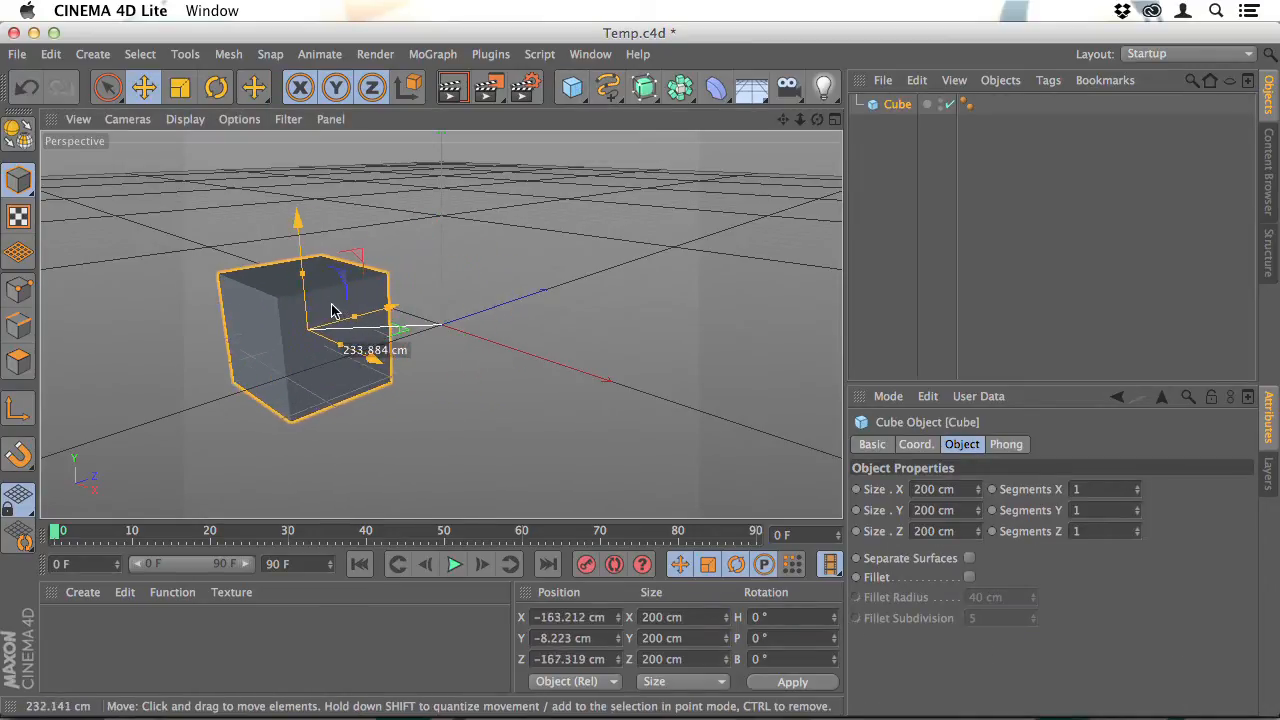
drag(336, 310, 304, 310)
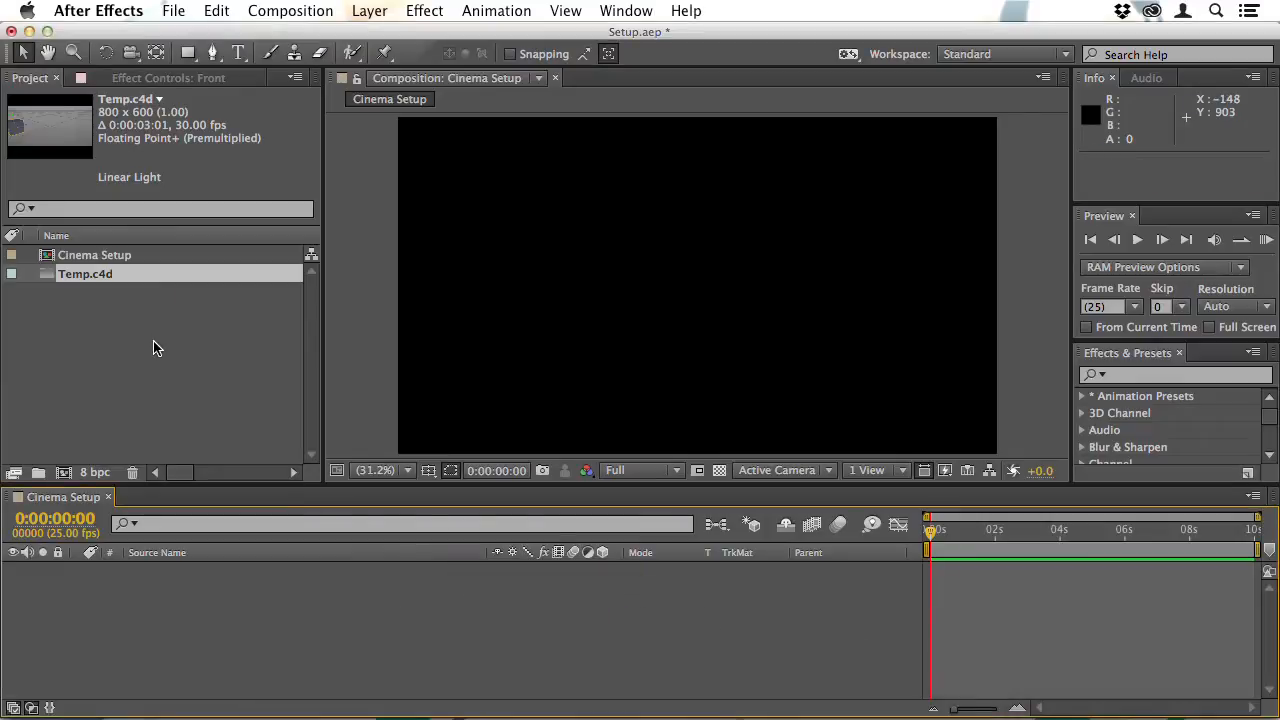
- Place the Temp.c4d item into the After Effects composition so the cube shows there
click(84, 274)
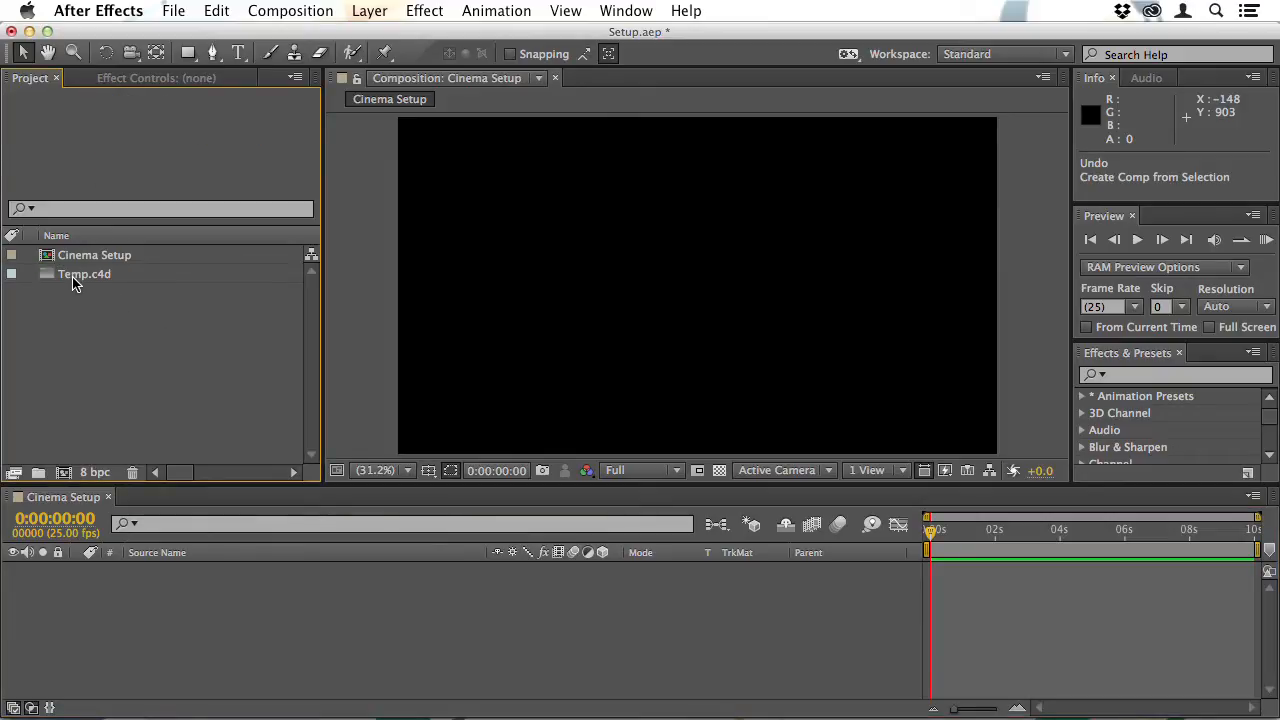
click(84, 272)
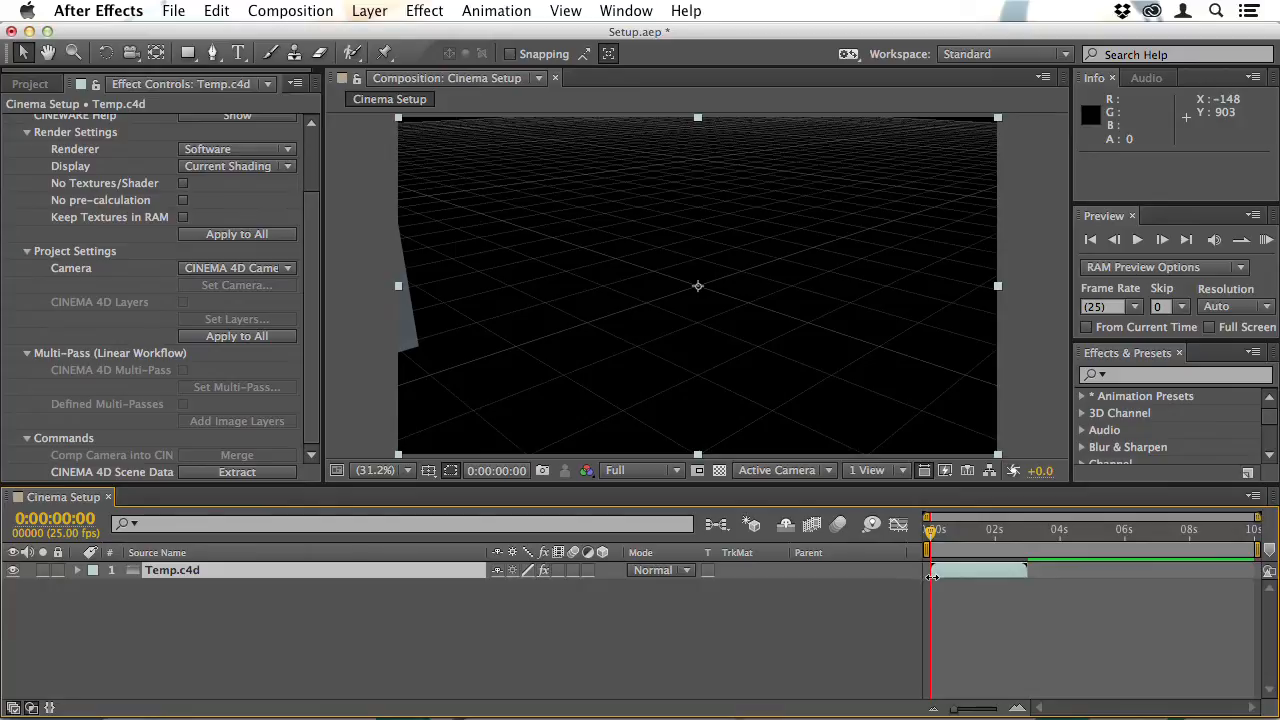
mouse_move(548, 330)
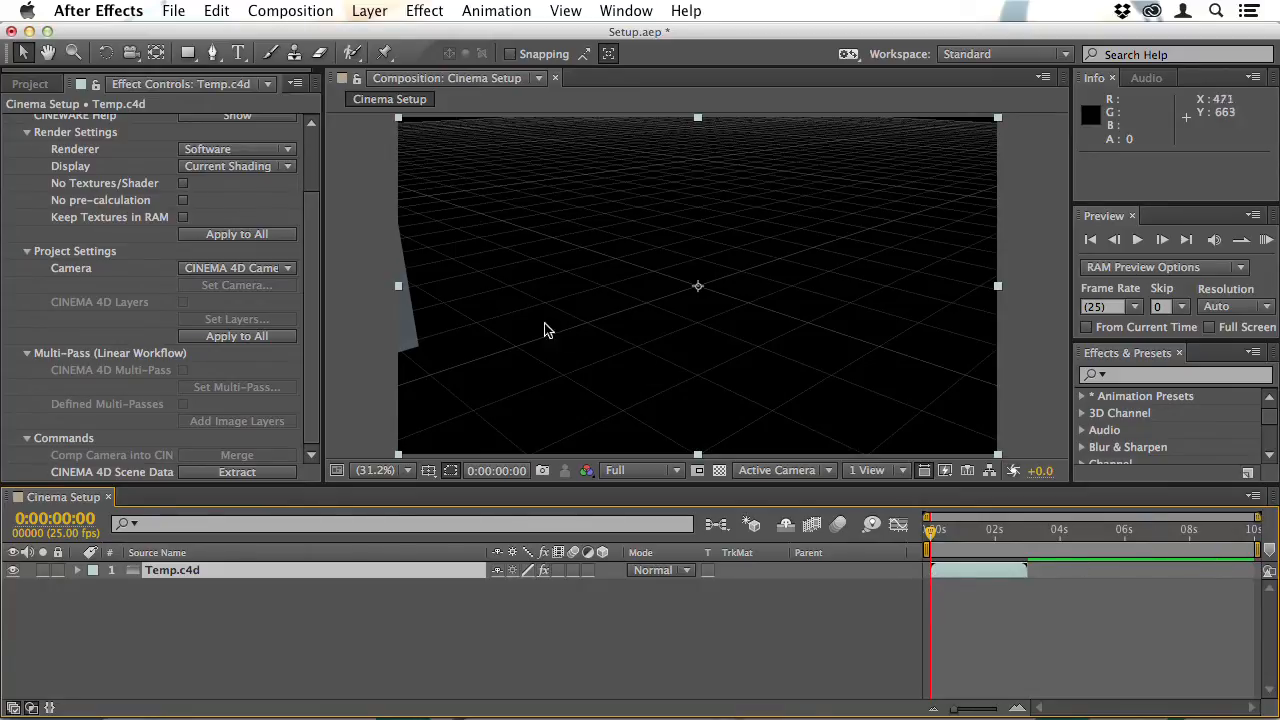
mouse_move(408, 328)
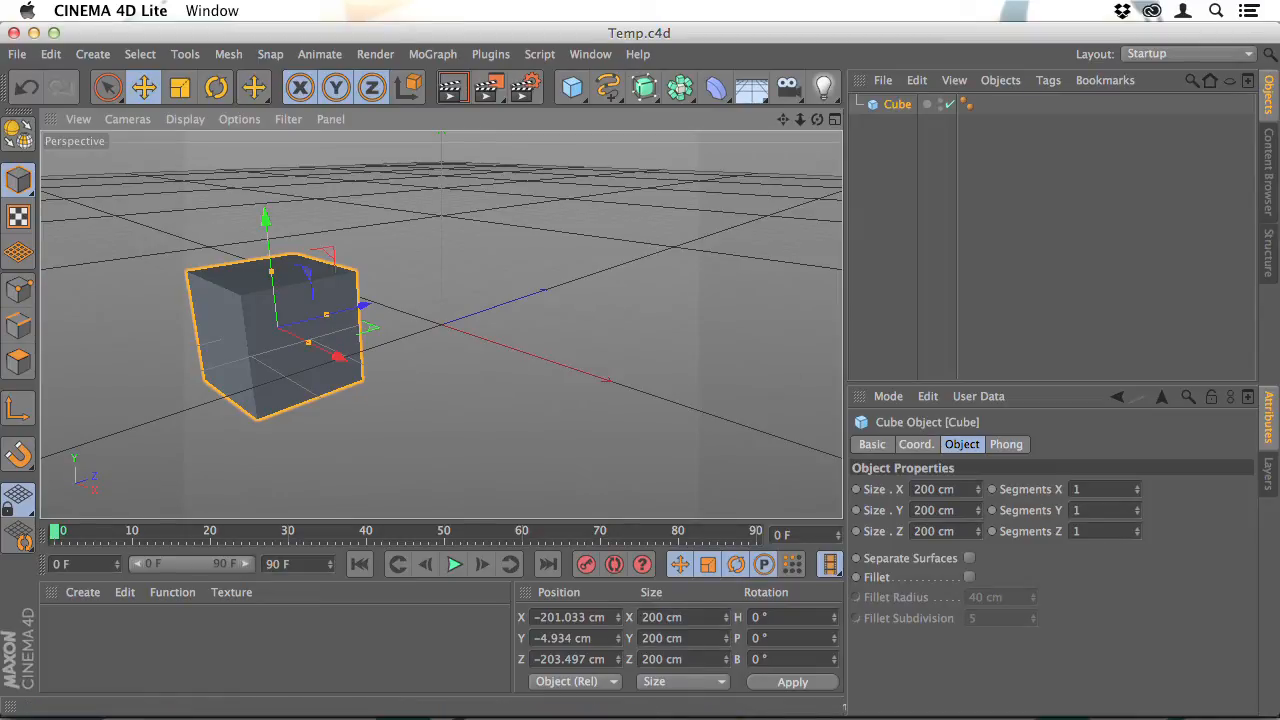
click(480, 656)
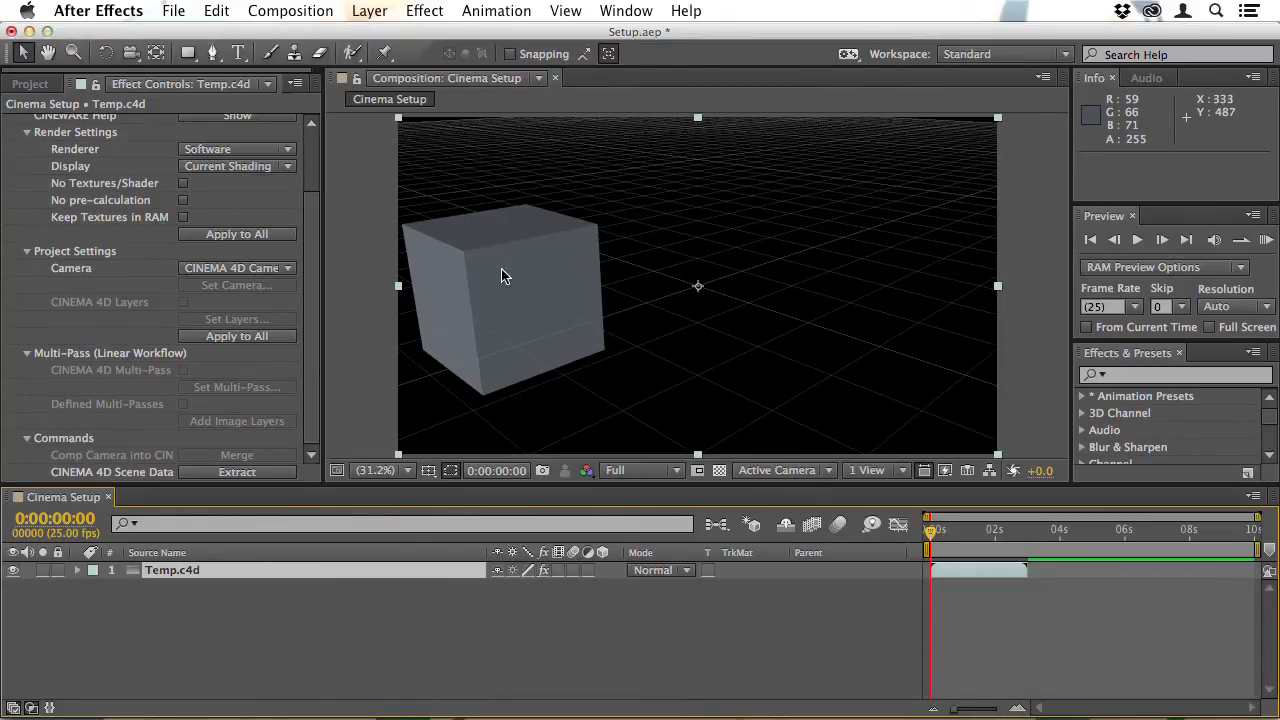
mouse_move(558, 300)
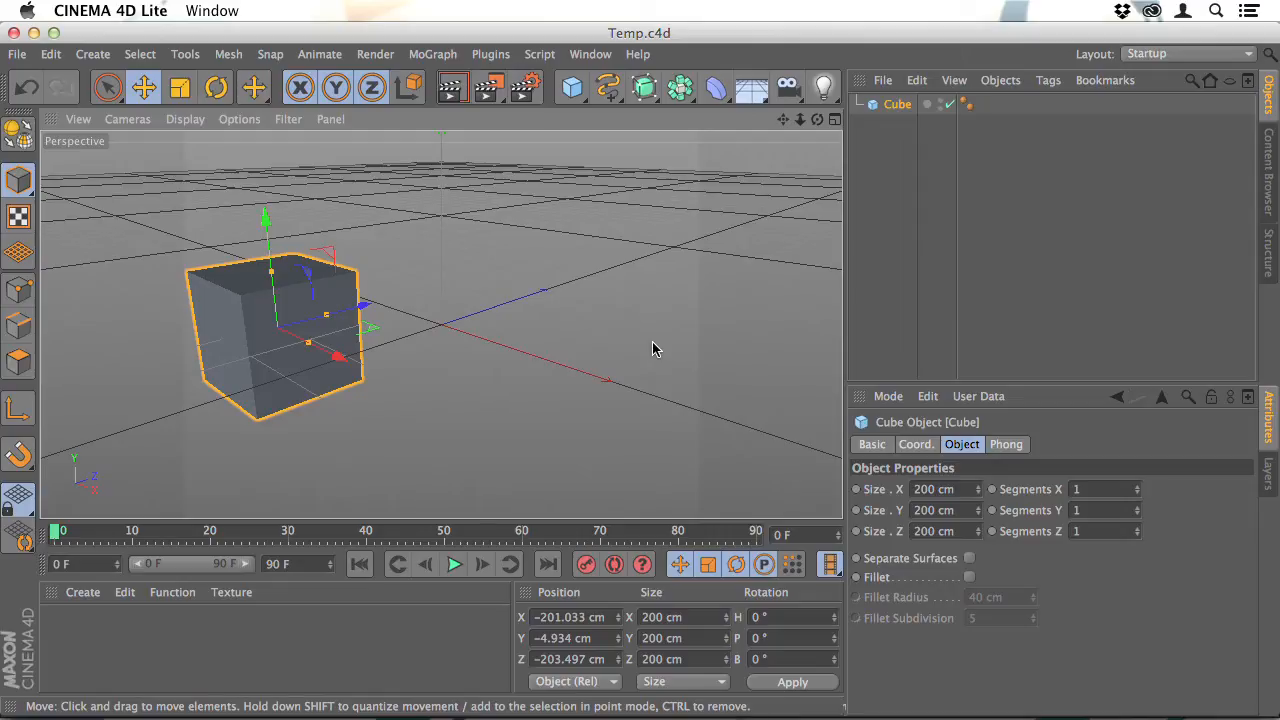
mouse_move(576, 364)
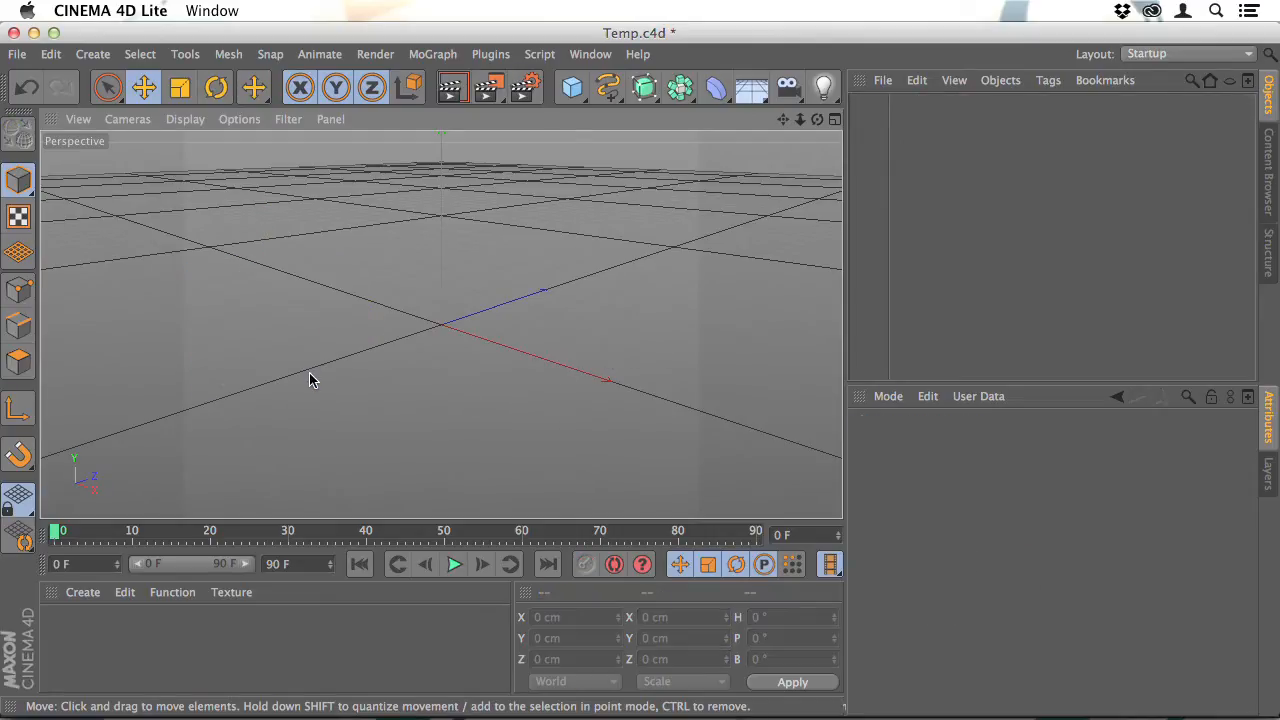
mouse_move(472, 300)
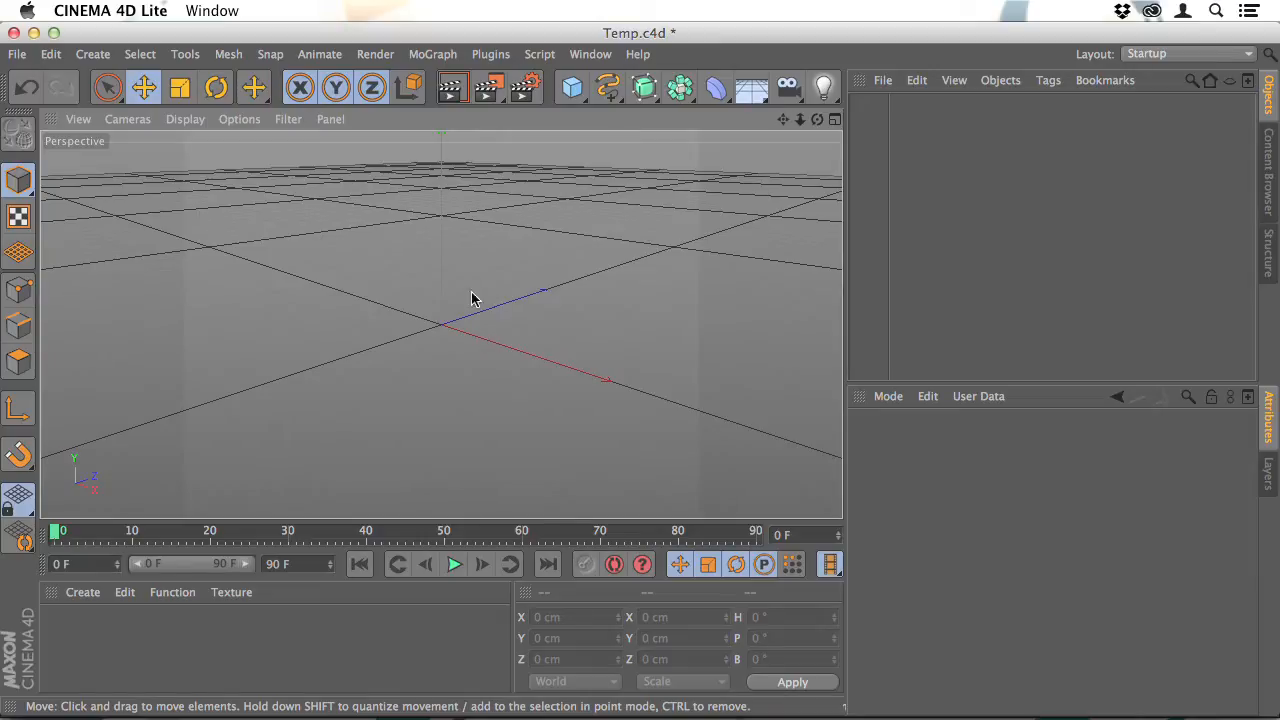
mouse_move(490, 88)
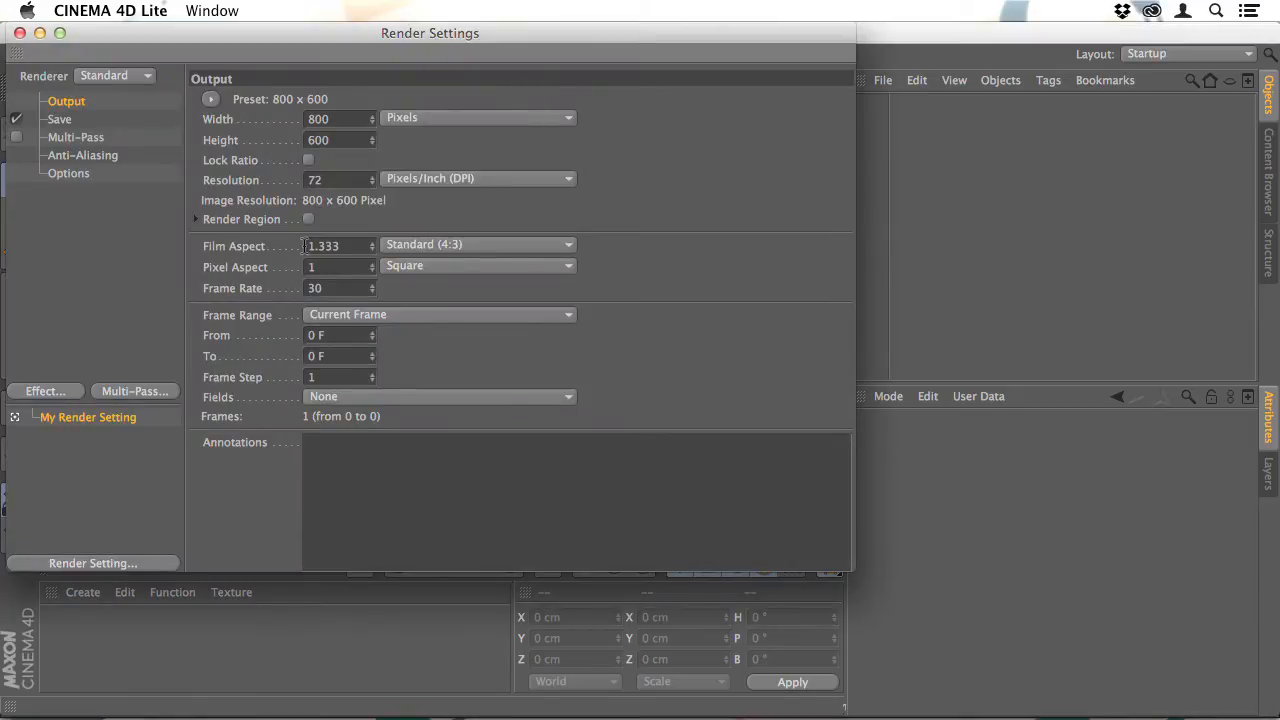
- Set the render output to HDTV (16:9) at 800 × 450 with a frame rate of 25
click(478, 244)
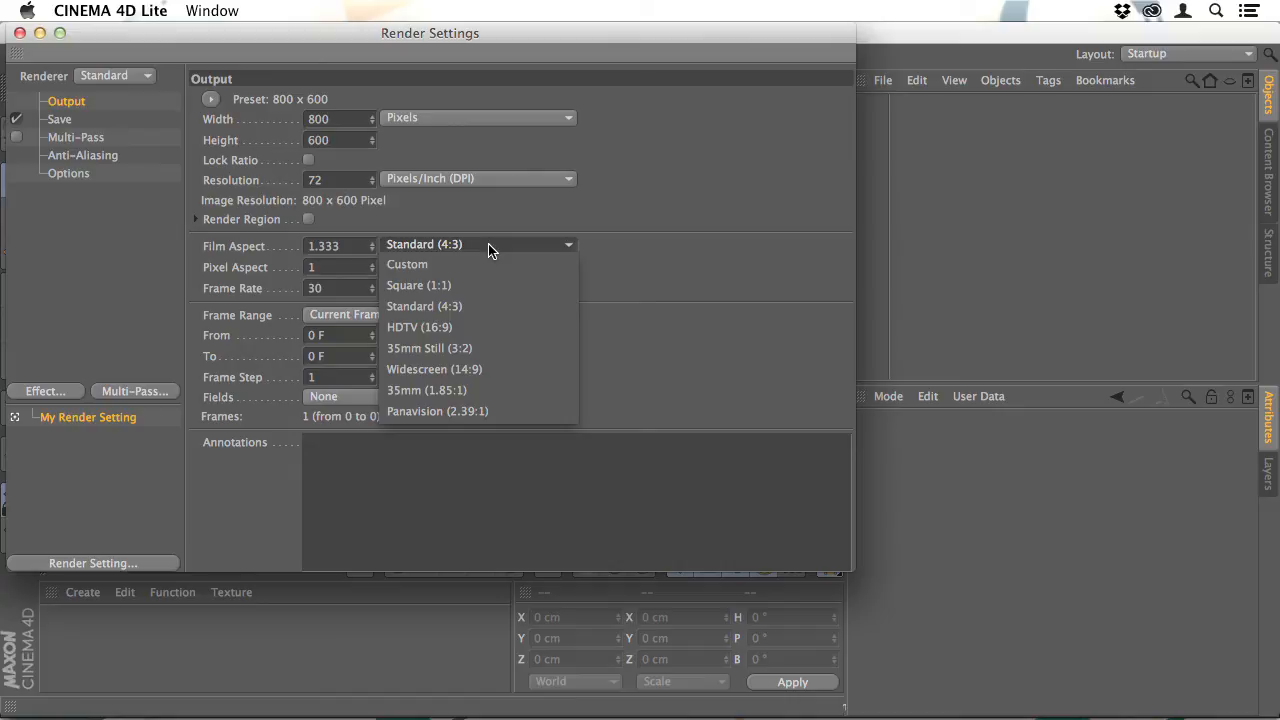
mouse_move(476, 328)
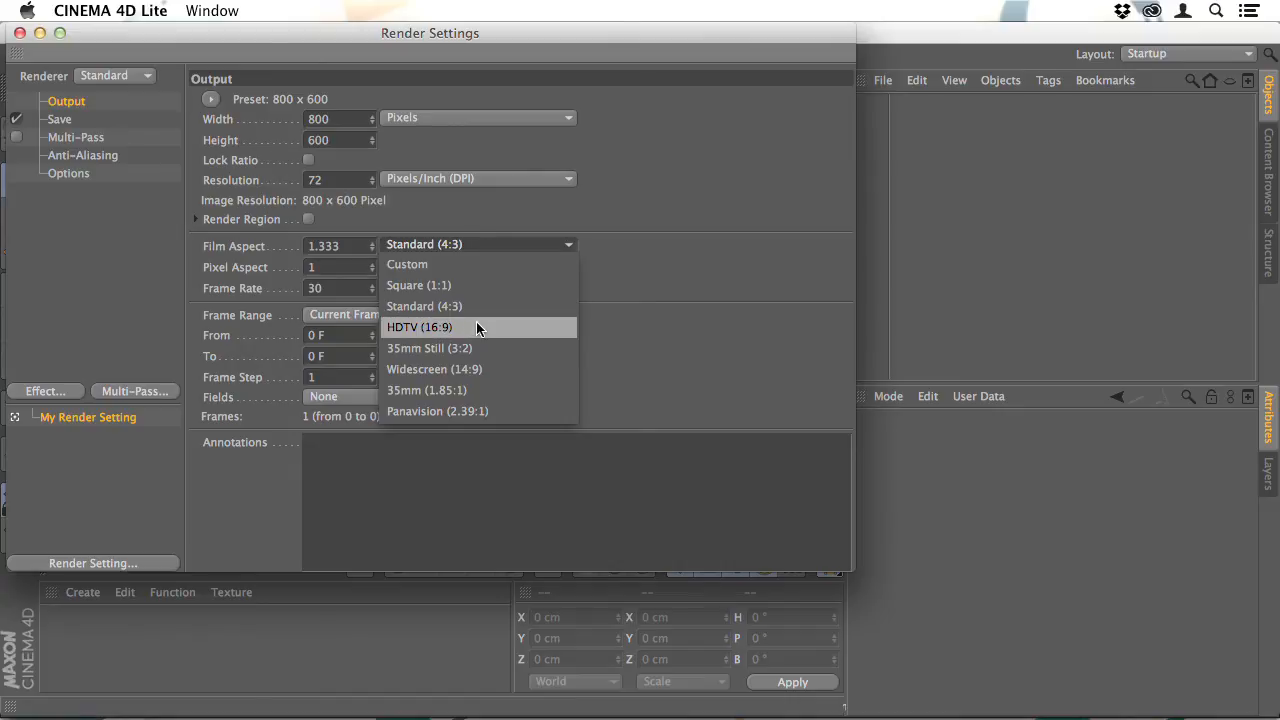
click(418, 328)
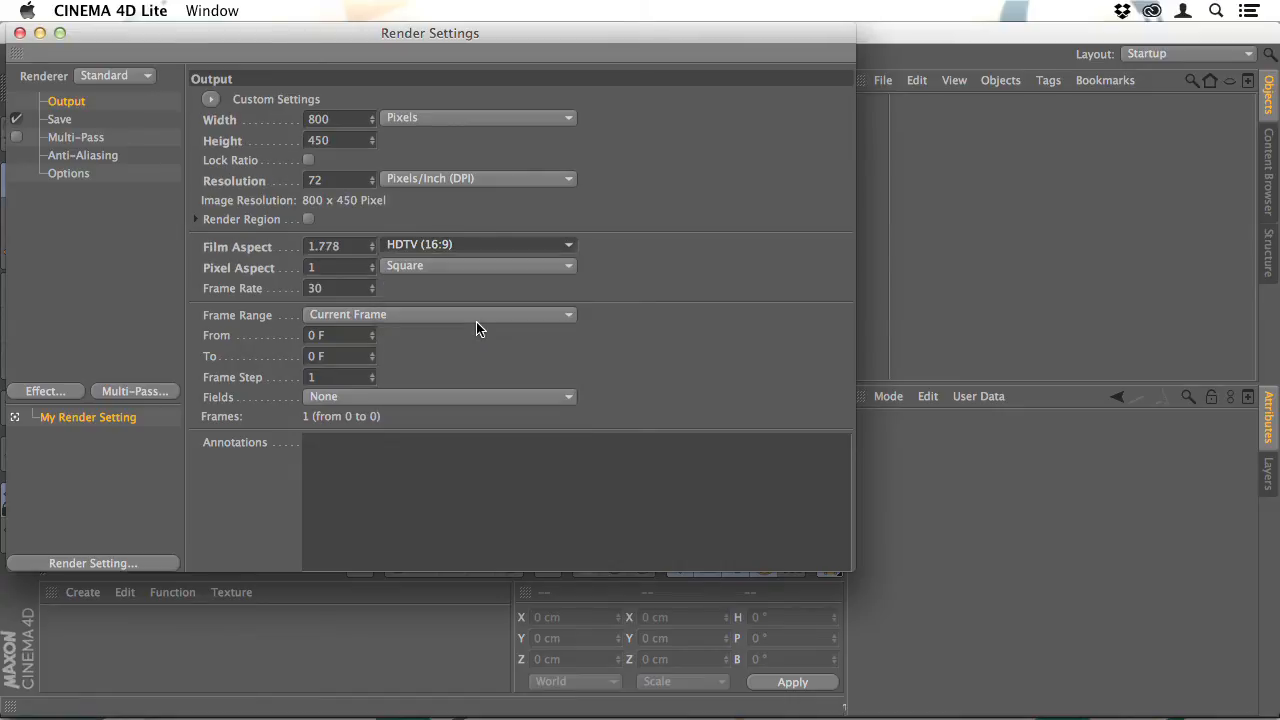
mouse_move(490, 302)
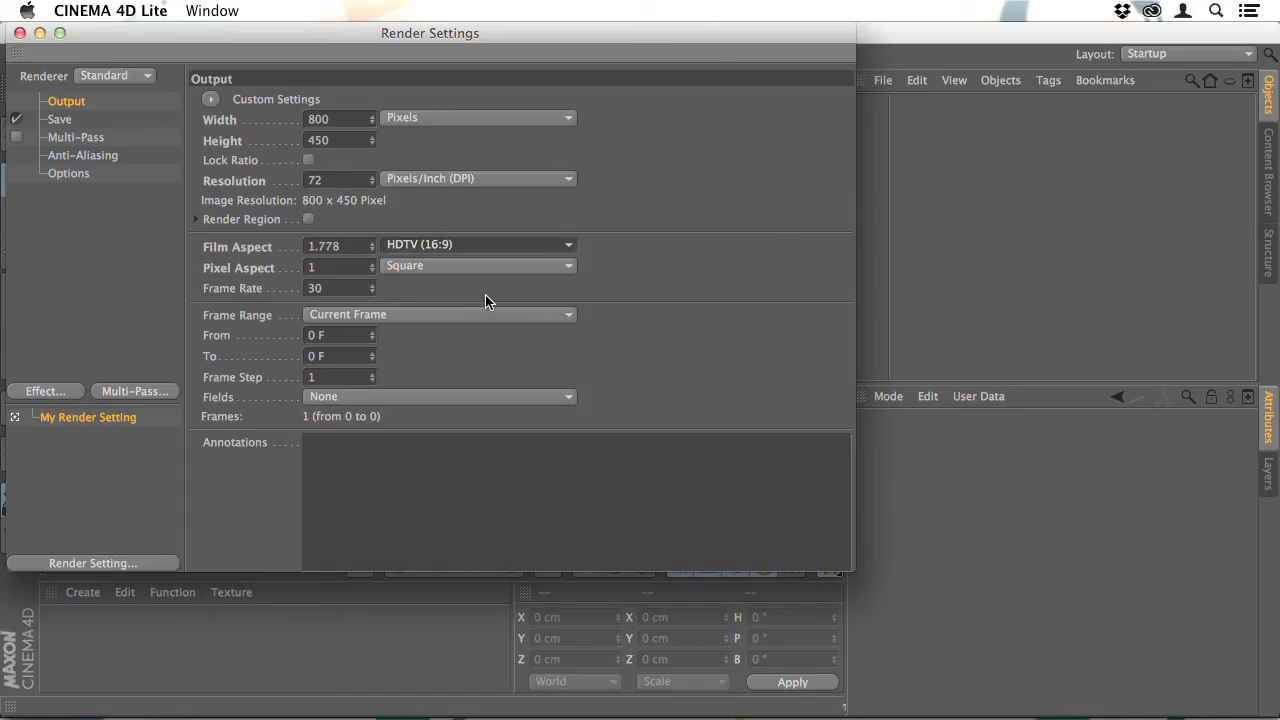
mouse_move(292, 292)
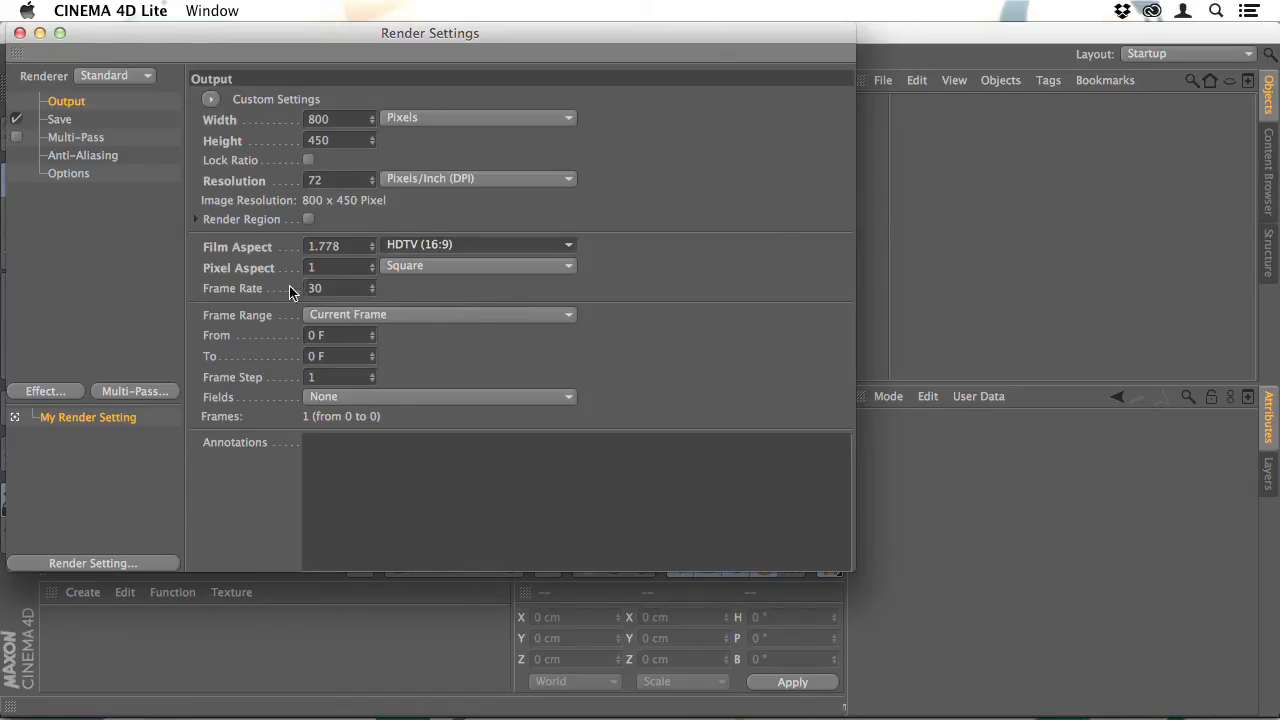
click(330, 288)
text(25)
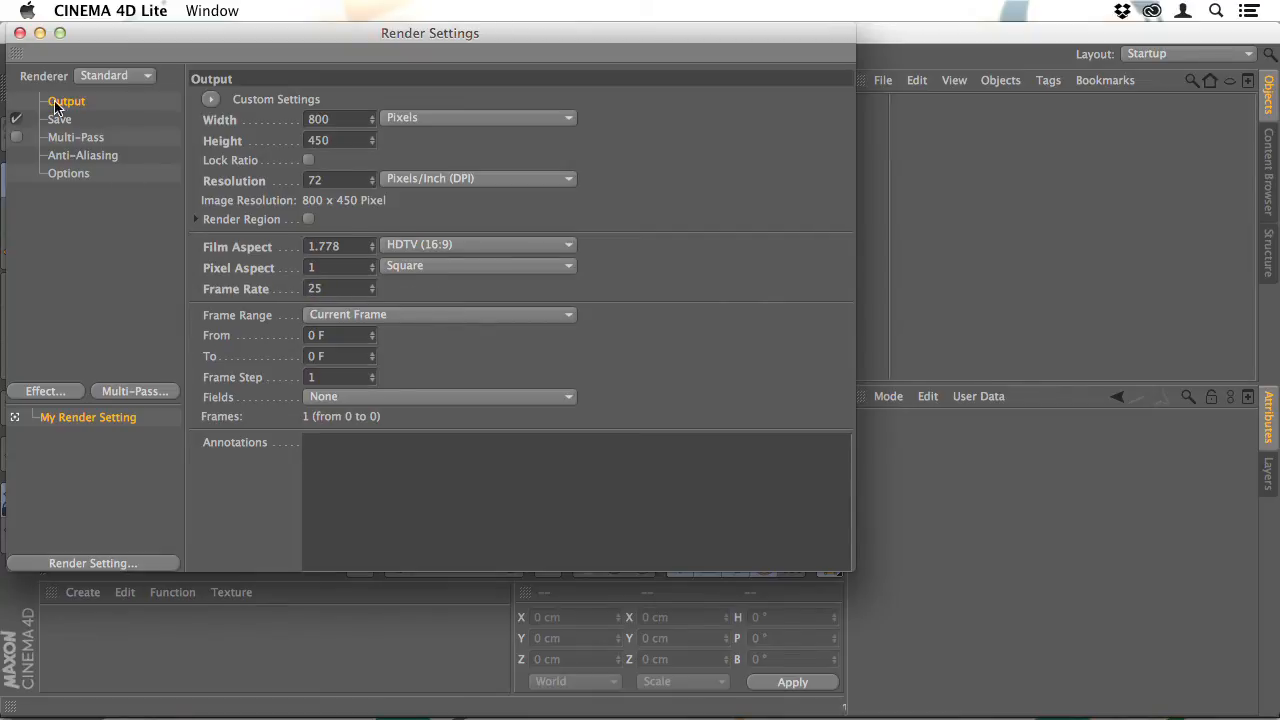
click(18, 32)
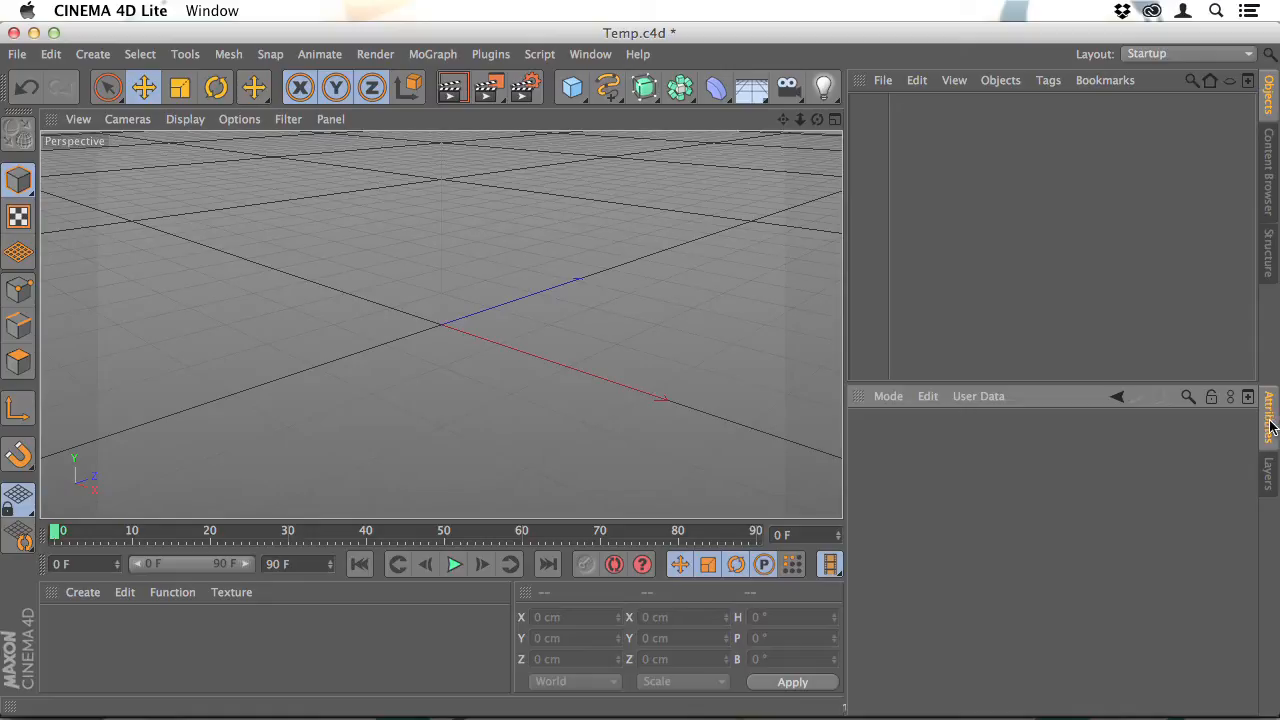
mouse_move(1128, 410)
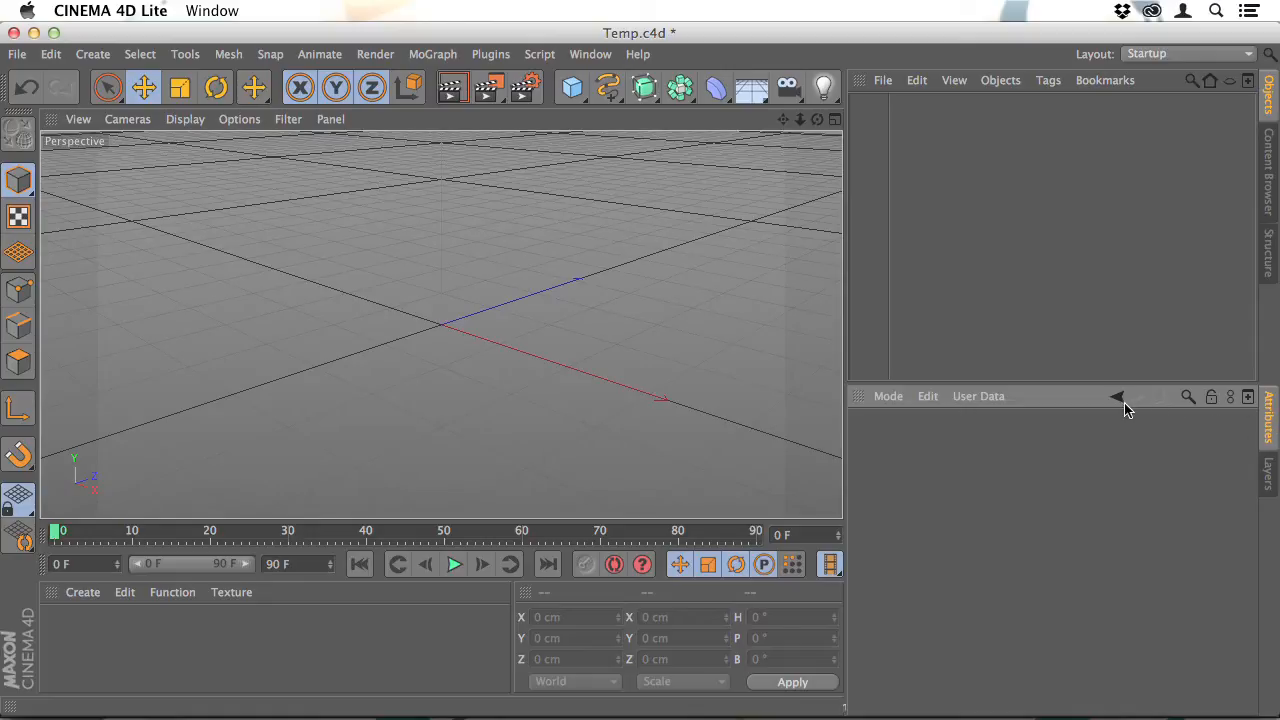
- Set the project to 25 fps with 250 frames and extend the preview range to 0–250
click(1116, 396)
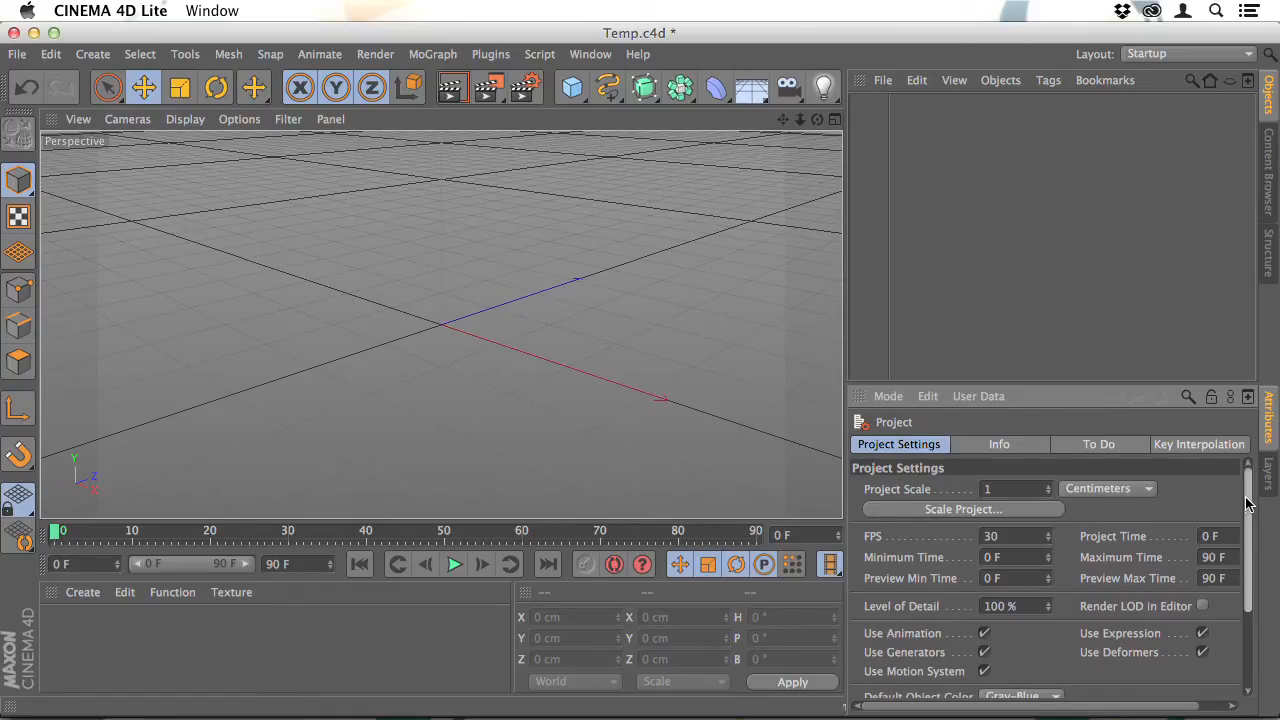
scroll(down, 3)
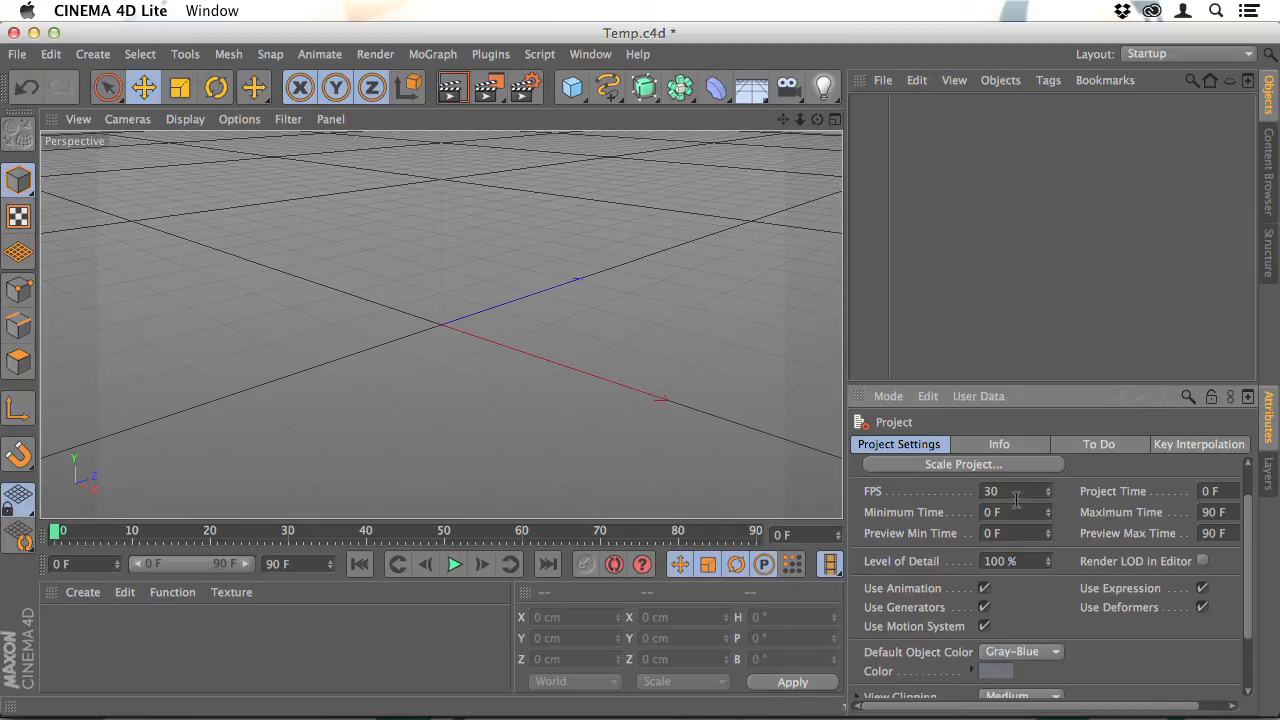
triple_click(990, 492)
text(25)
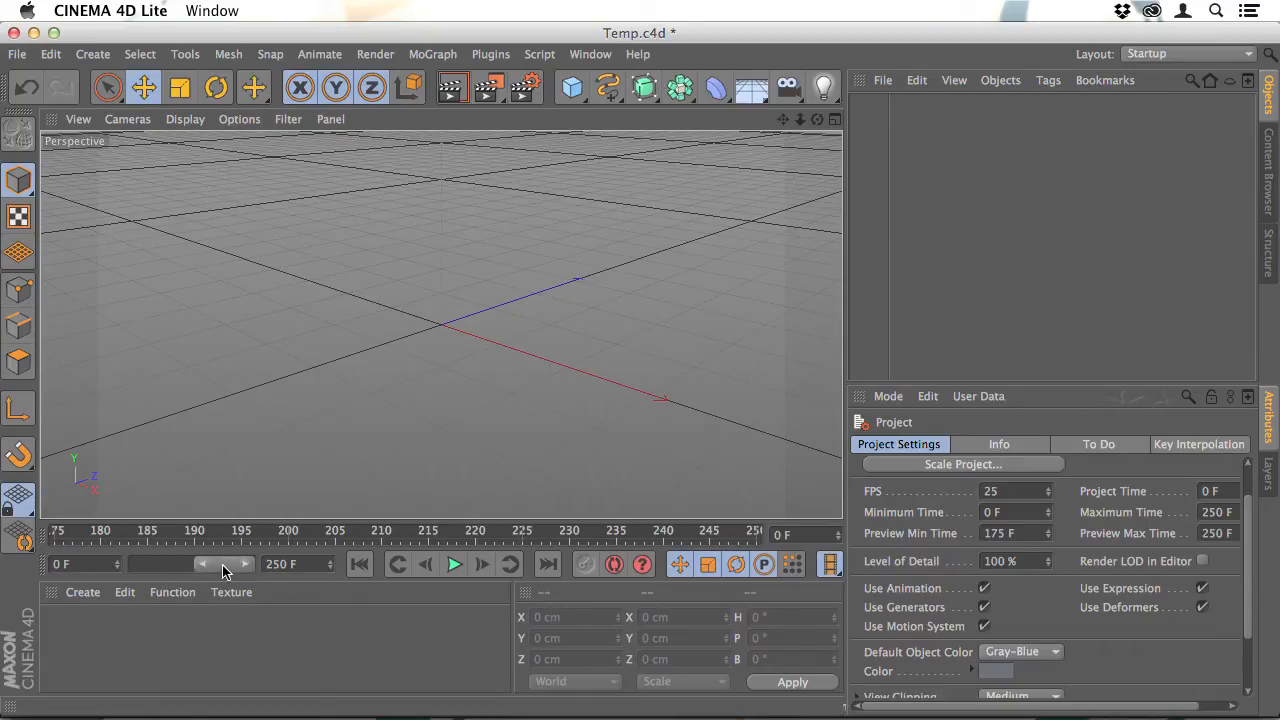
click(202, 564)
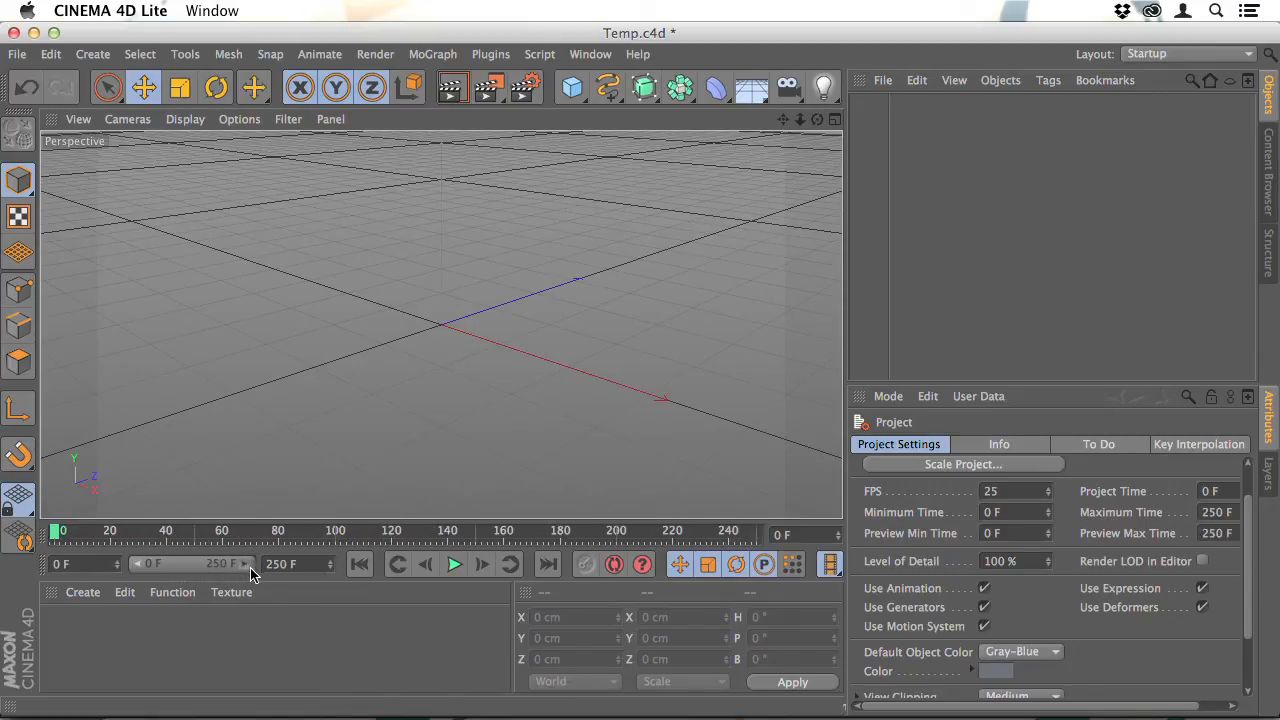
mouse_move(496, 544)
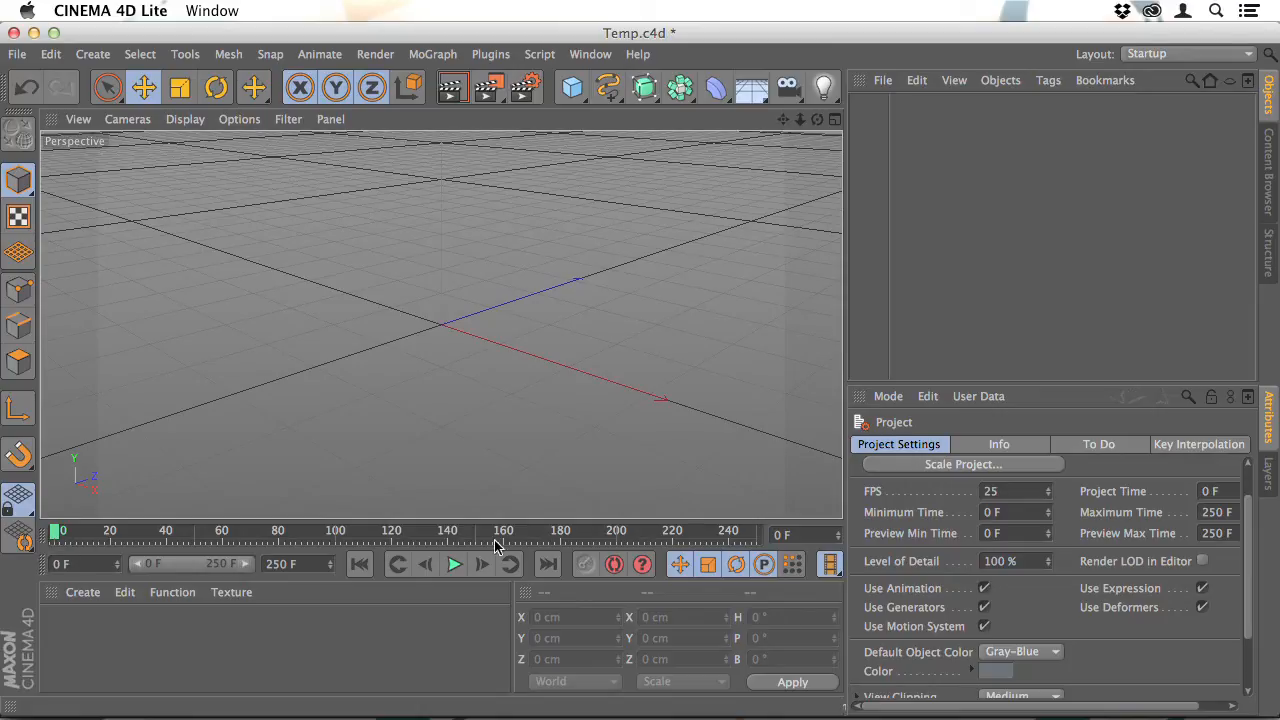
mouse_move(730, 542)
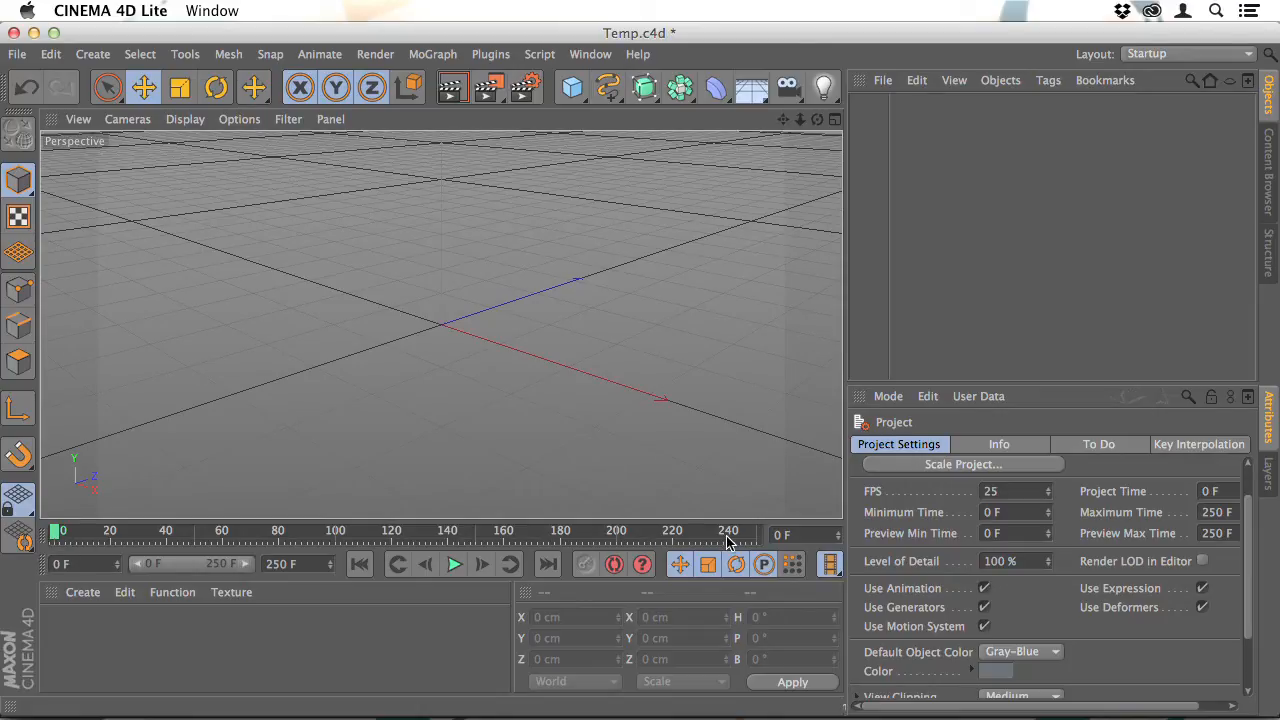
mouse_move(710, 544)
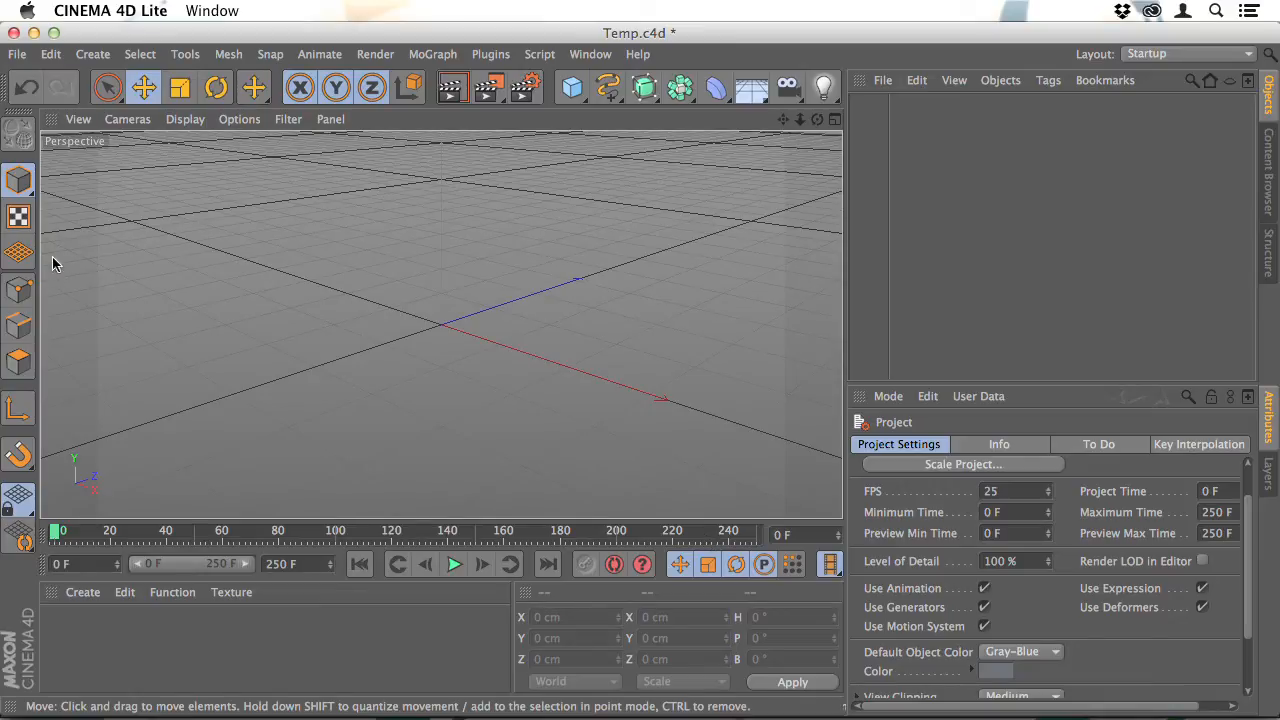
mouse_move(184, 304)
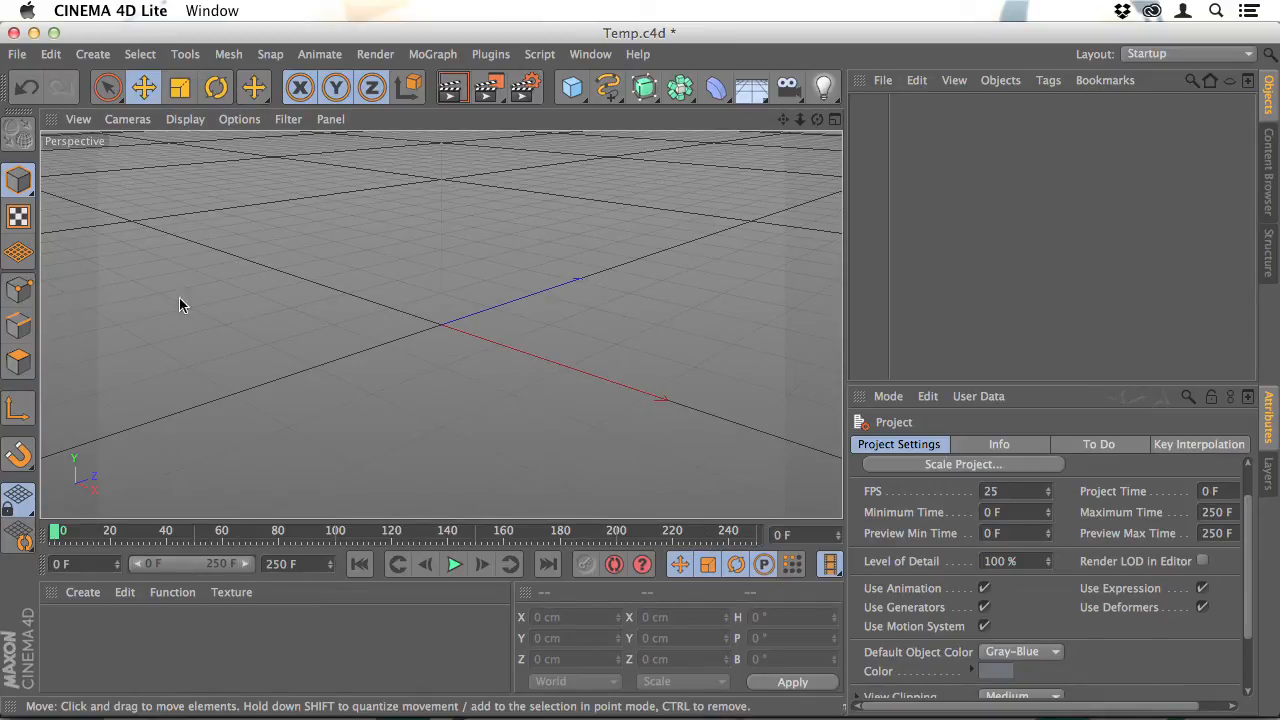
mouse_move(808, 344)
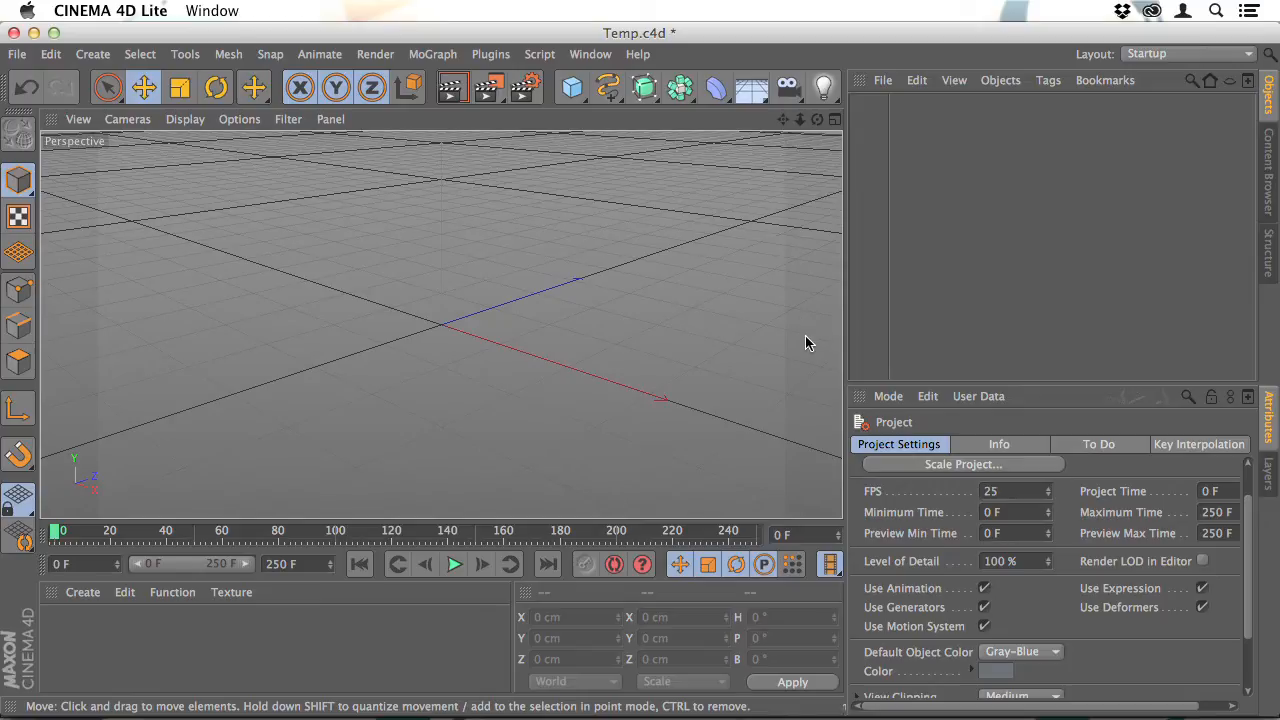
mouse_move(498, 520)
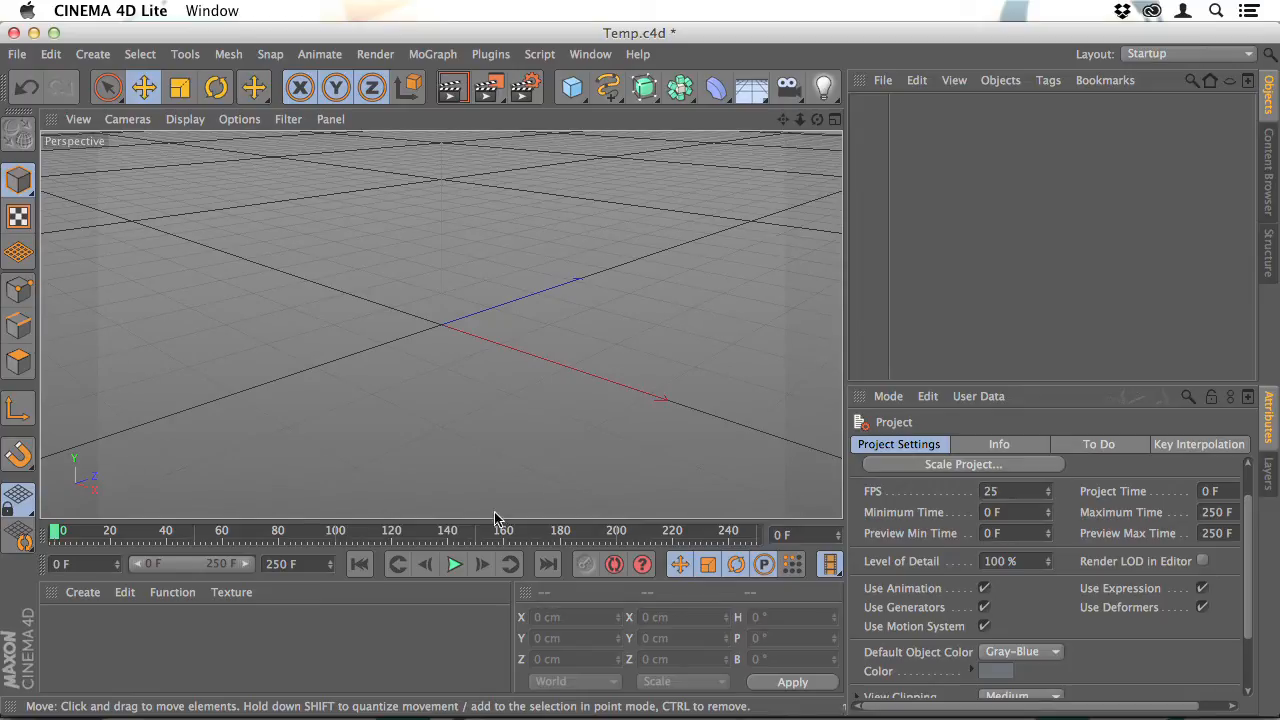
mouse_move(576, 204)
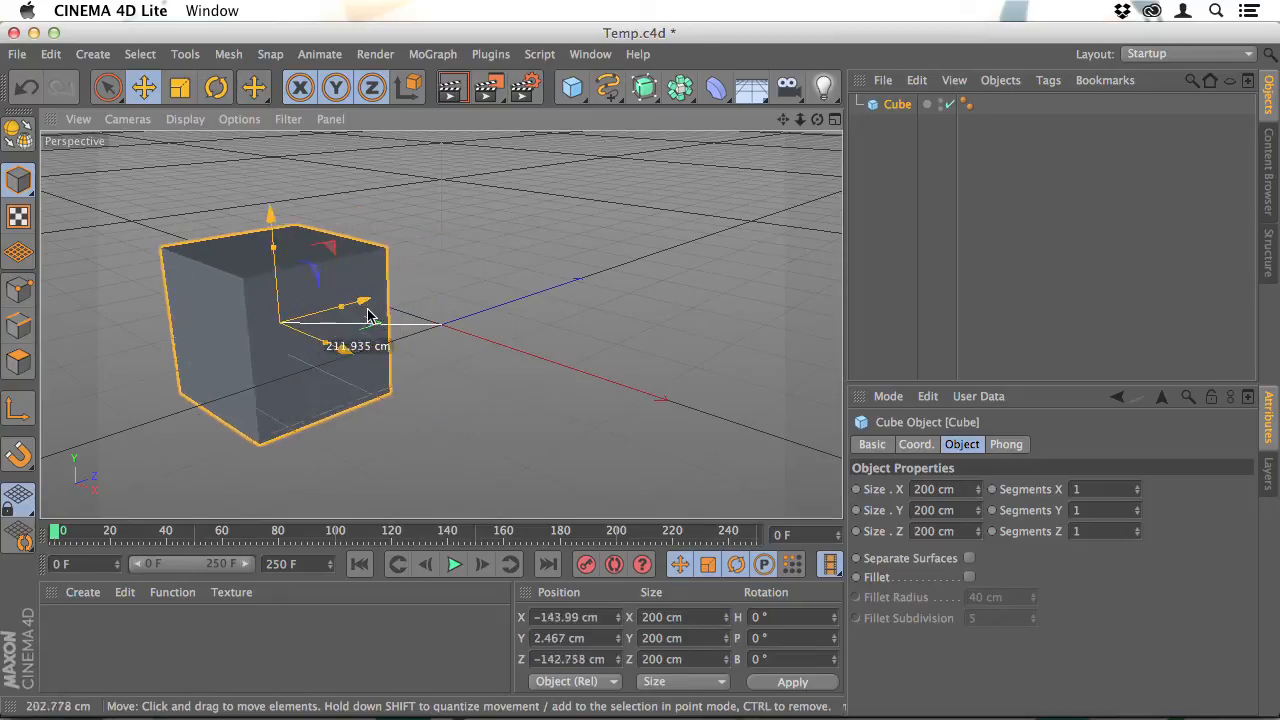
- Move the cube left of the origin and Ctrl-drag a copy out to the right
drag(370, 310, 310, 318)
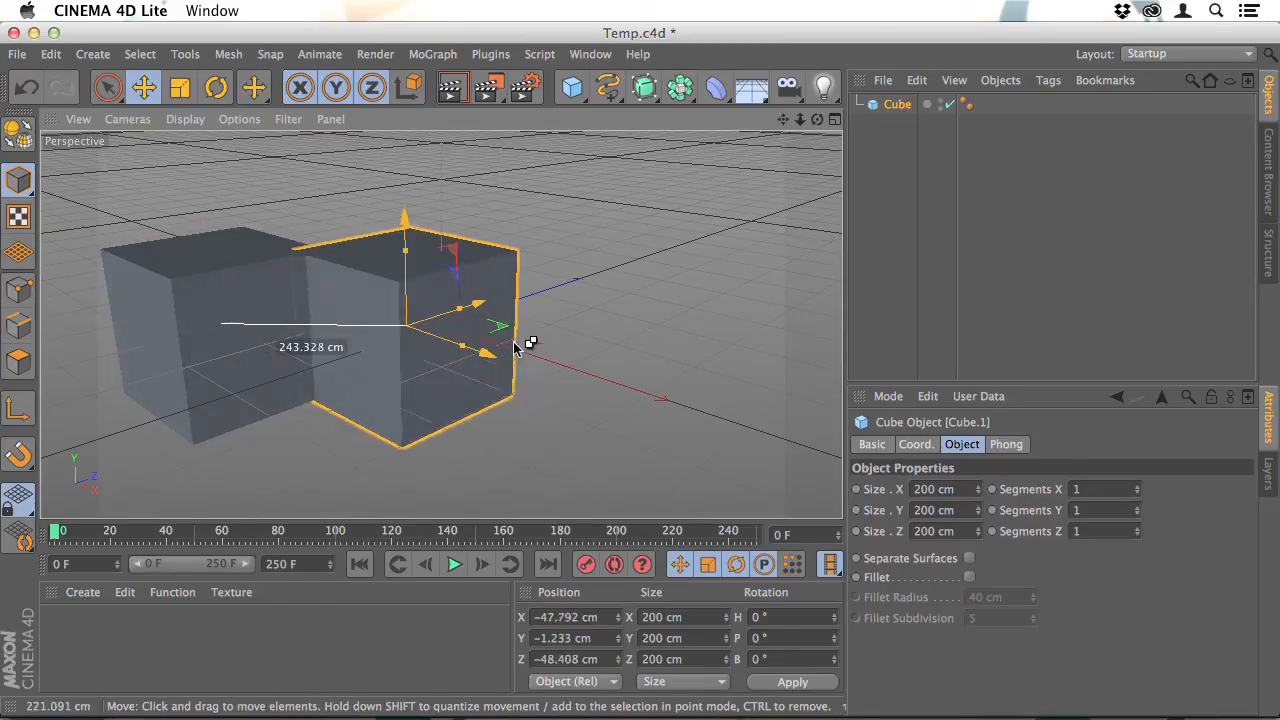
drag(490, 324, 680, 336)
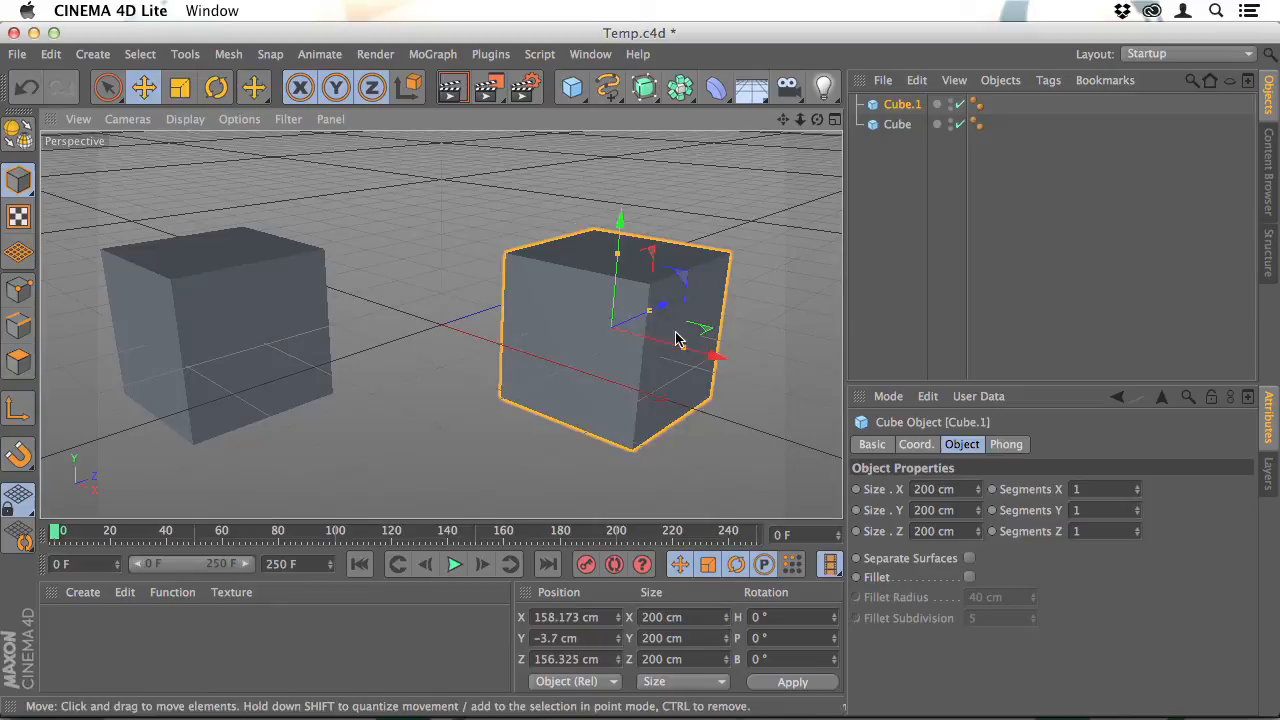
drag(676, 336, 740, 344)
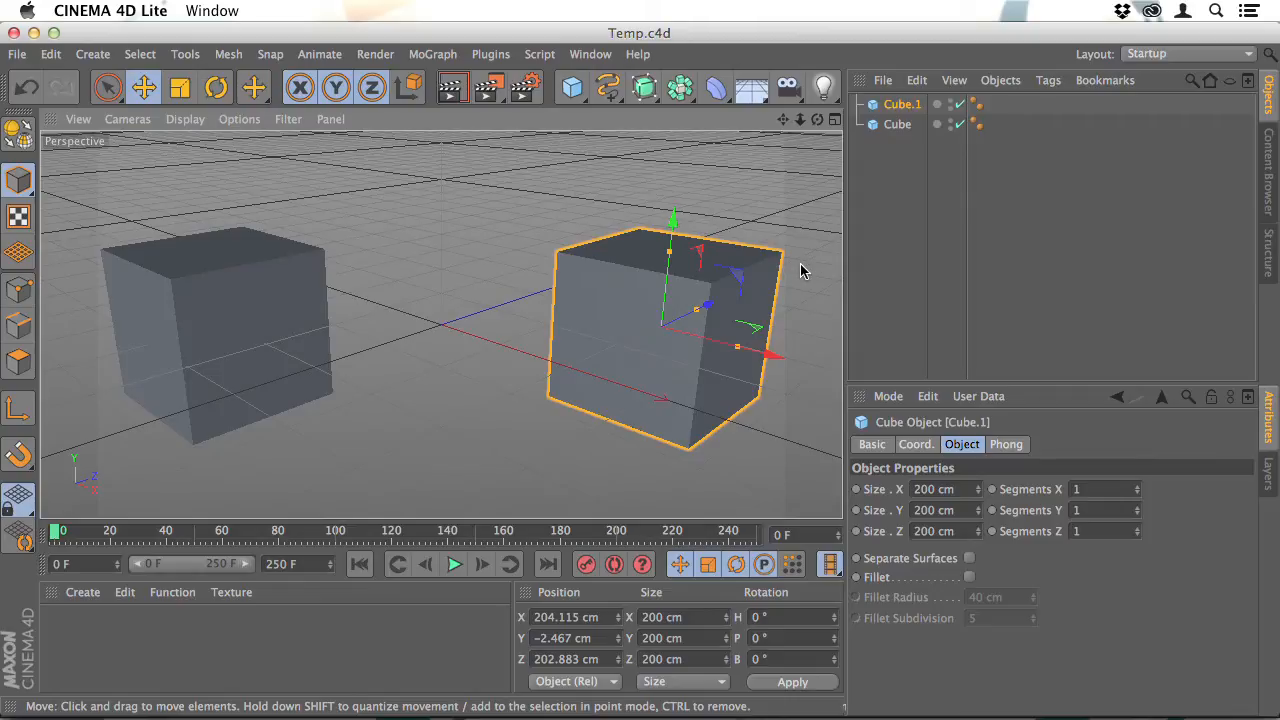
- Switch to After Effects to see the two cubes in the Temp.c4d layer
click(552, 644)
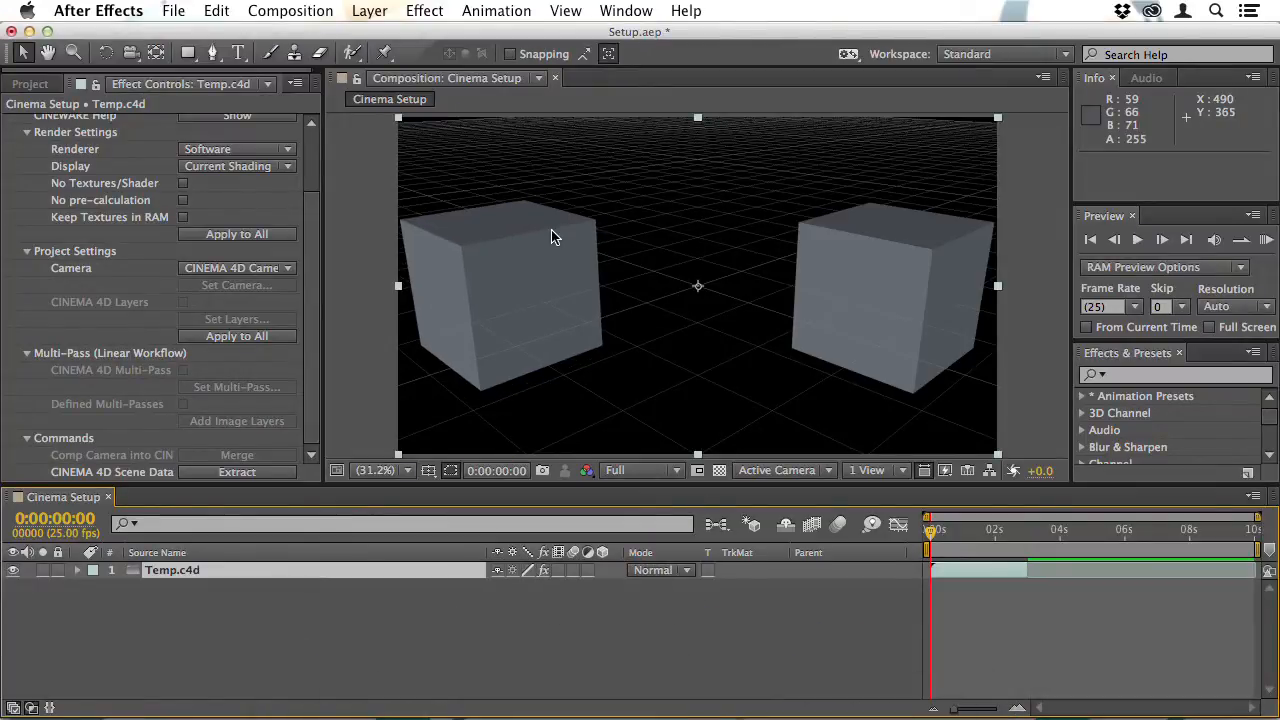
mouse_move(448, 244)
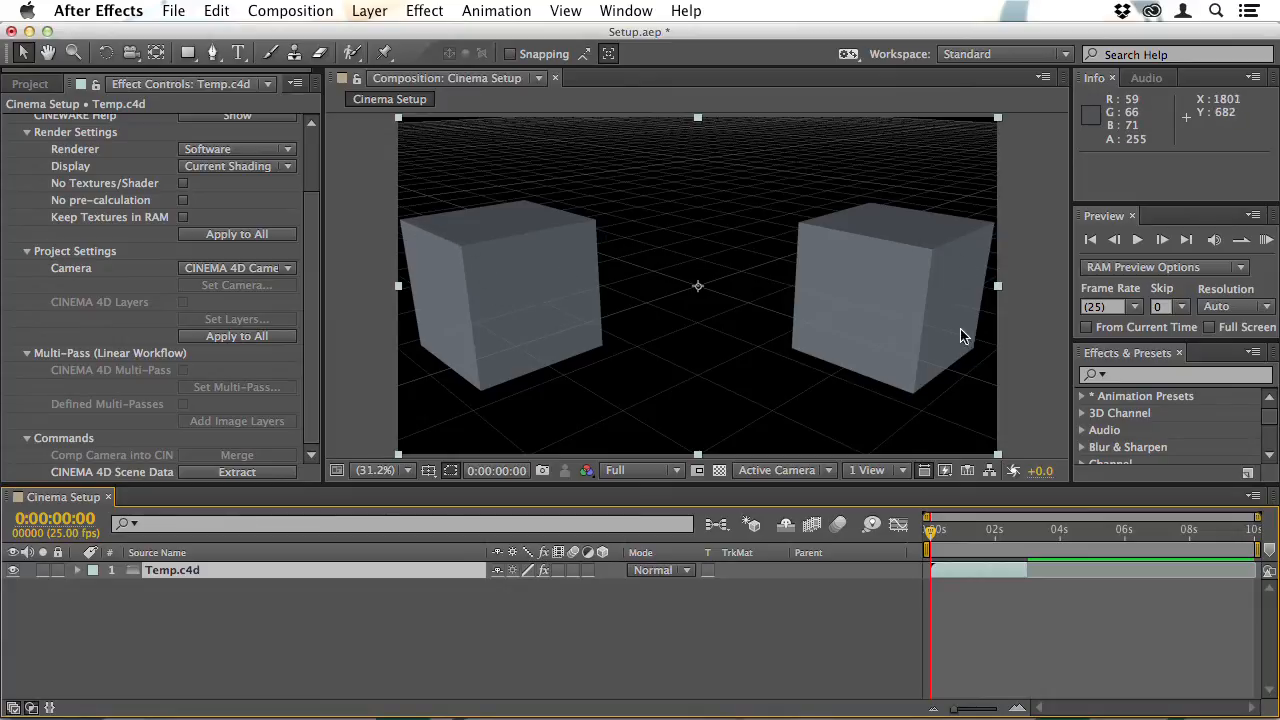
mouse_move(664, 716)
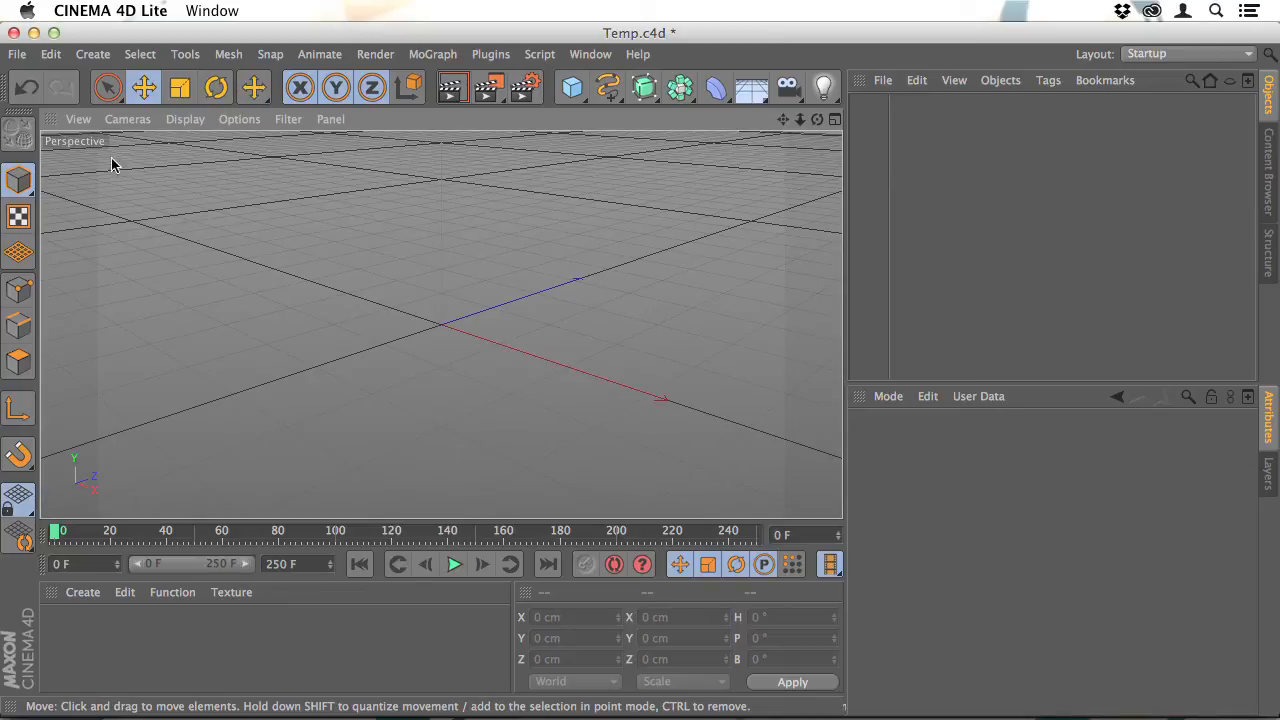
mouse_move(452, 234)
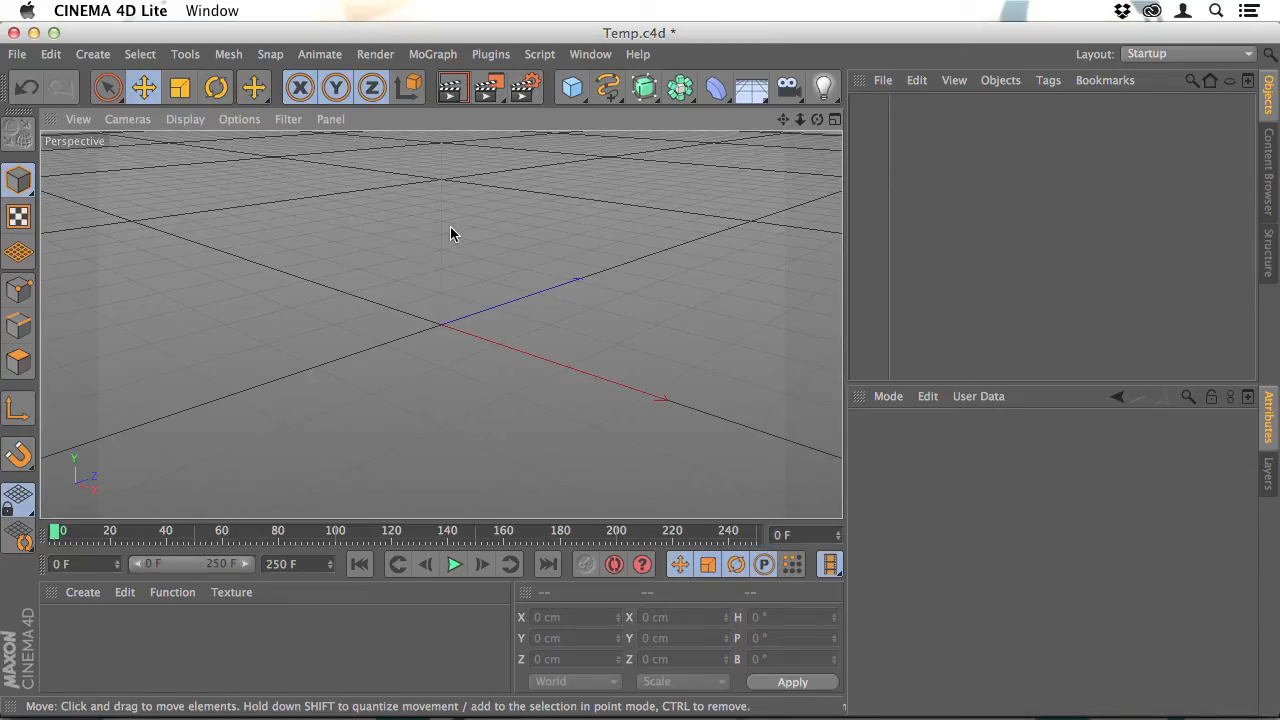
mouse_move(16, 54)
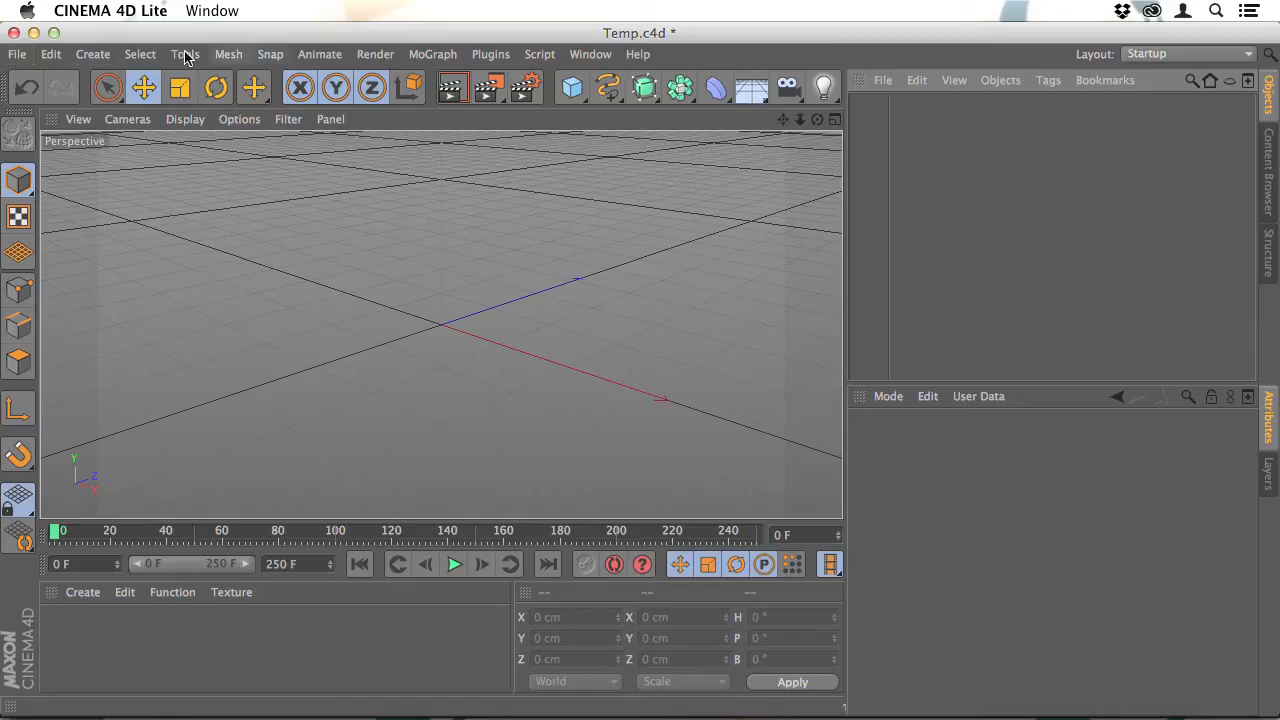
- Save the empty scene as default.c4d on the Desktop via Save As
click(16, 54)
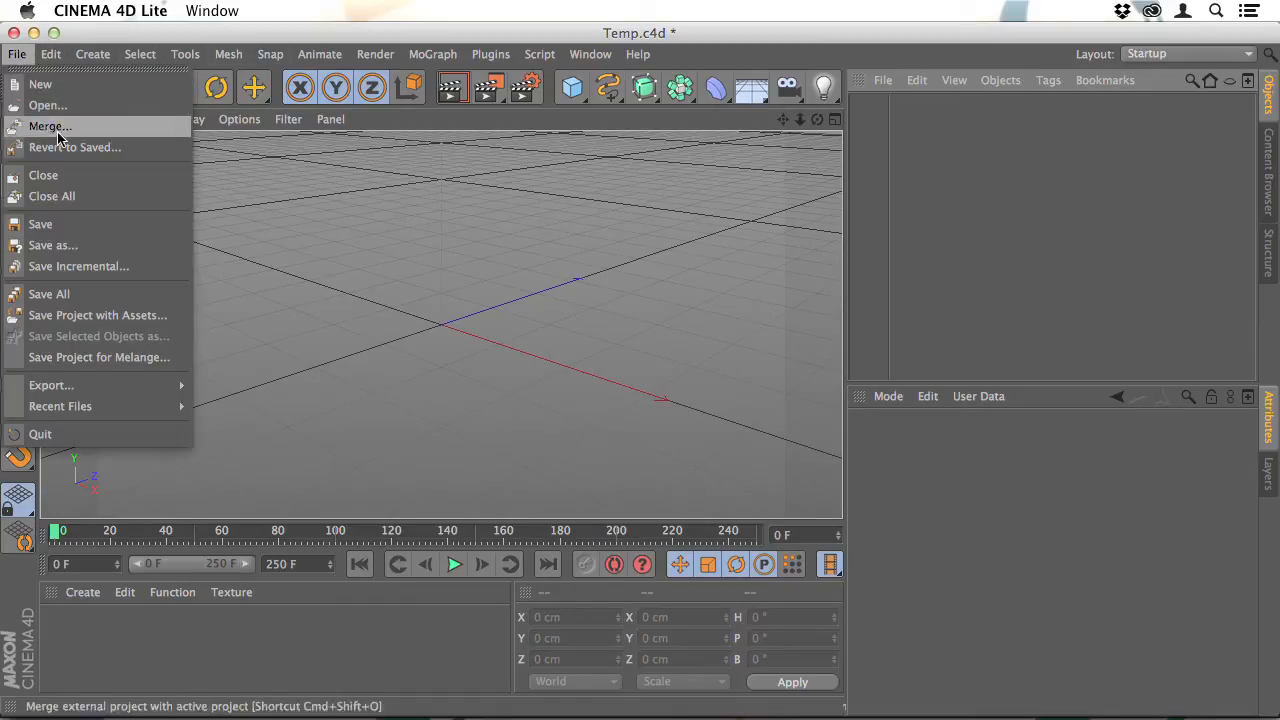
click(52, 244)
text(default.c4d)
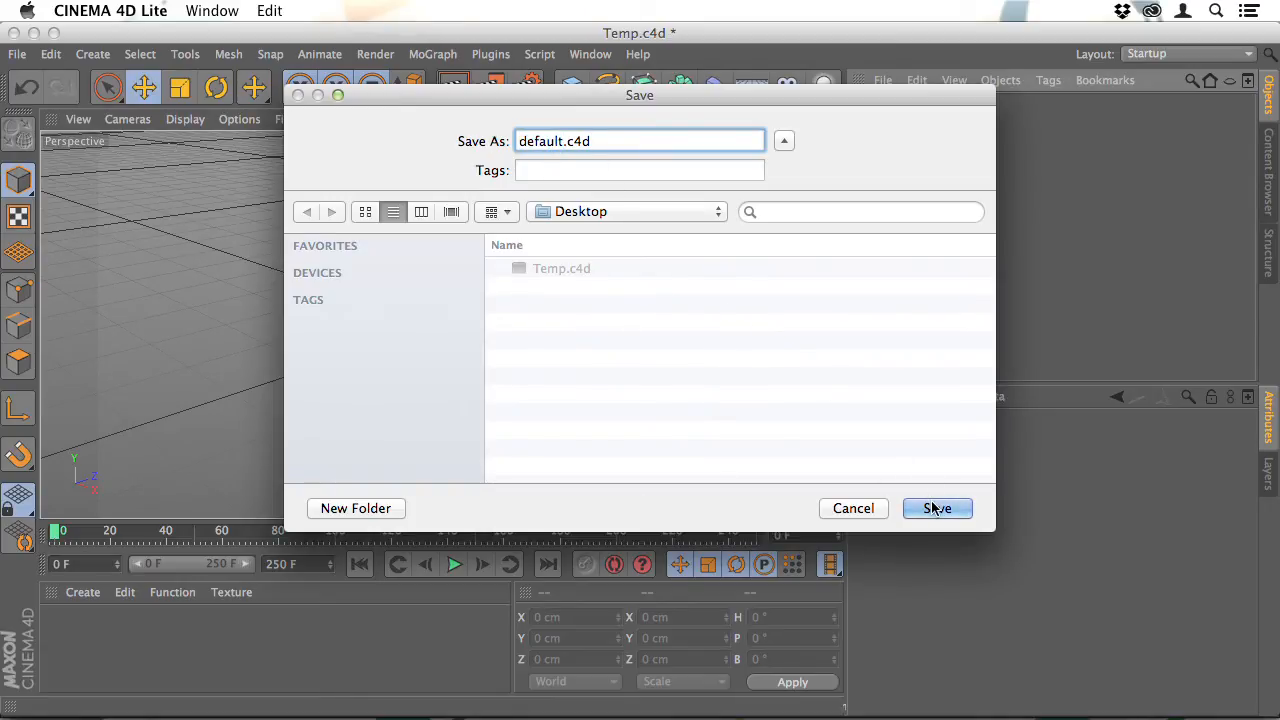
click(936, 508)
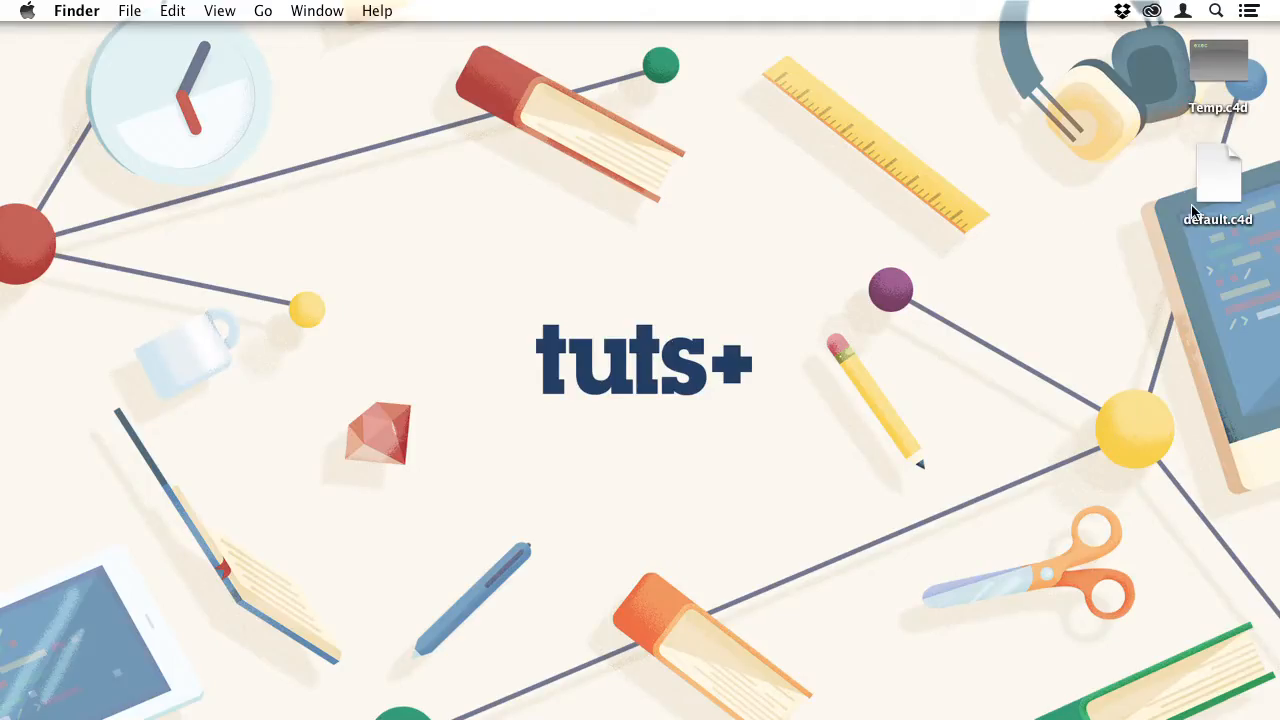
mouse_move(1204, 194)
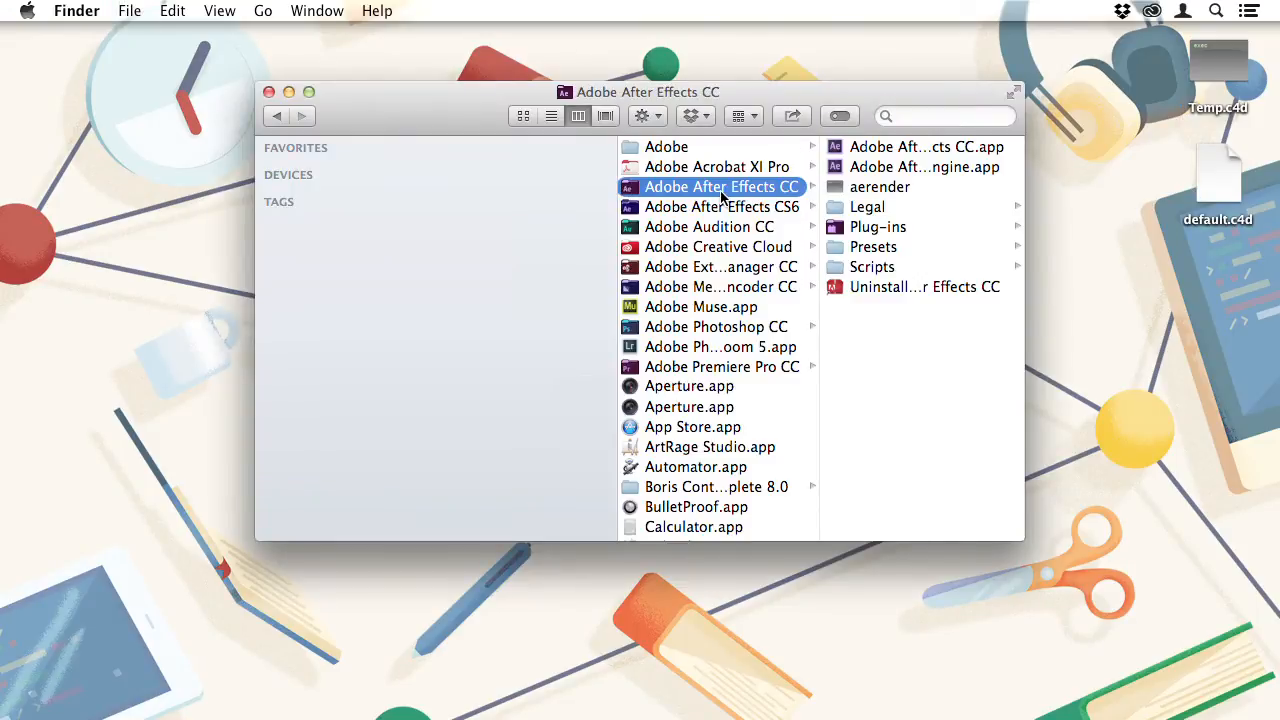
mouse_move(870, 166)
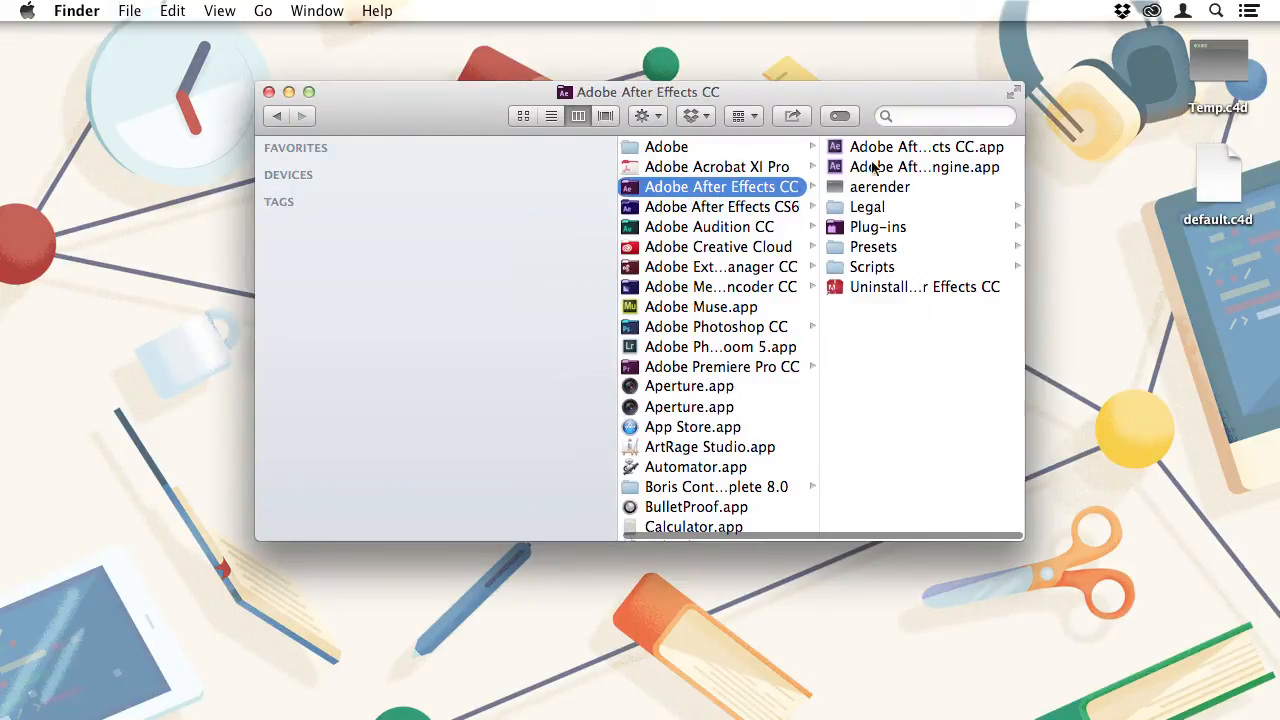
- Browse to the Cineware support folder in After Effects' plug-ins and open its default.c4d in CINEMA 4D Lite
click(876, 226)
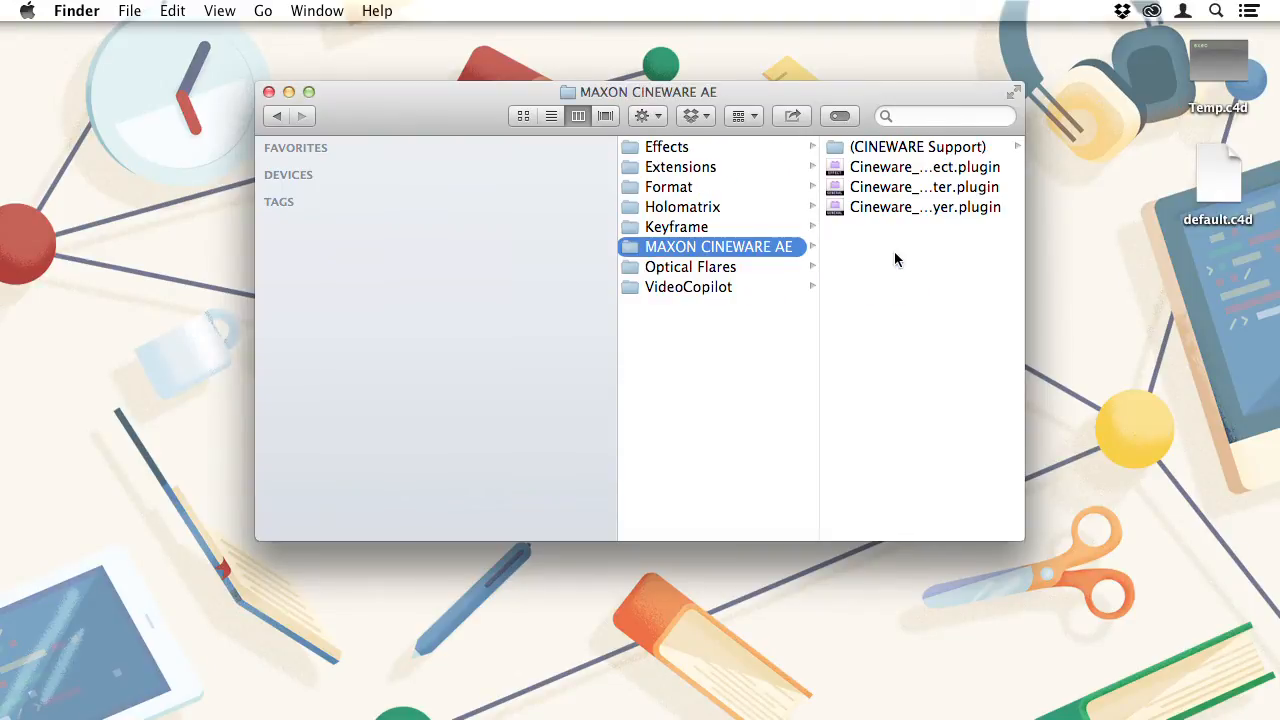
mouse_move(896, 152)
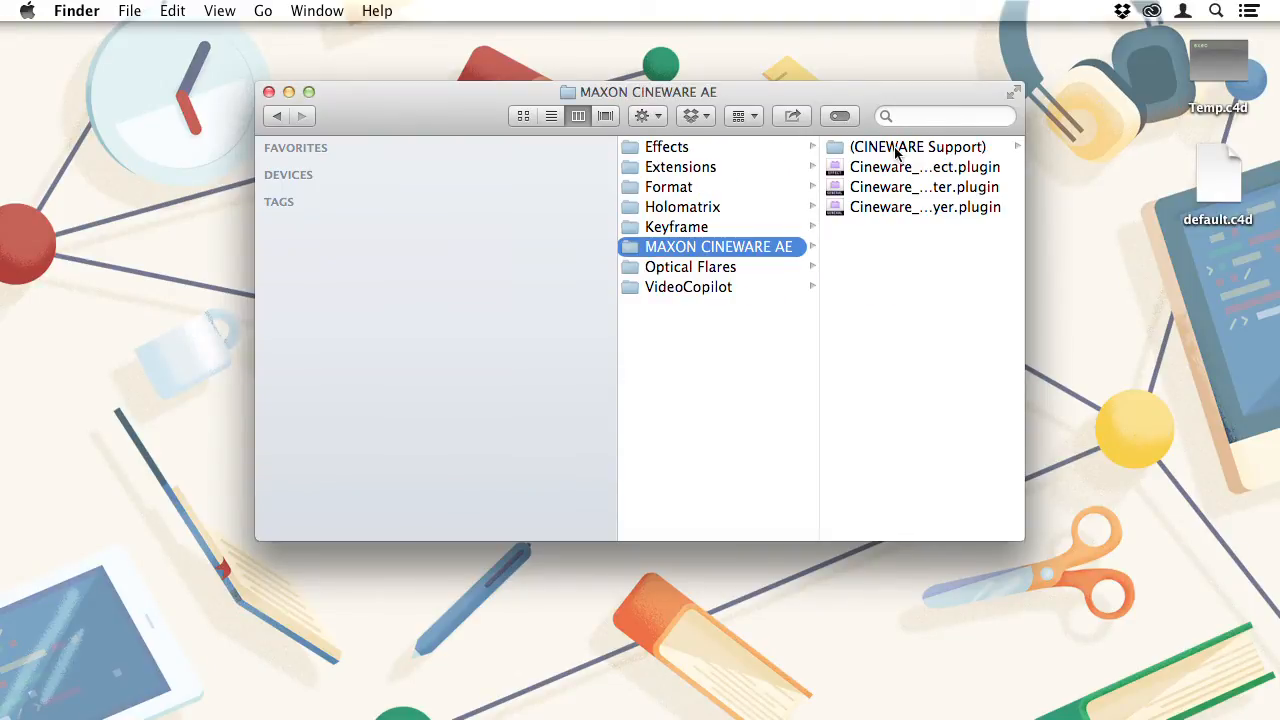
click(916, 148)
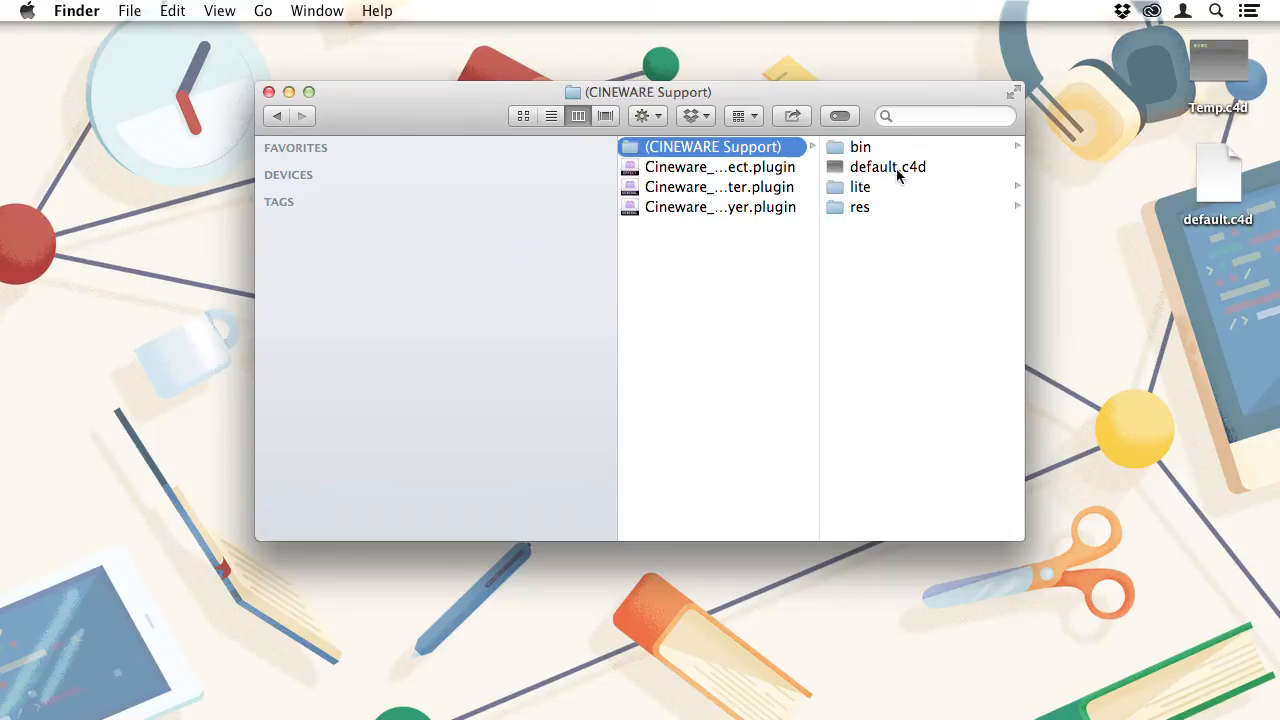
mouse_move(924, 178)
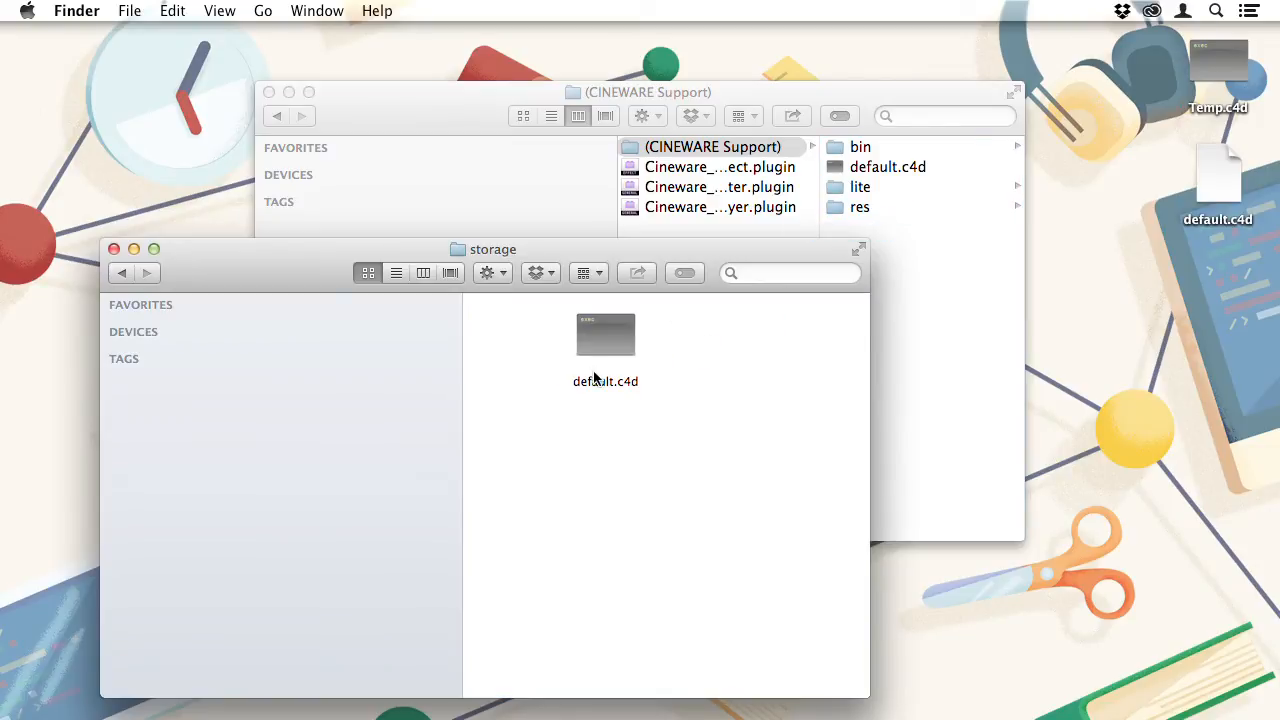
mouse_move(664, 380)
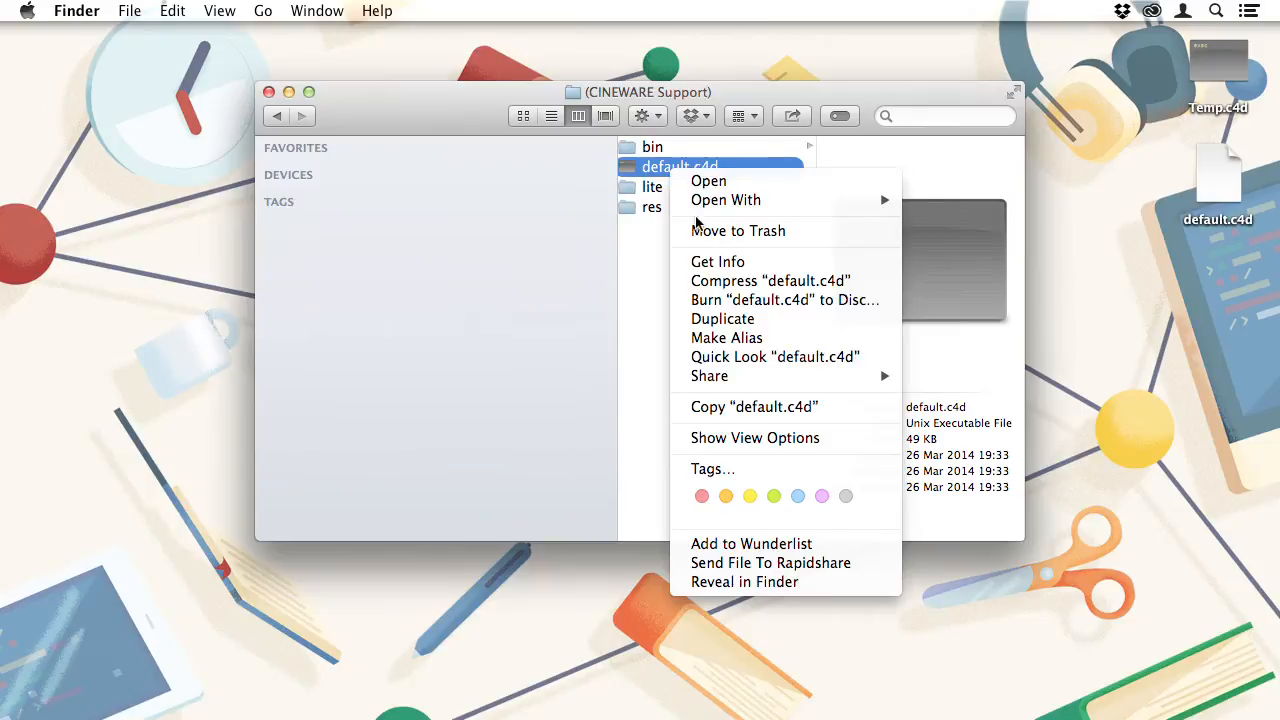
click(652, 188)
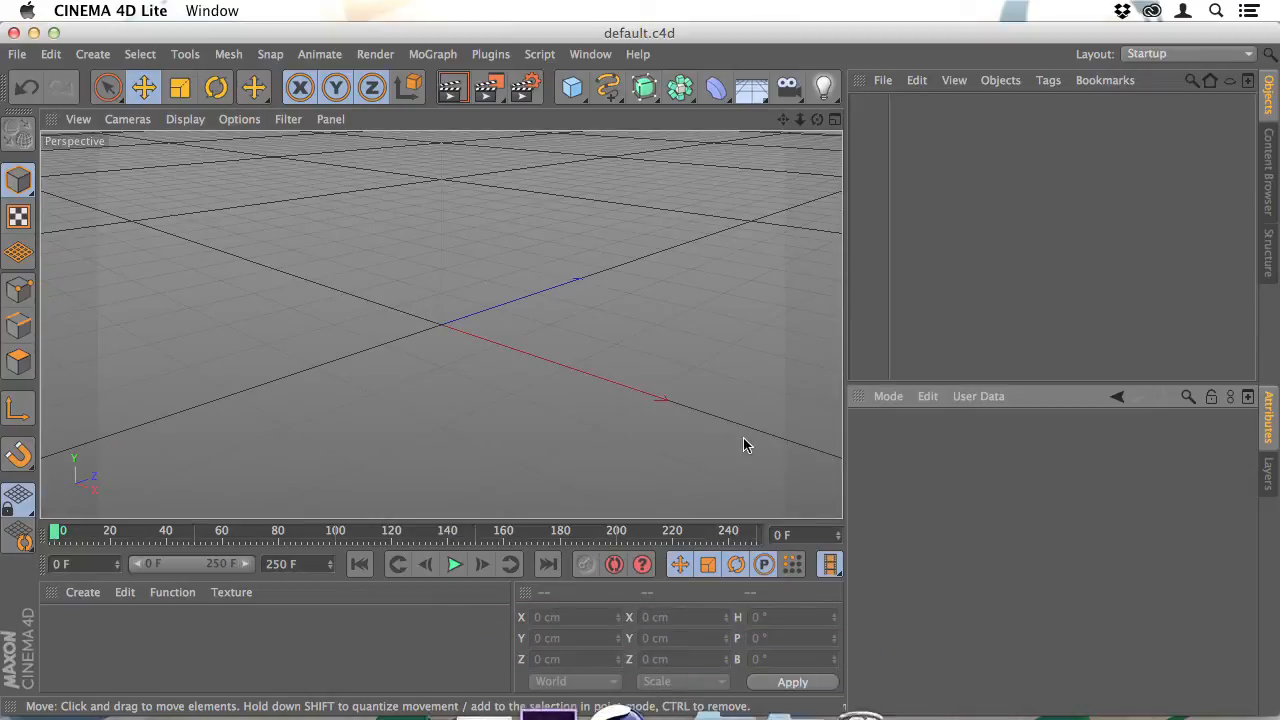
- Back in After Effects, start a new MAXON CINEMA 4D file to be named NewTest.c4d
click(620, 644)
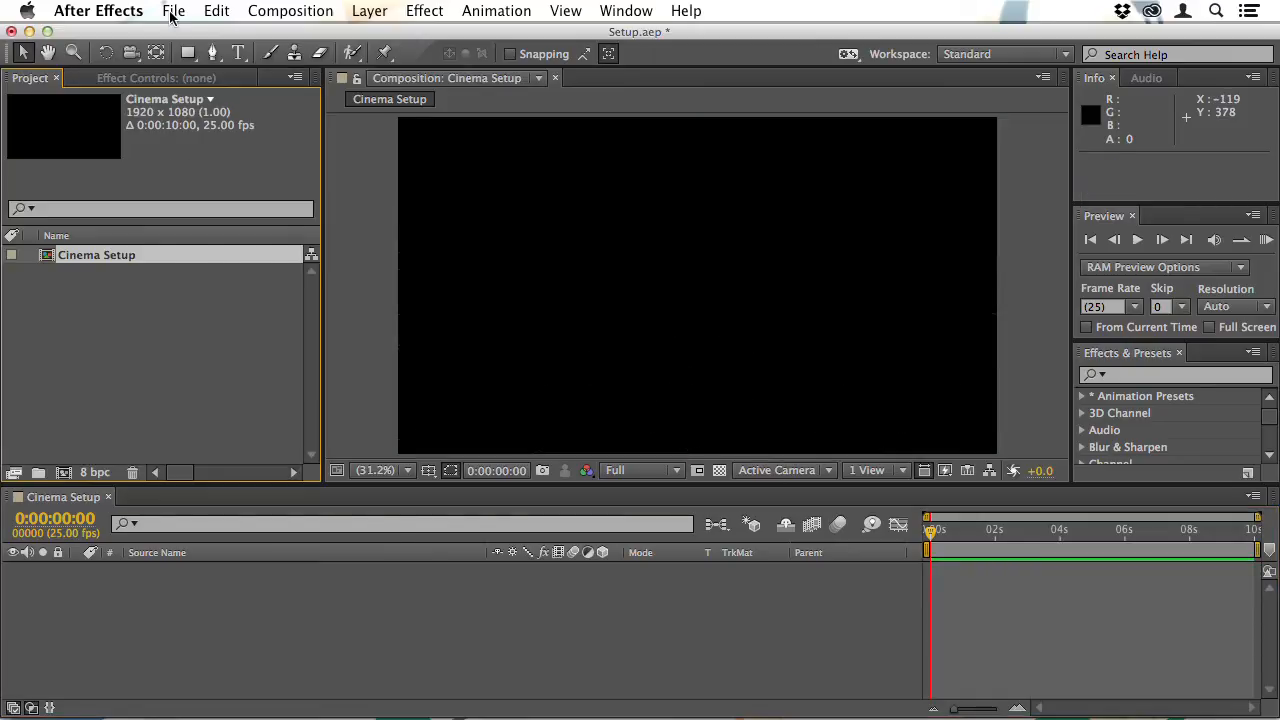
click(172, 12)
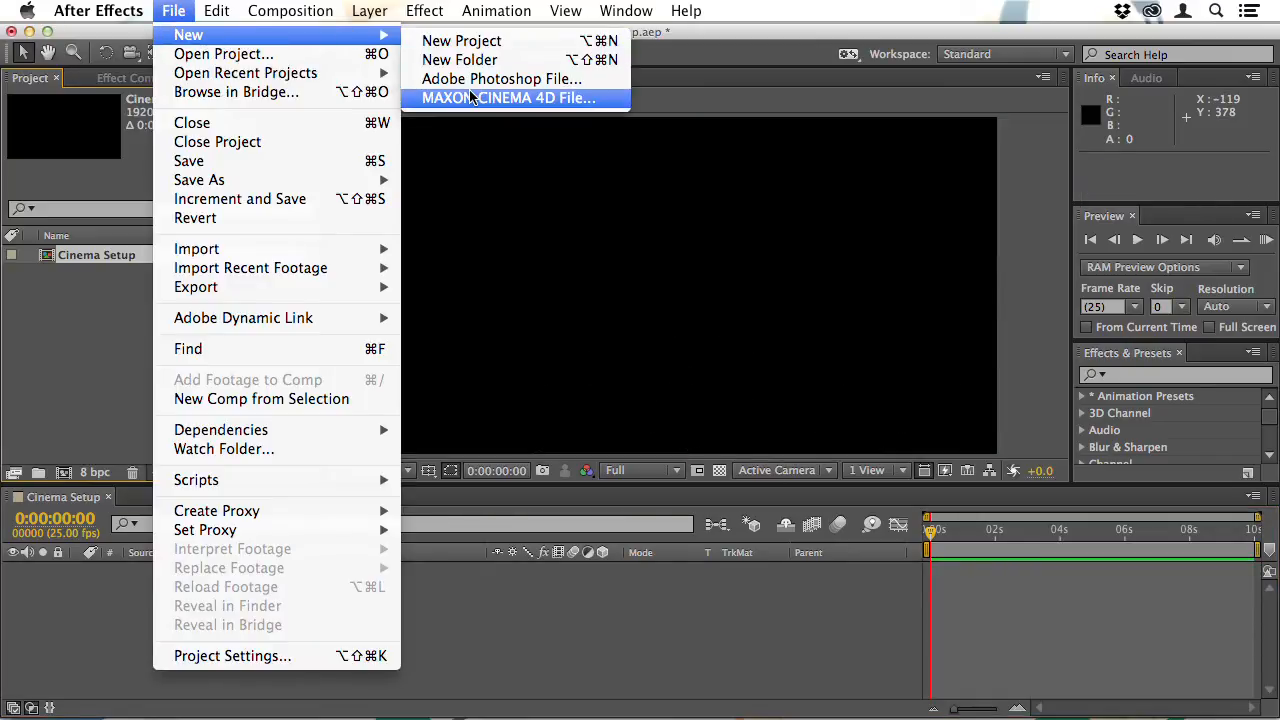
click(508, 96)
text(NewTest.c4d)
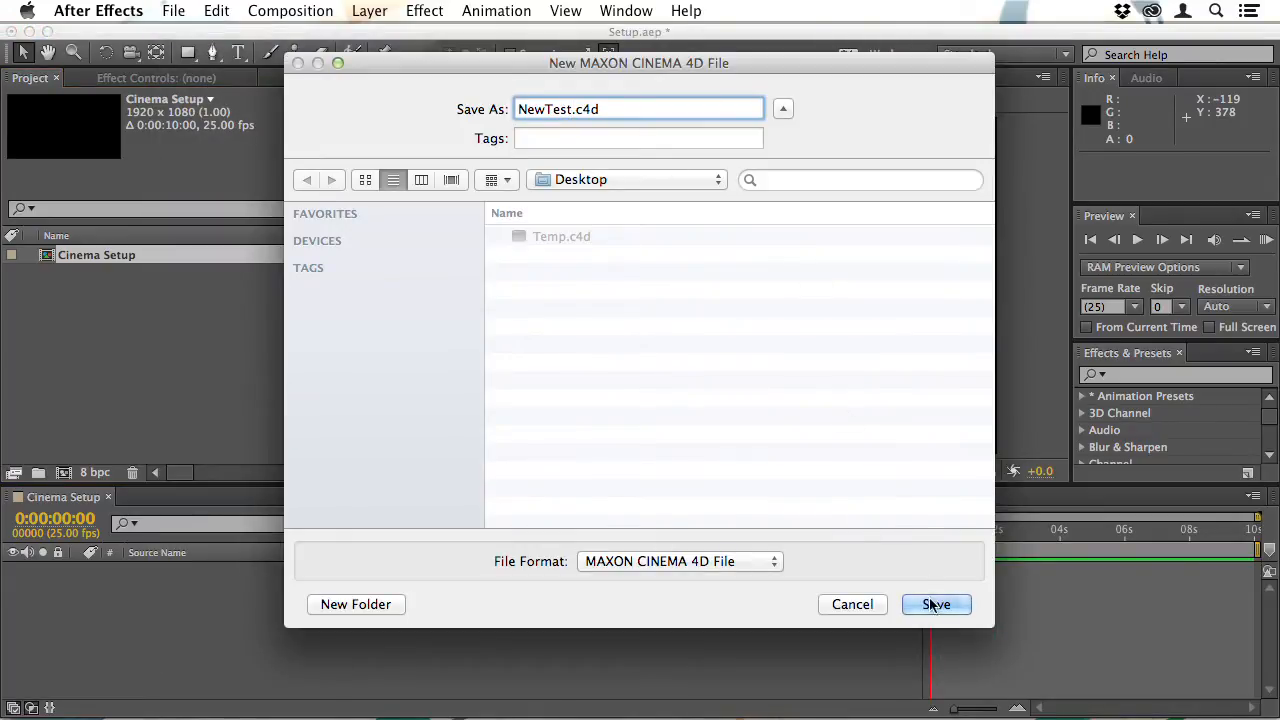
click(936, 604)
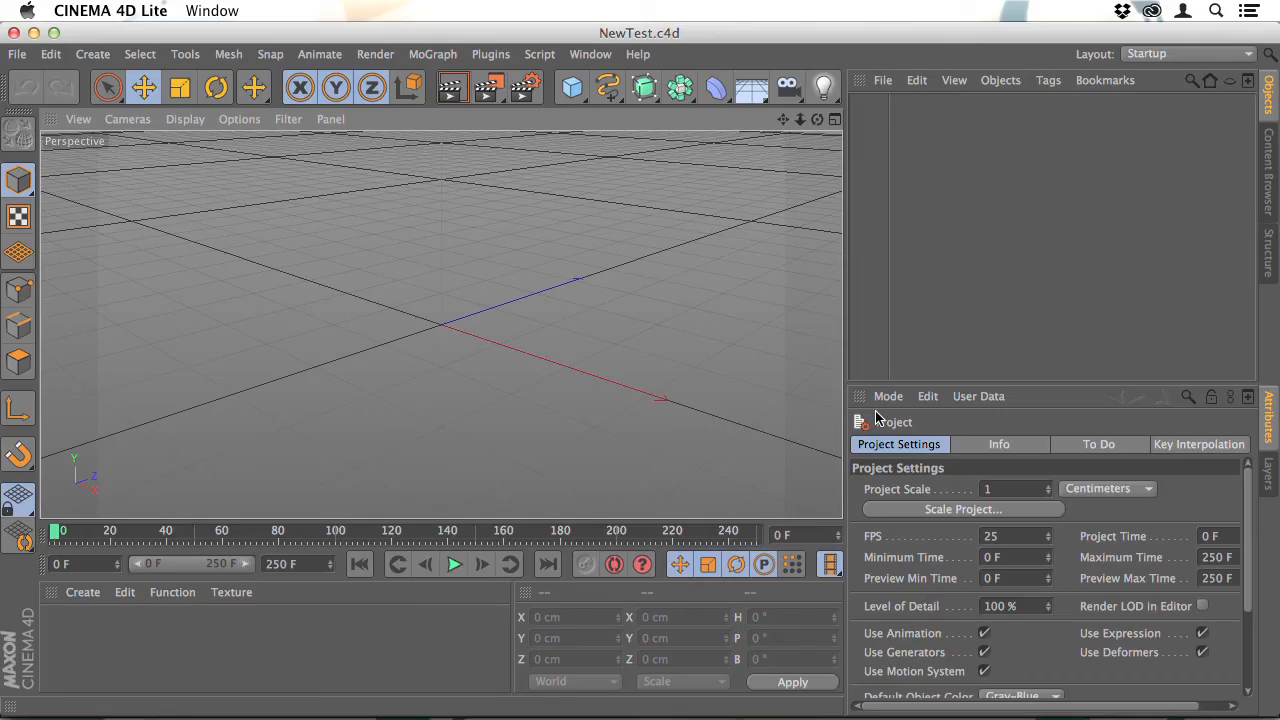
mouse_move(622, 540)
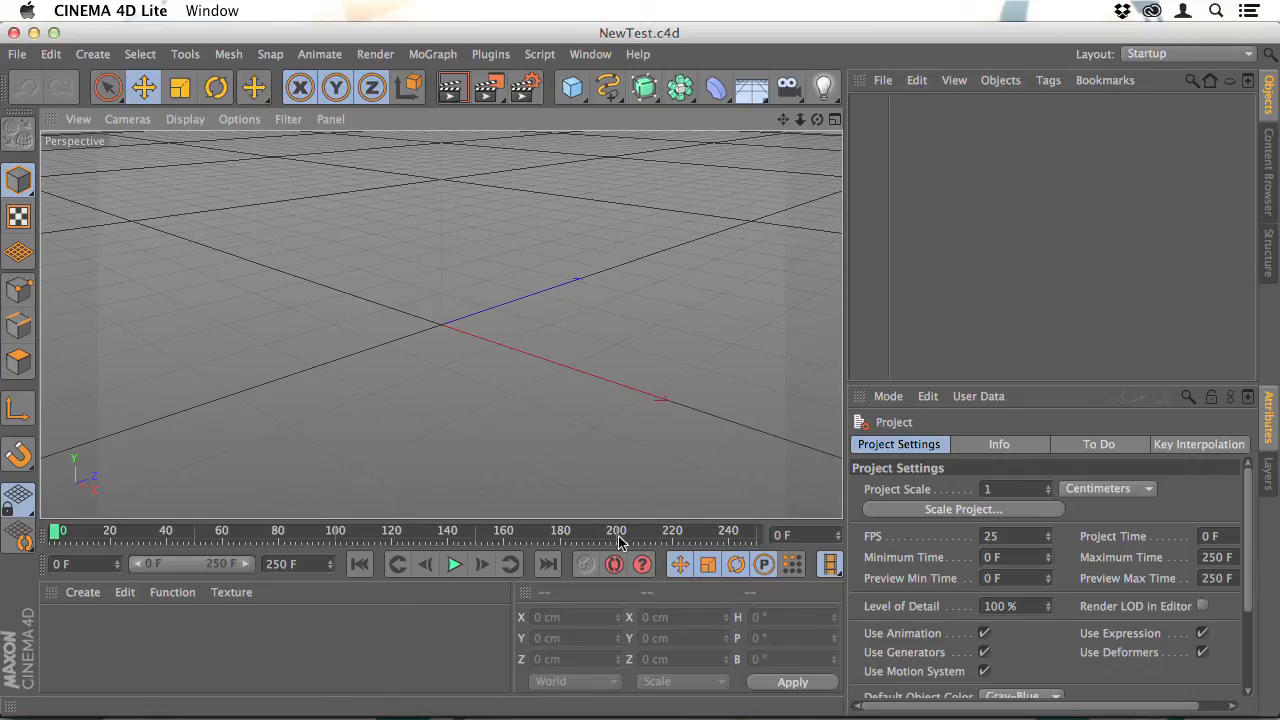
mouse_move(976, 544)
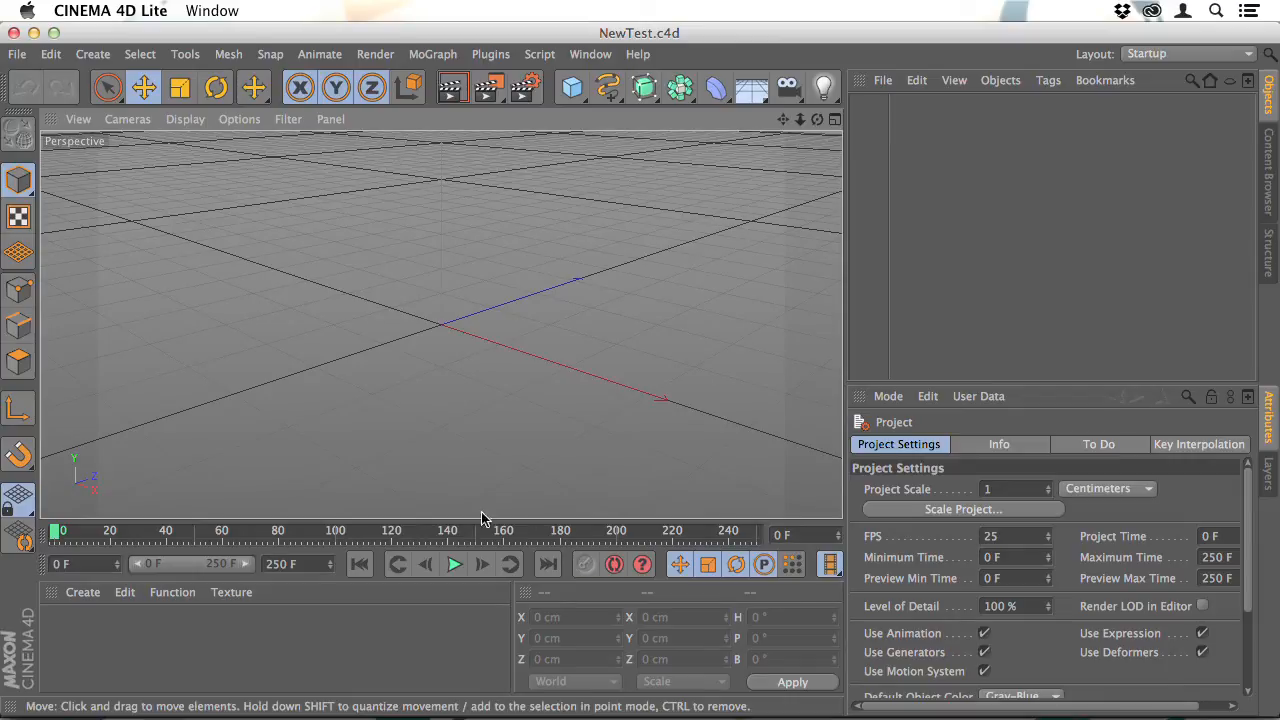
mouse_move(702, 540)
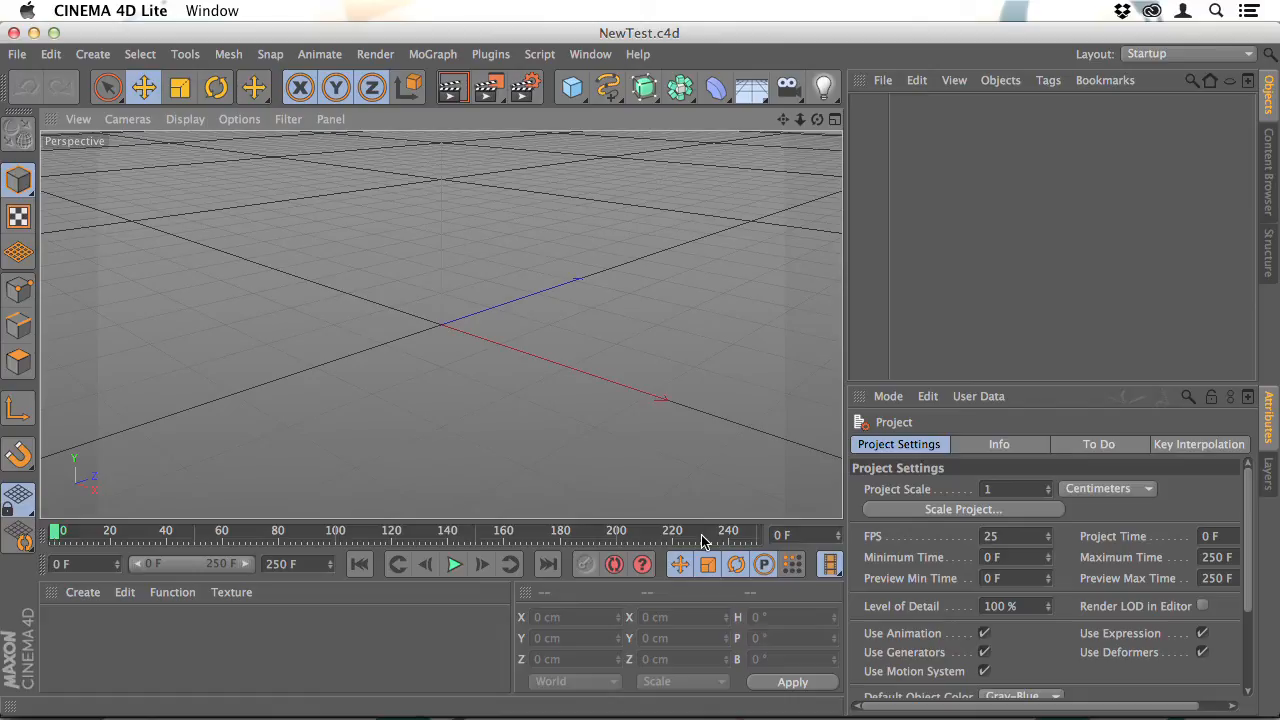
mouse_move(676, 544)
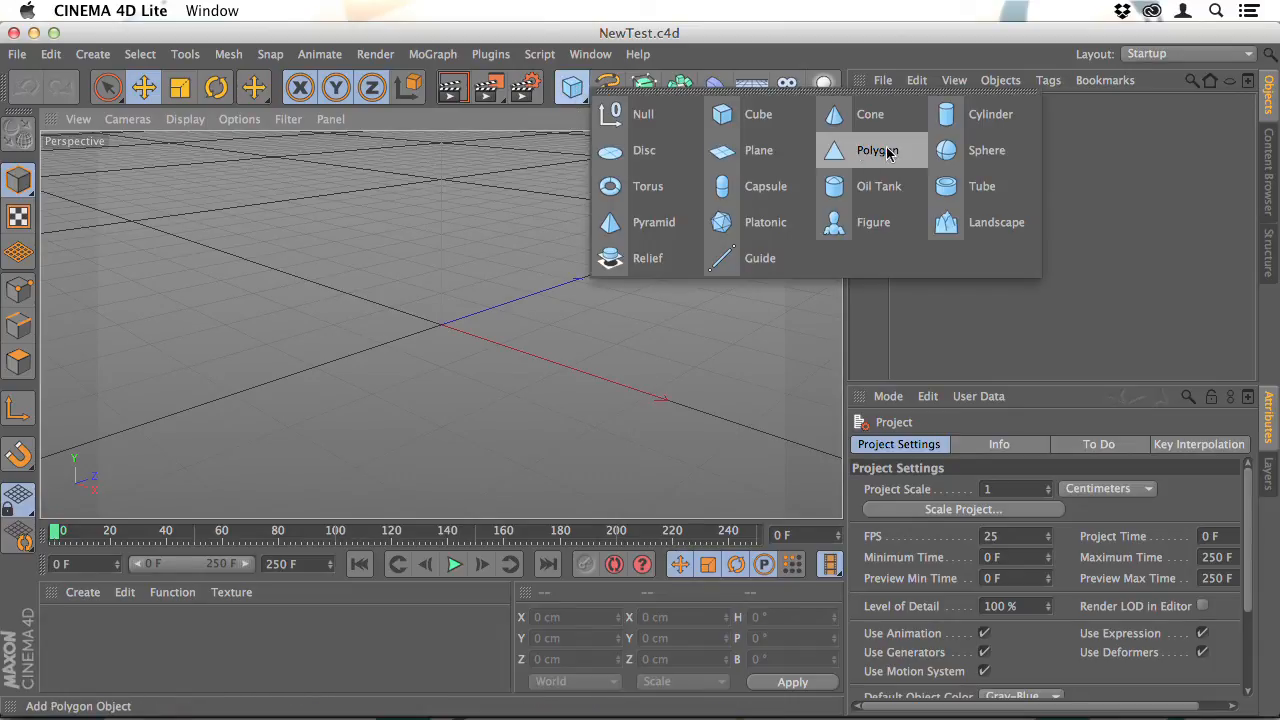
- Add a sphere and a light, drag the light right along X away from the sphere, and render the view
click(986, 150)
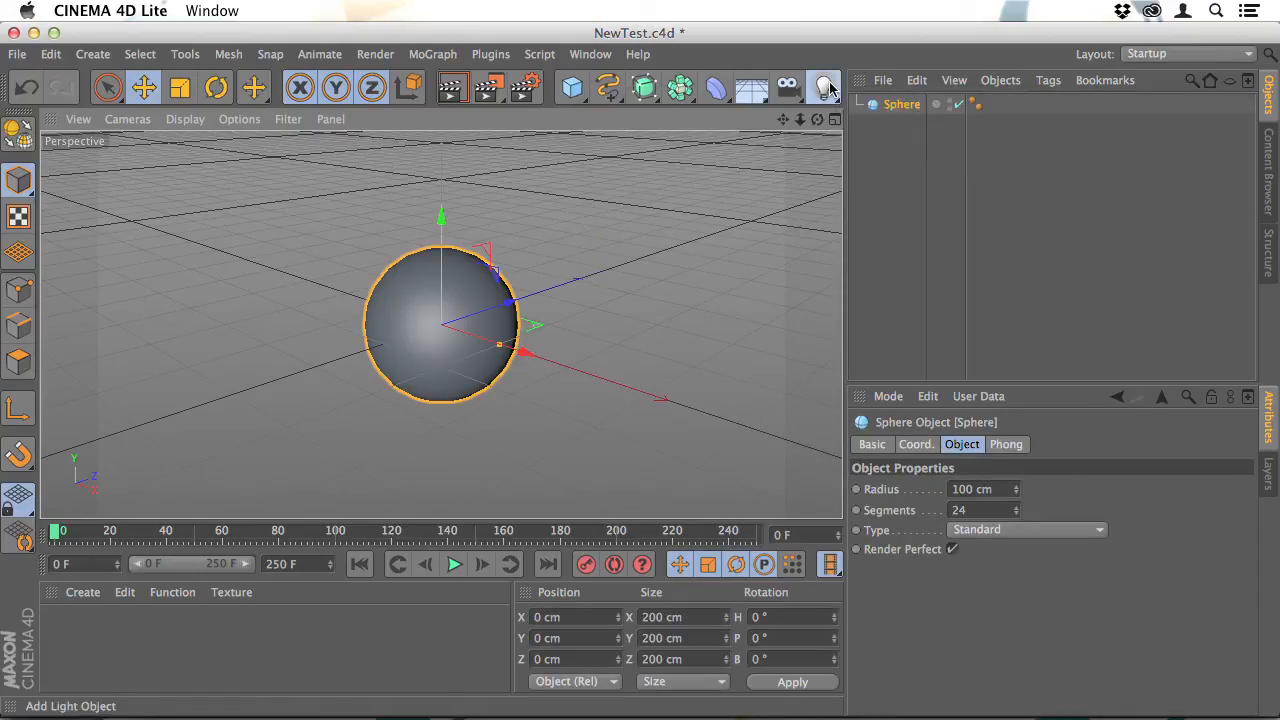
click(824, 88)
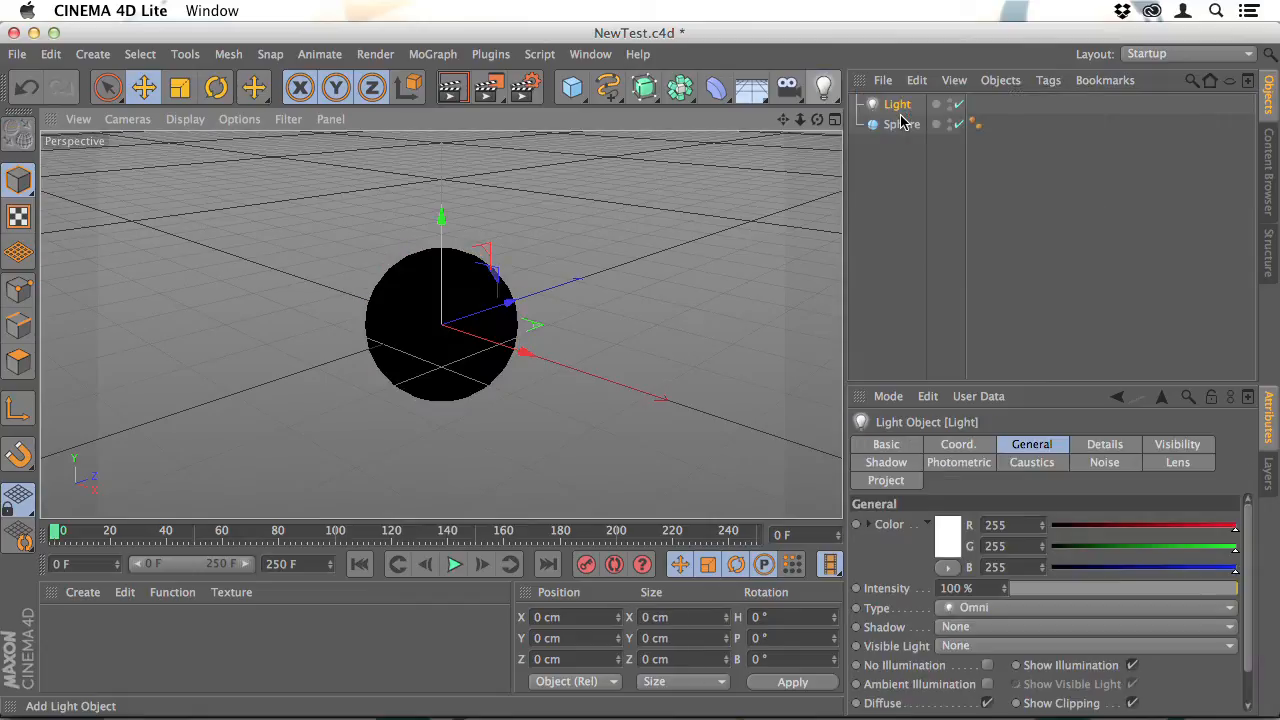
mouse_move(448, 332)
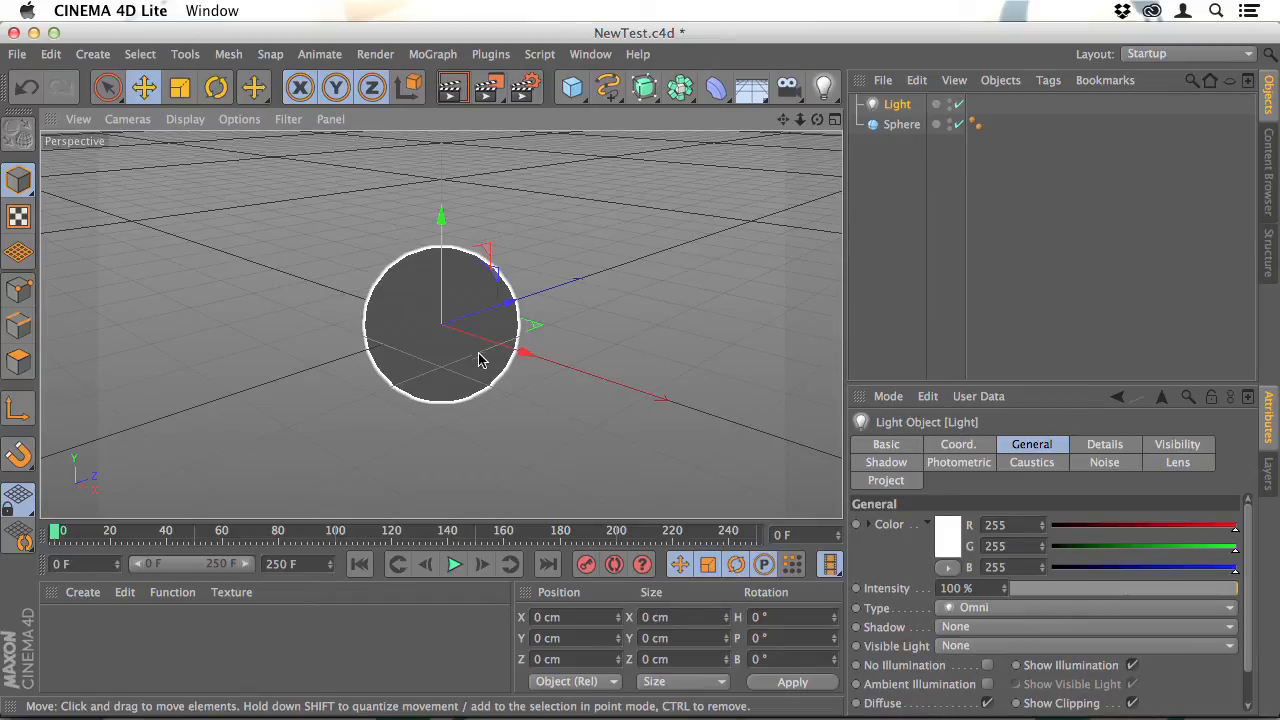
drag(500, 350, 560, 368)
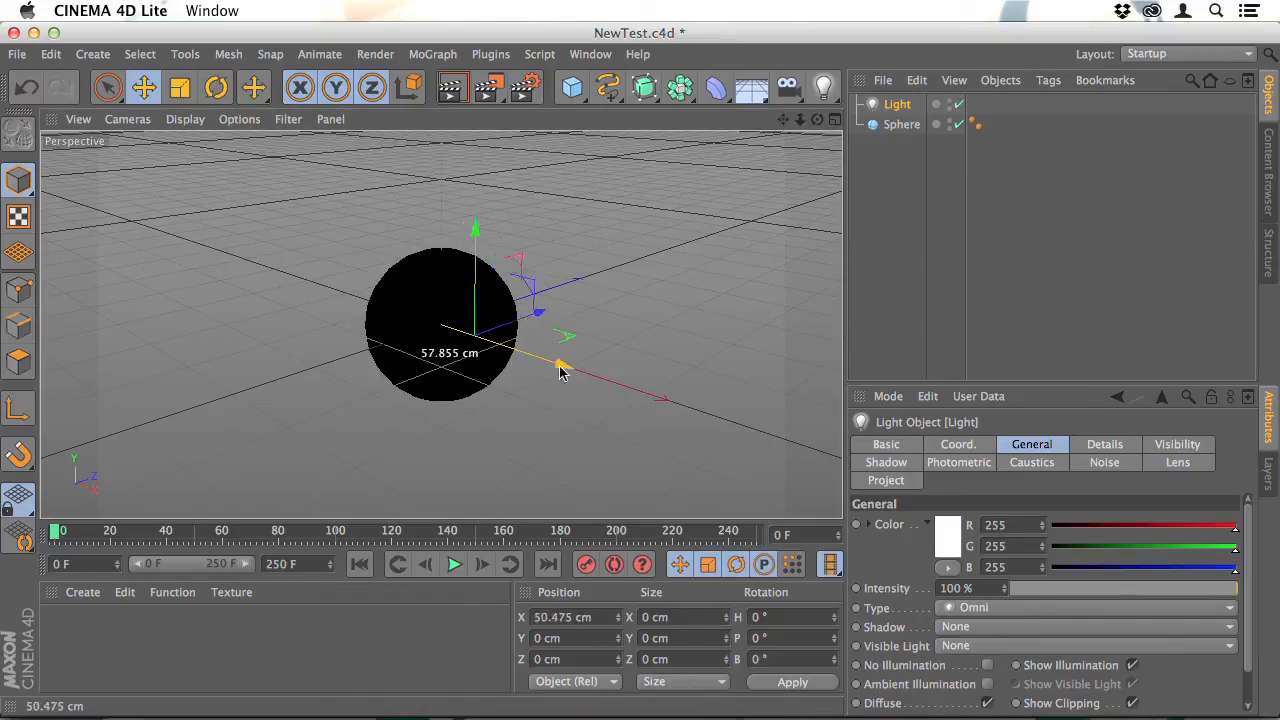
drag(560, 368, 710, 412)
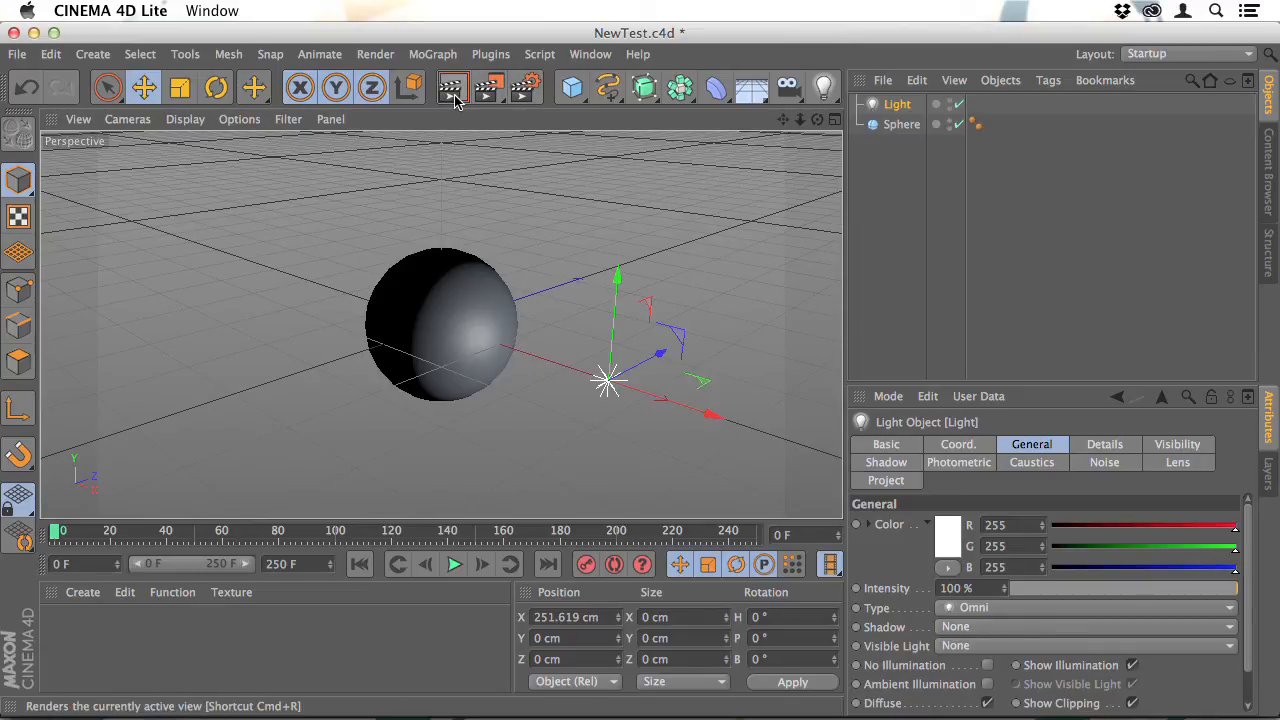
mouse_move(452, 88)
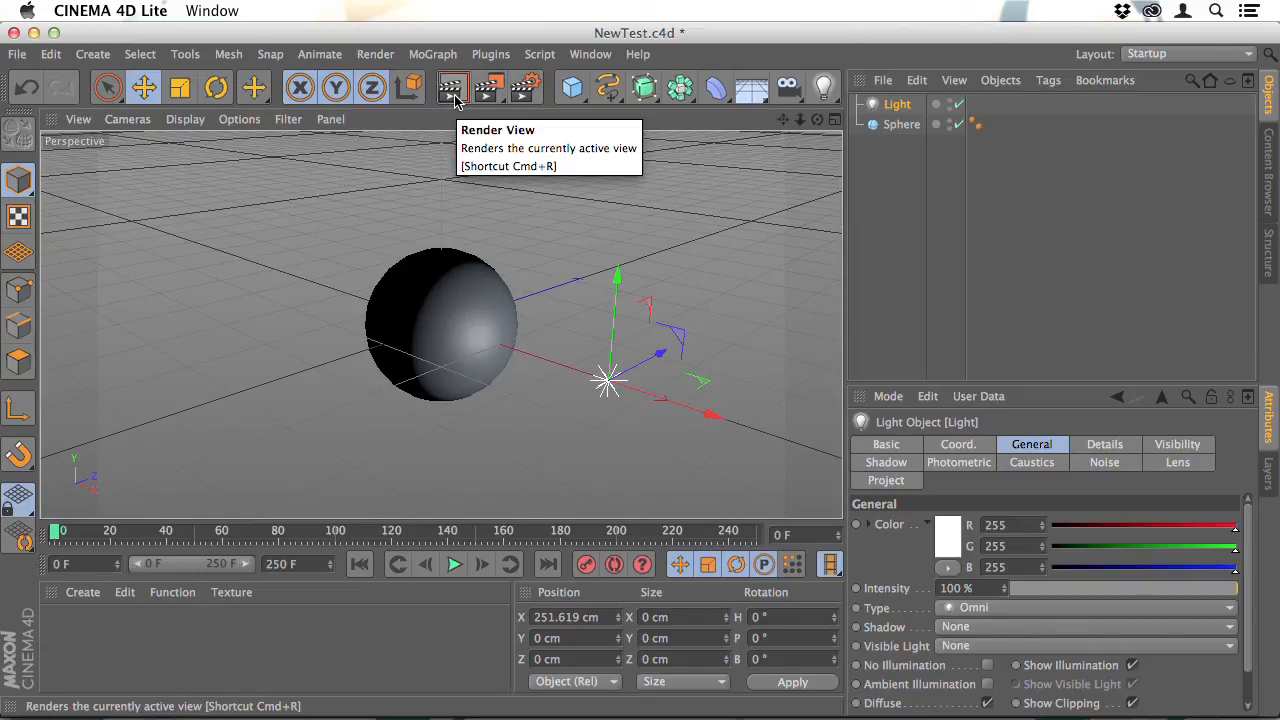
click(452, 88)
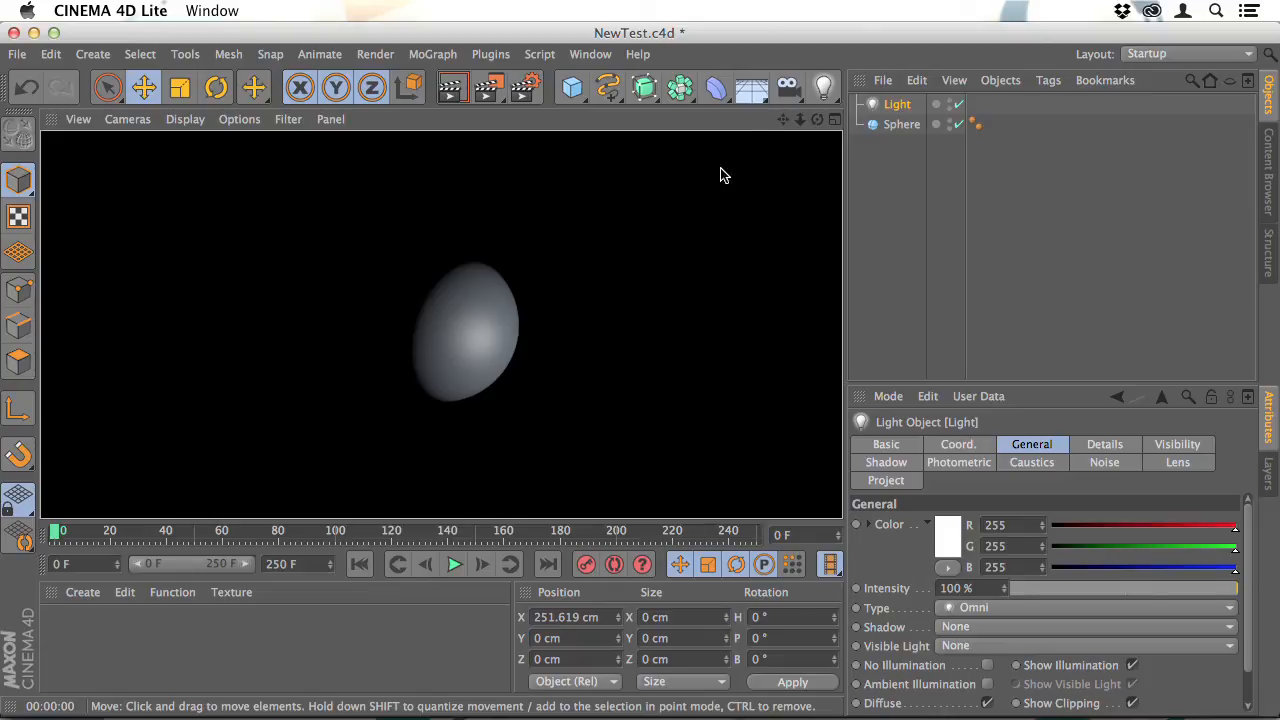
- Add a Floor object beneath the sphere from the scene environment objects list
click(752, 88)
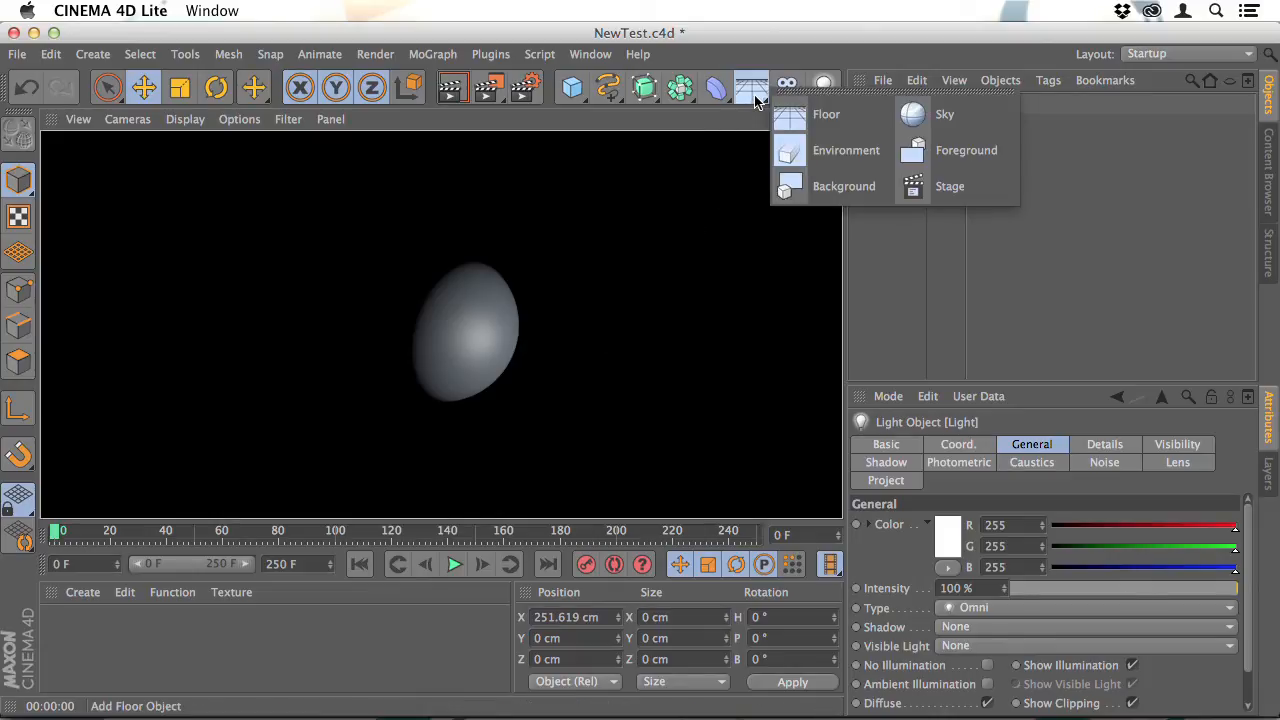
click(826, 112)
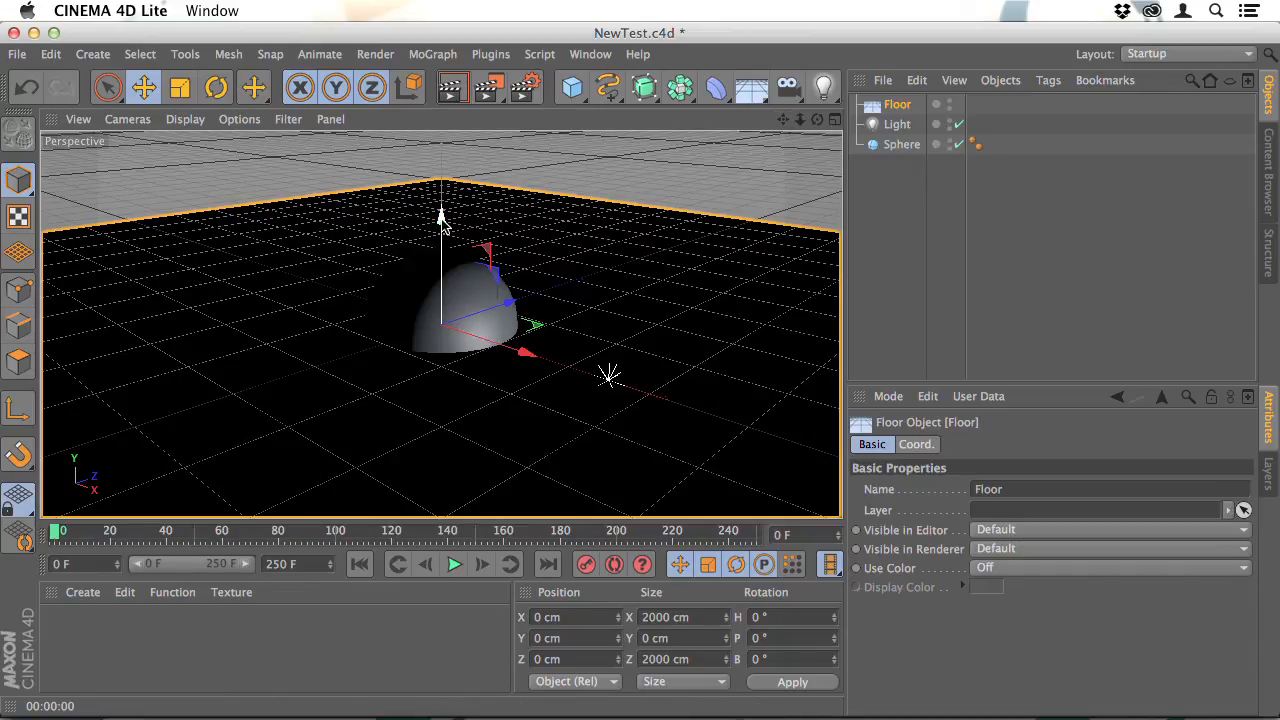
- Raise the sphere along Y so it rests on the floor and render a quick preview
drag(444, 216, 444, 272)
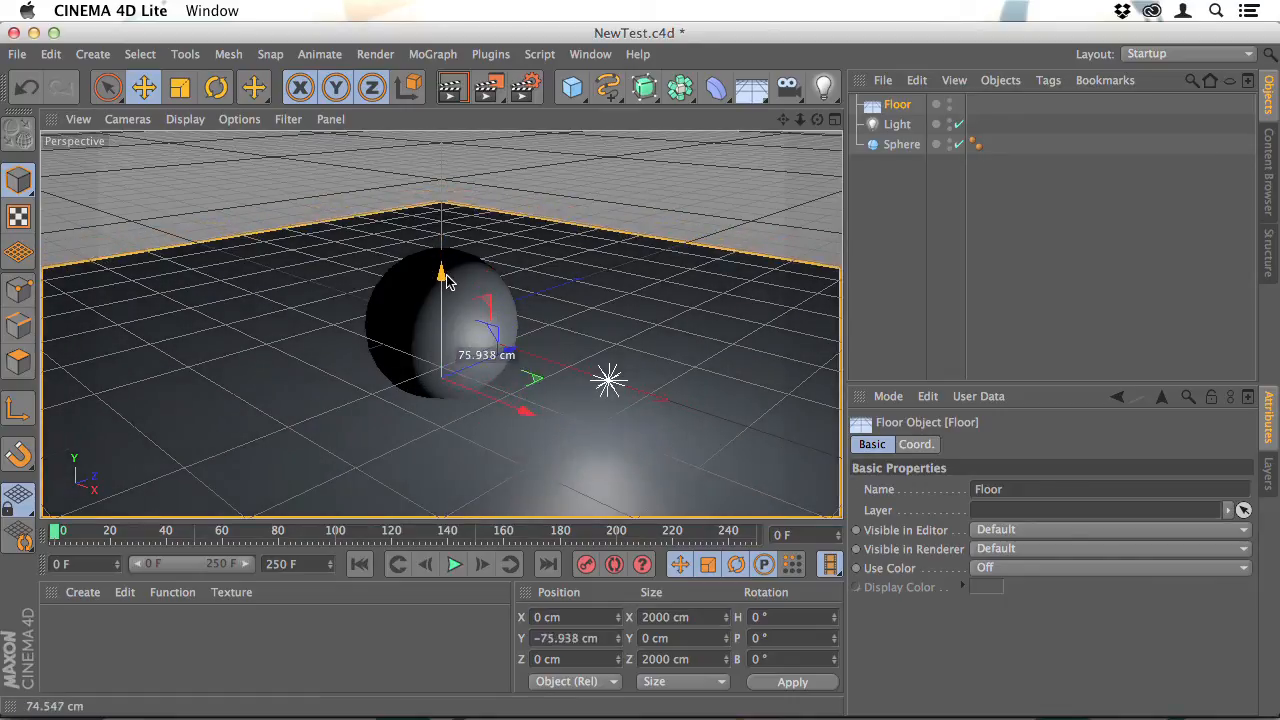
drag(442, 272, 442, 292)
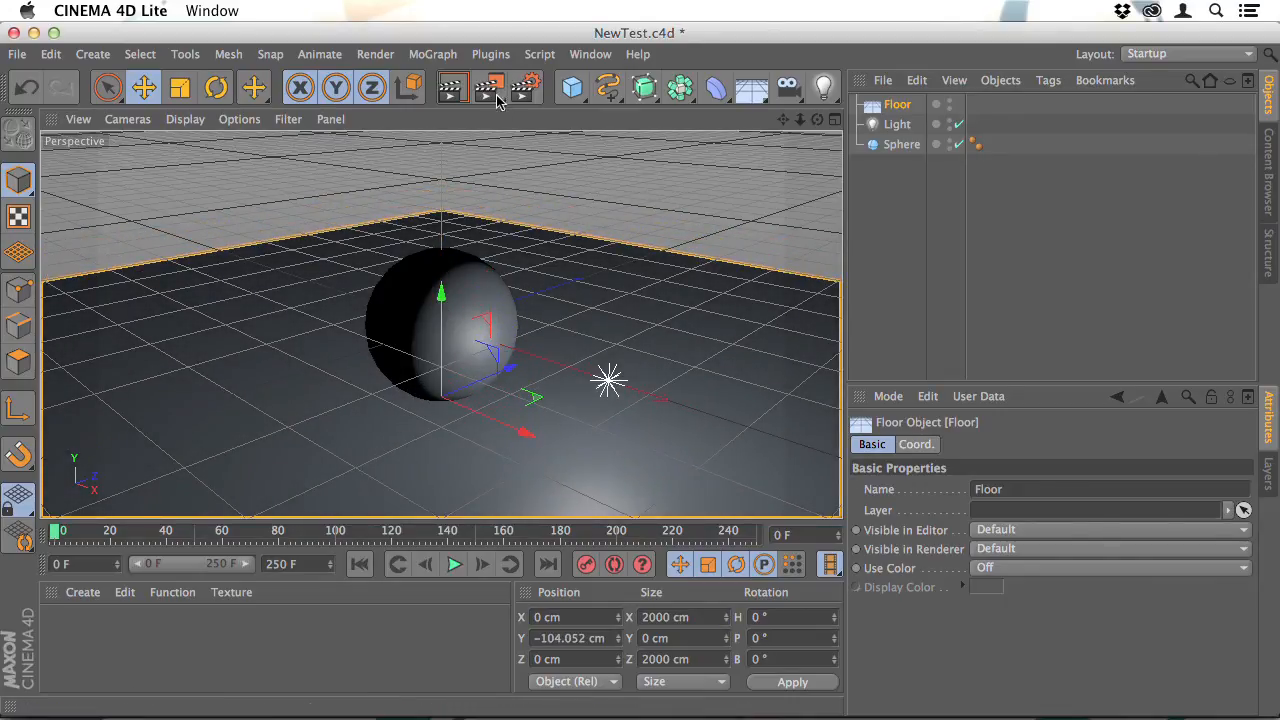
click(452, 88)
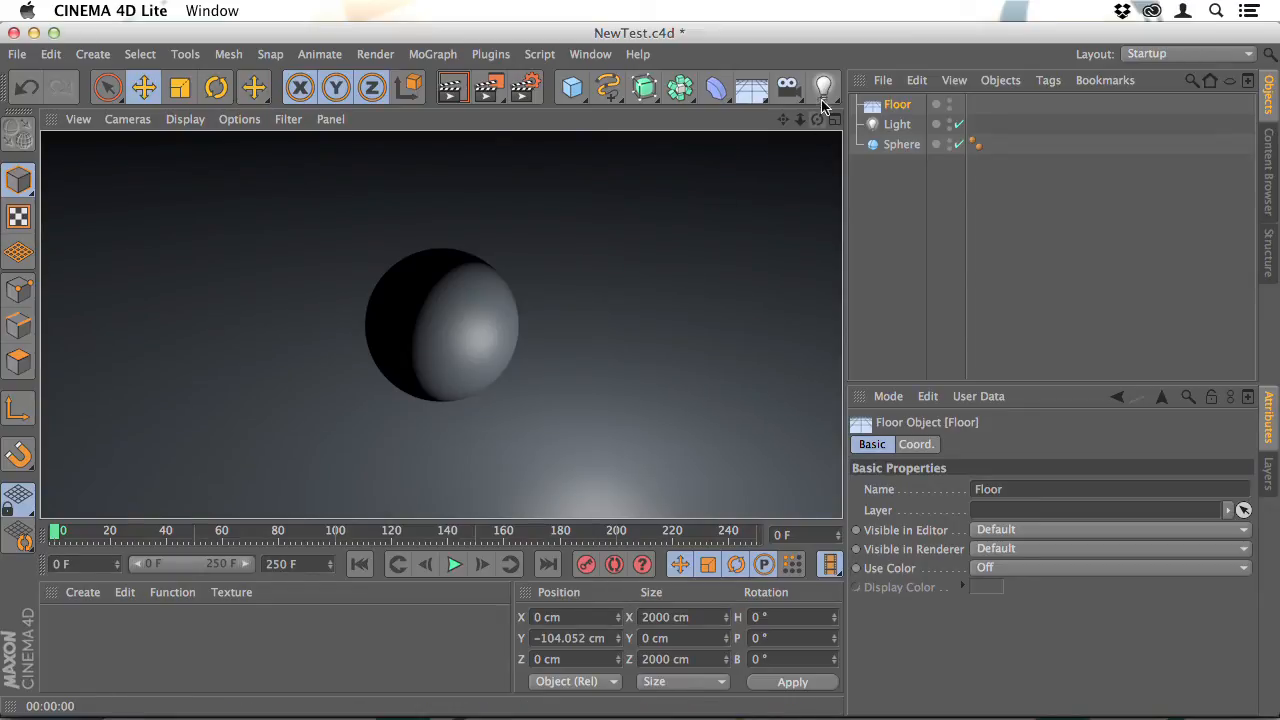
click(824, 88)
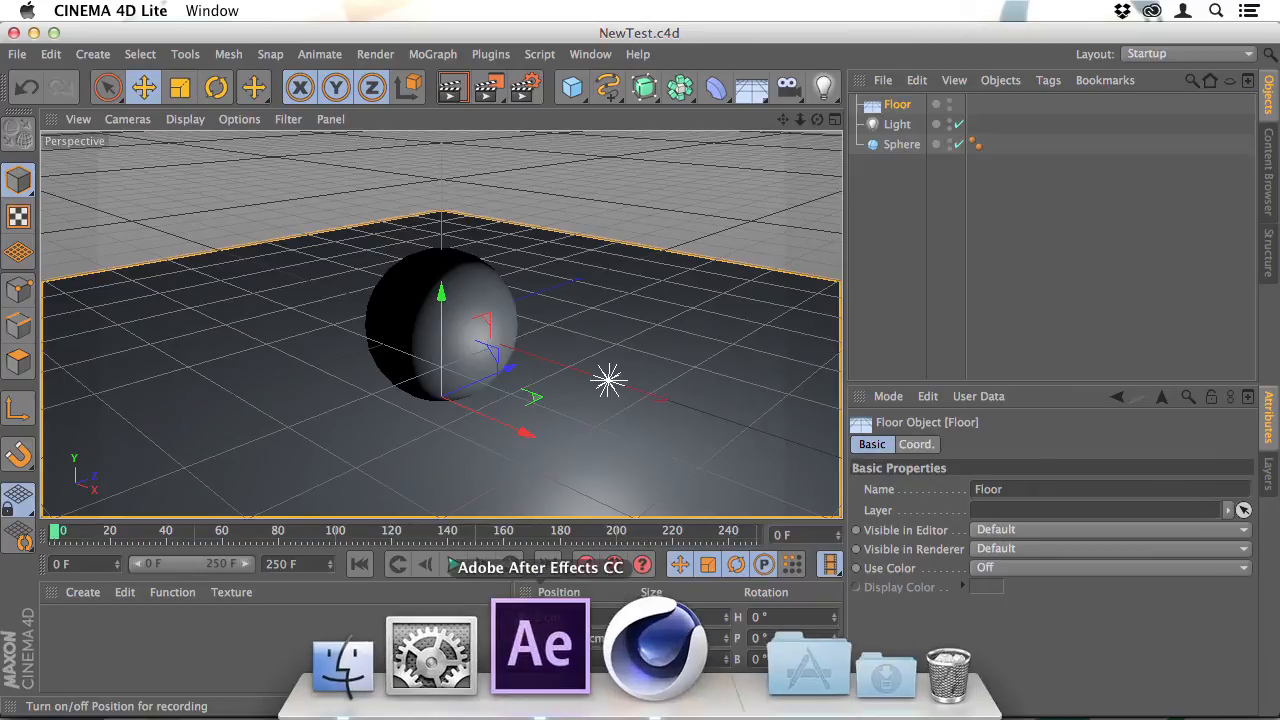
click(540, 644)
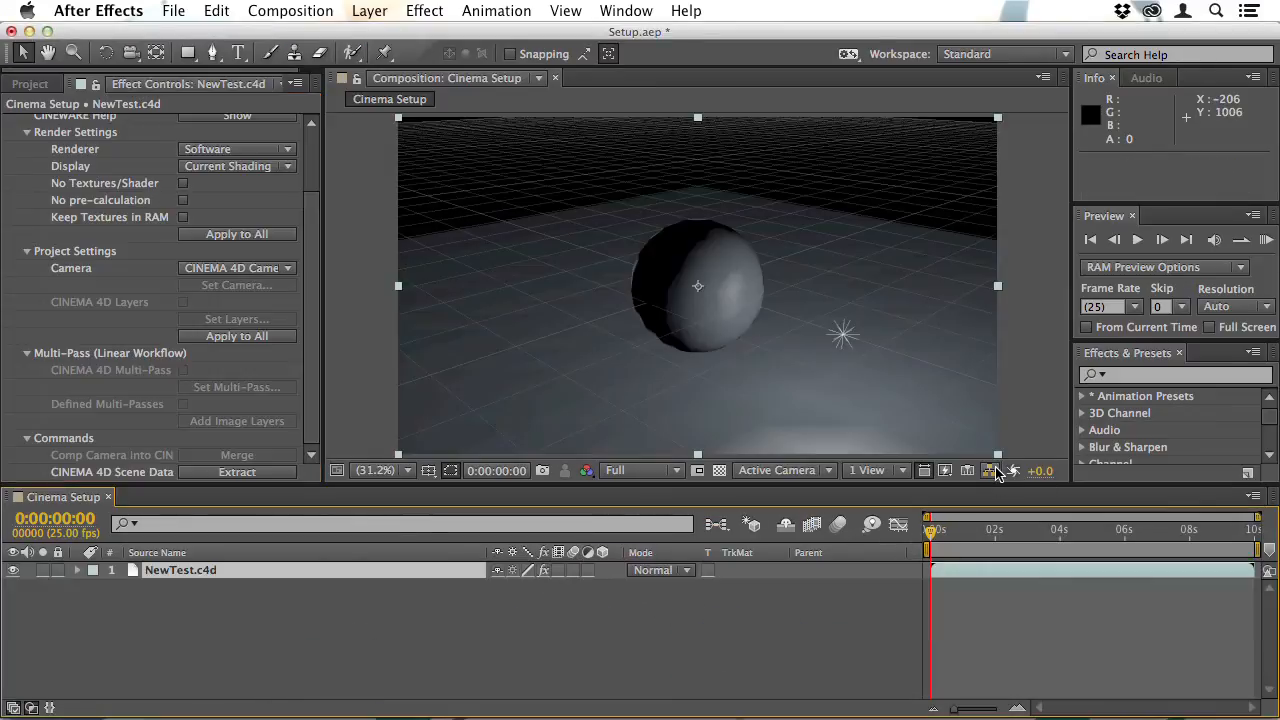
mouse_move(988, 472)
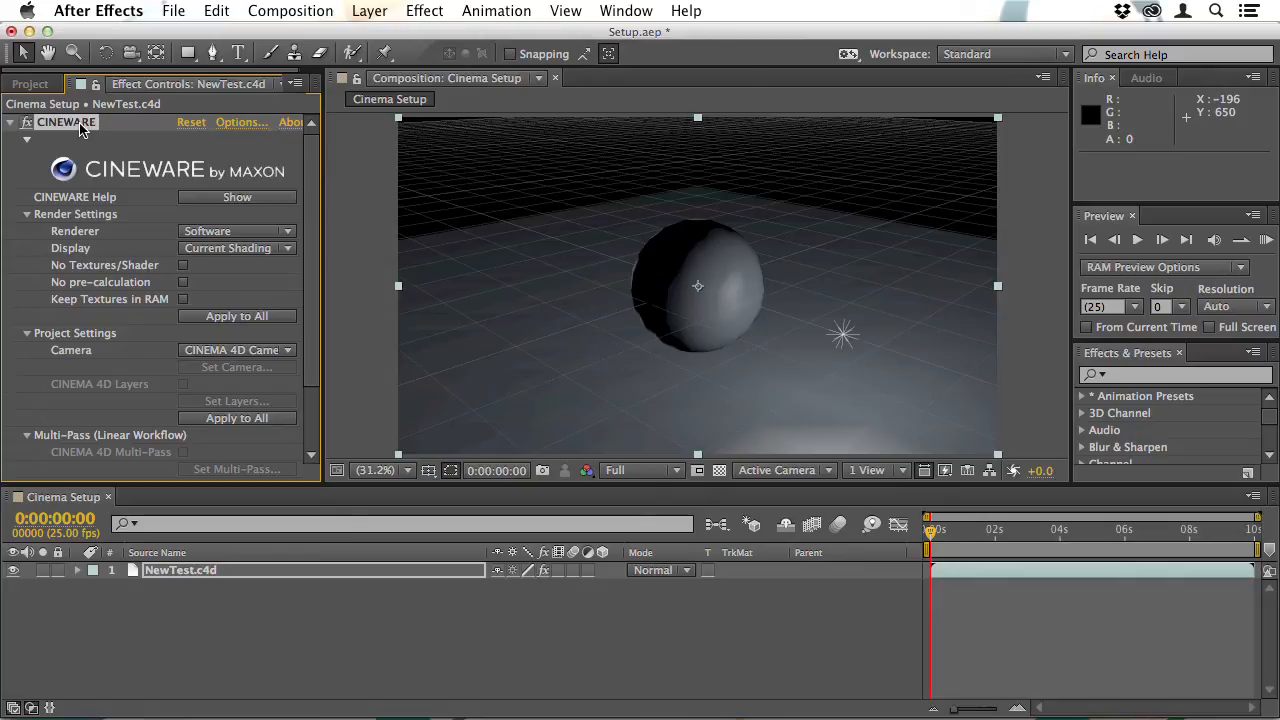
mouse_move(256, 236)
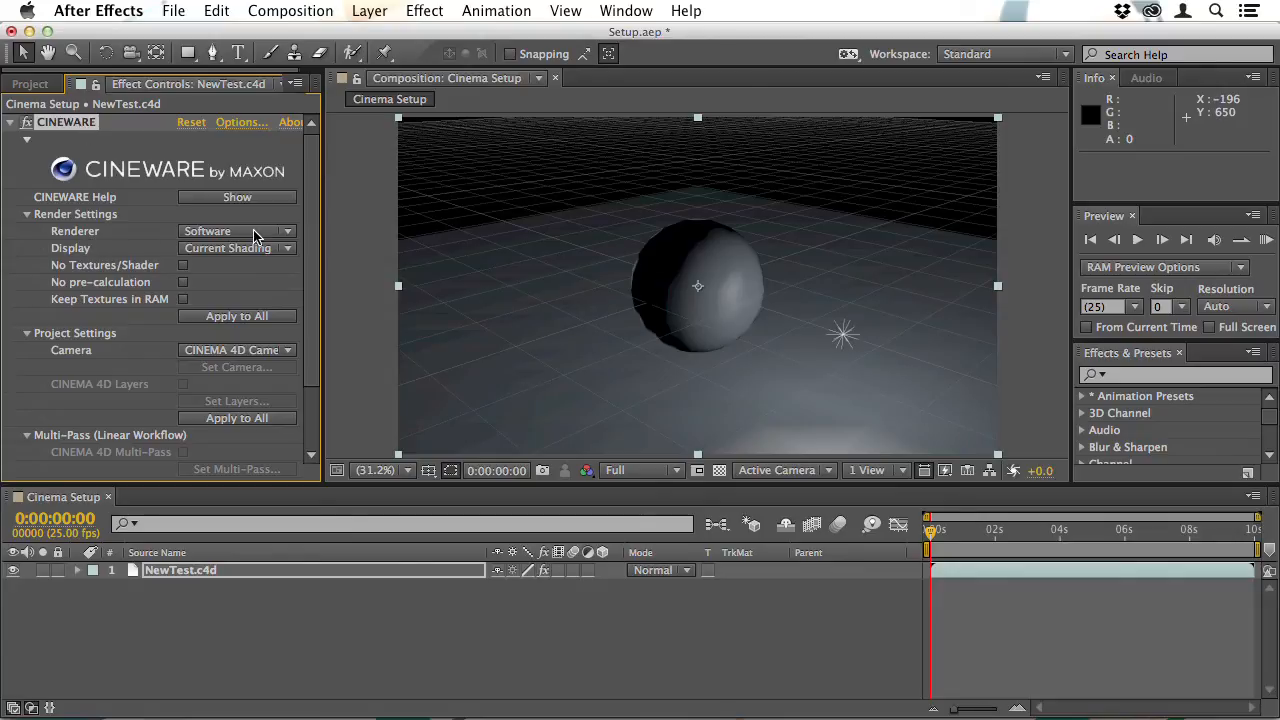
mouse_move(258, 252)
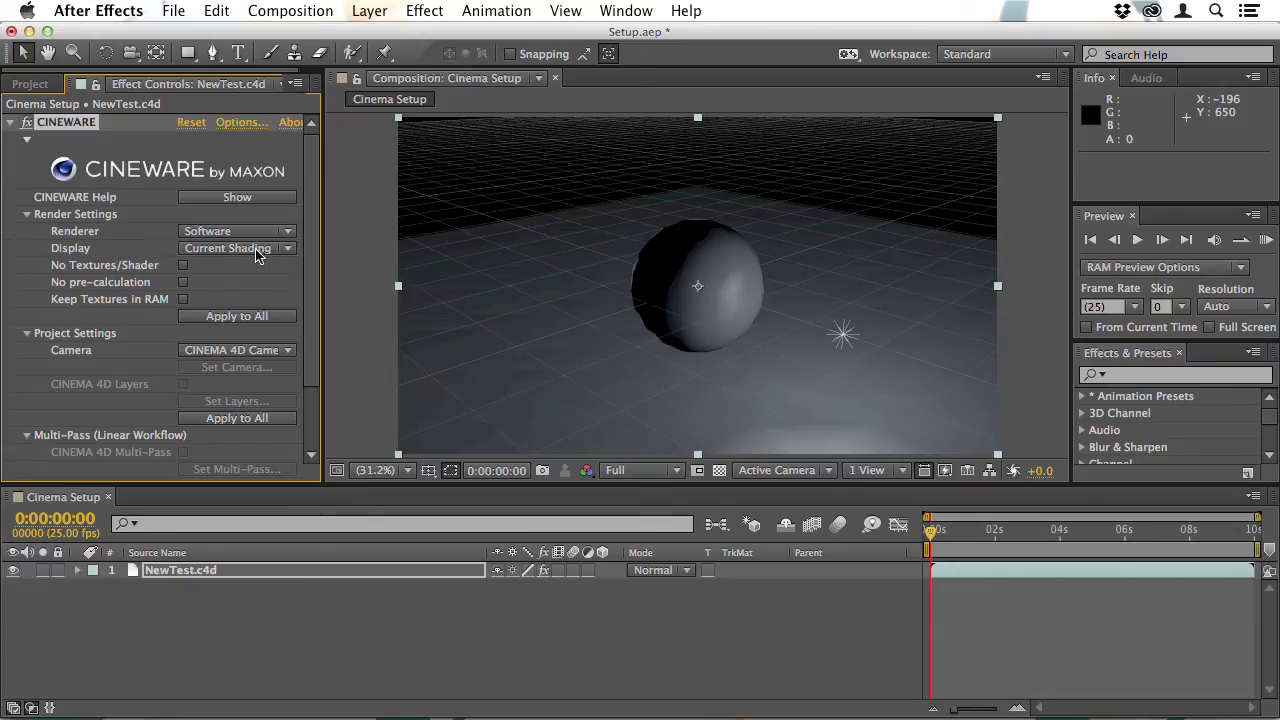
click(236, 248)
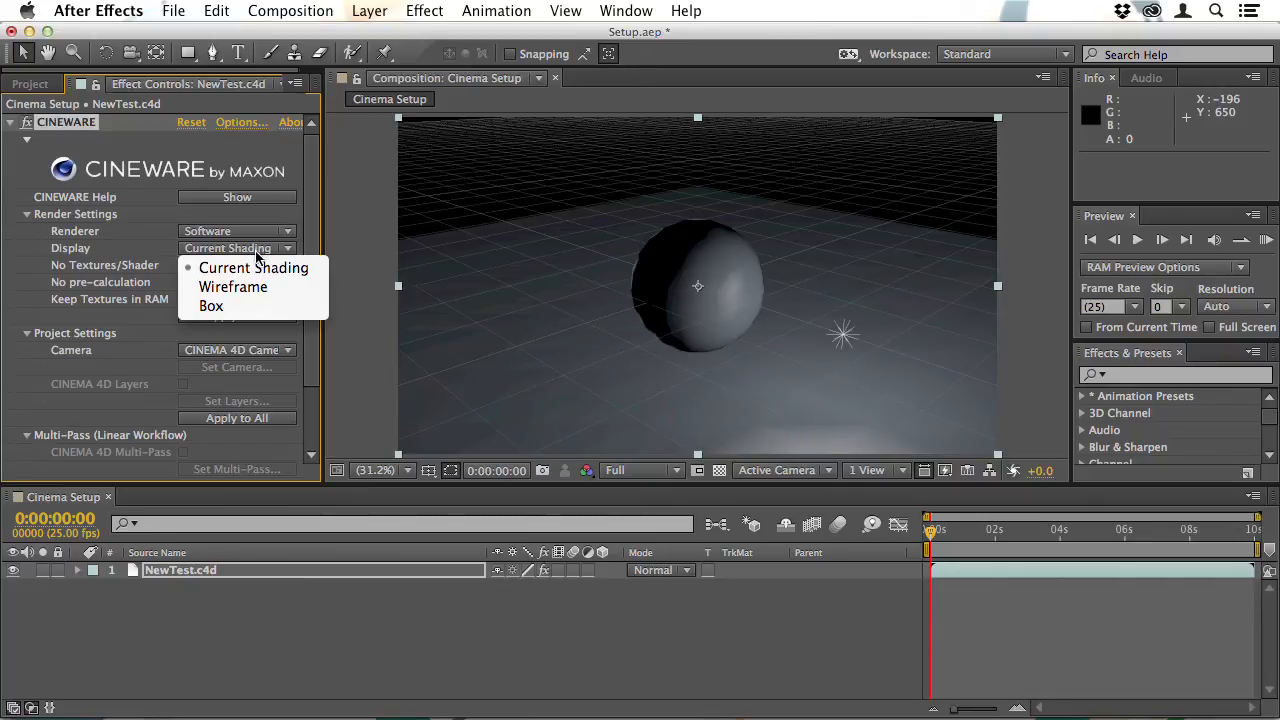
click(232, 288)
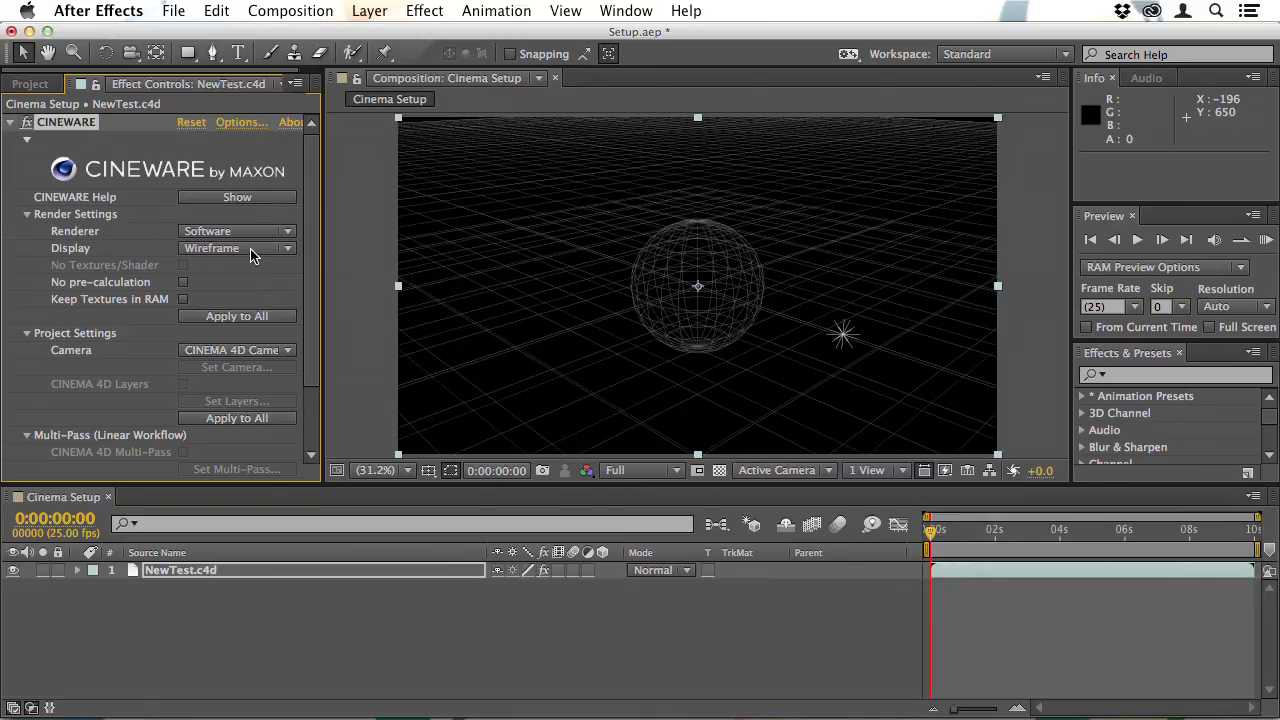
click(236, 248)
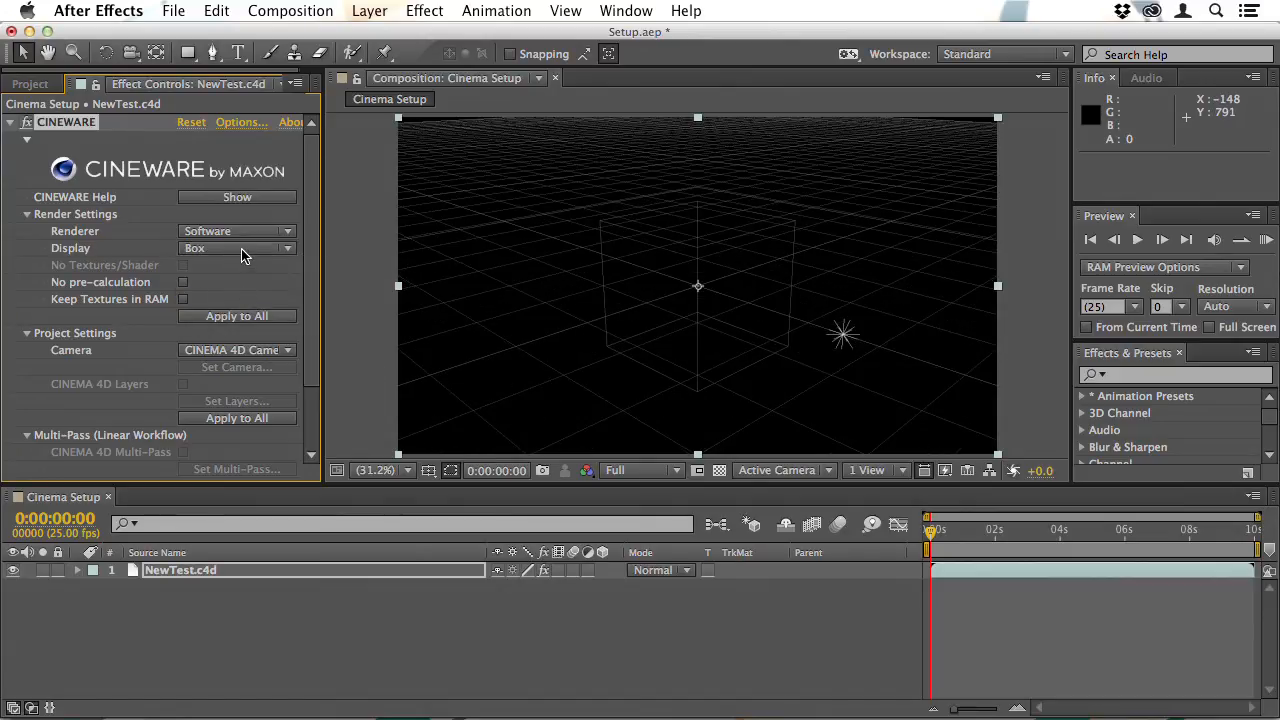
click(236, 248)
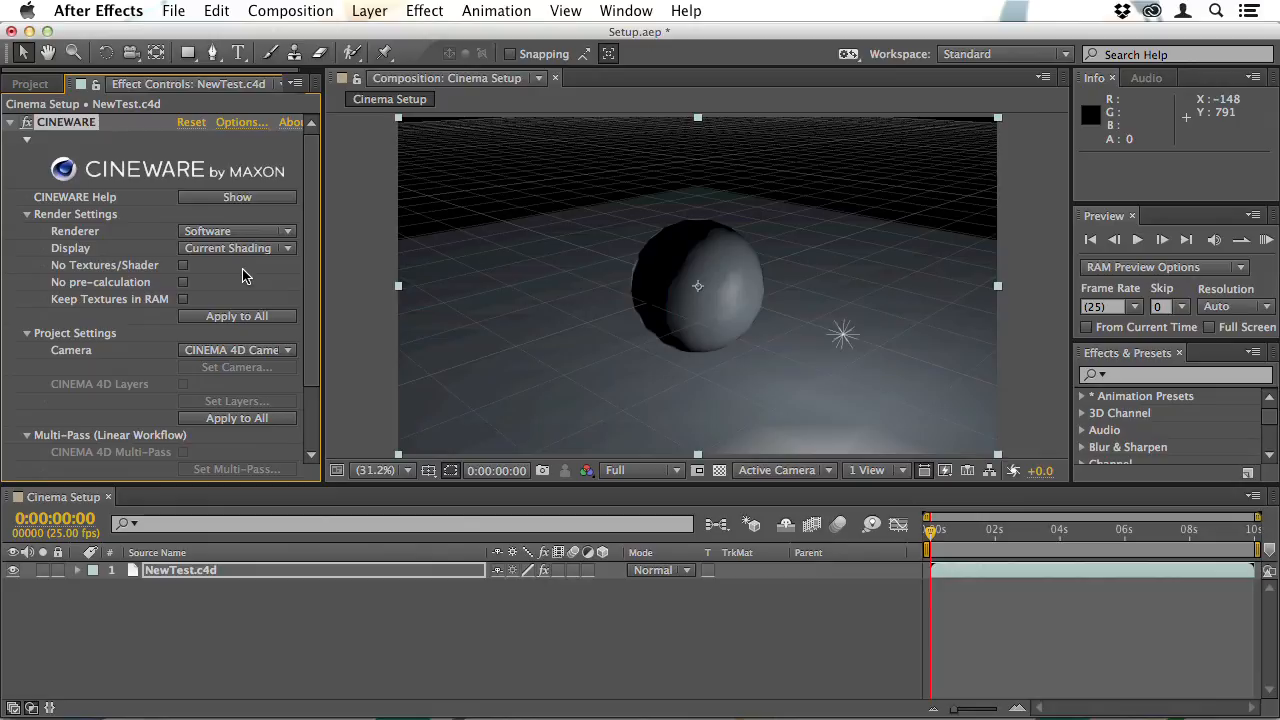
mouse_move(248, 236)
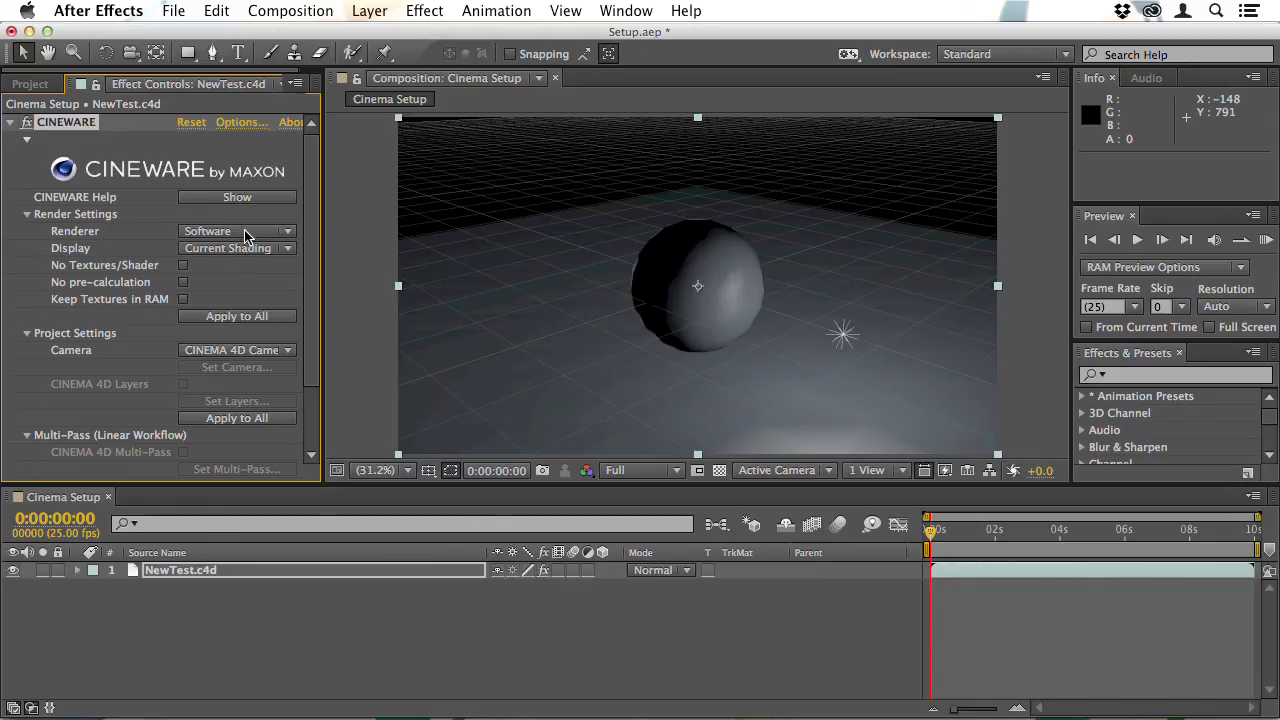
- Set the Cineware Renderer to Standard (Final) and enable Keep Textures in RAM
click(236, 232)
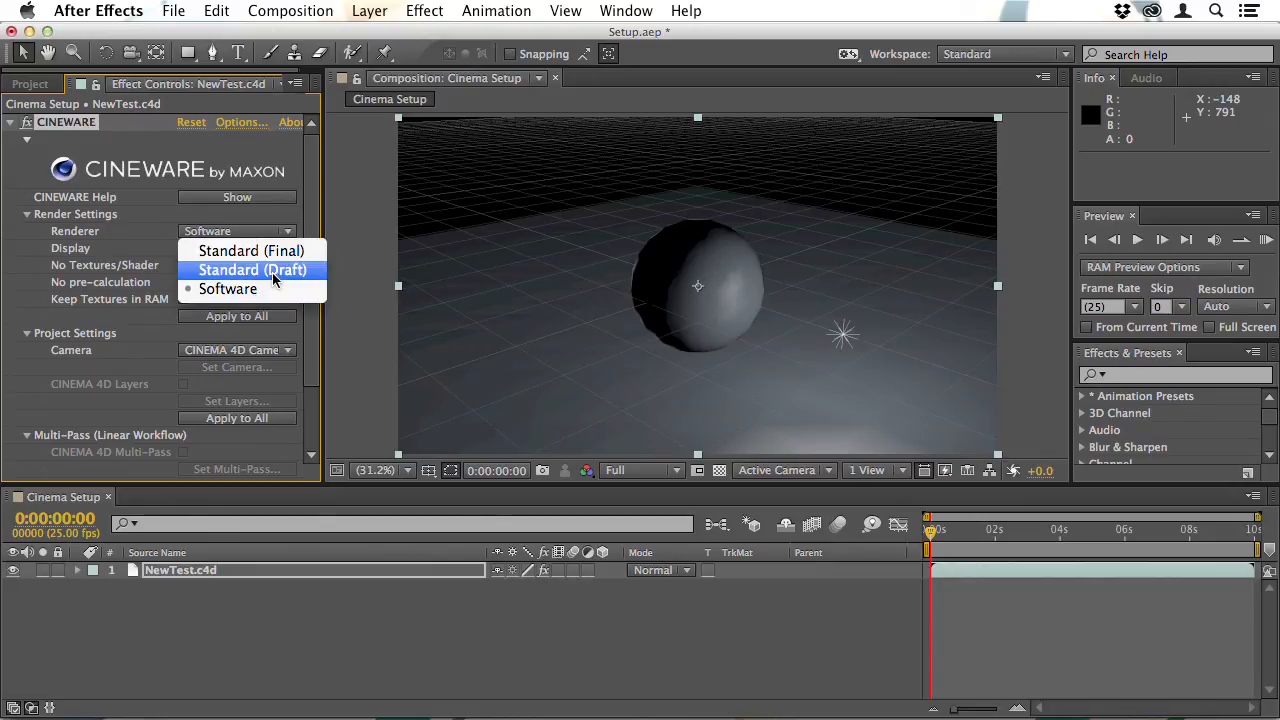
click(252, 268)
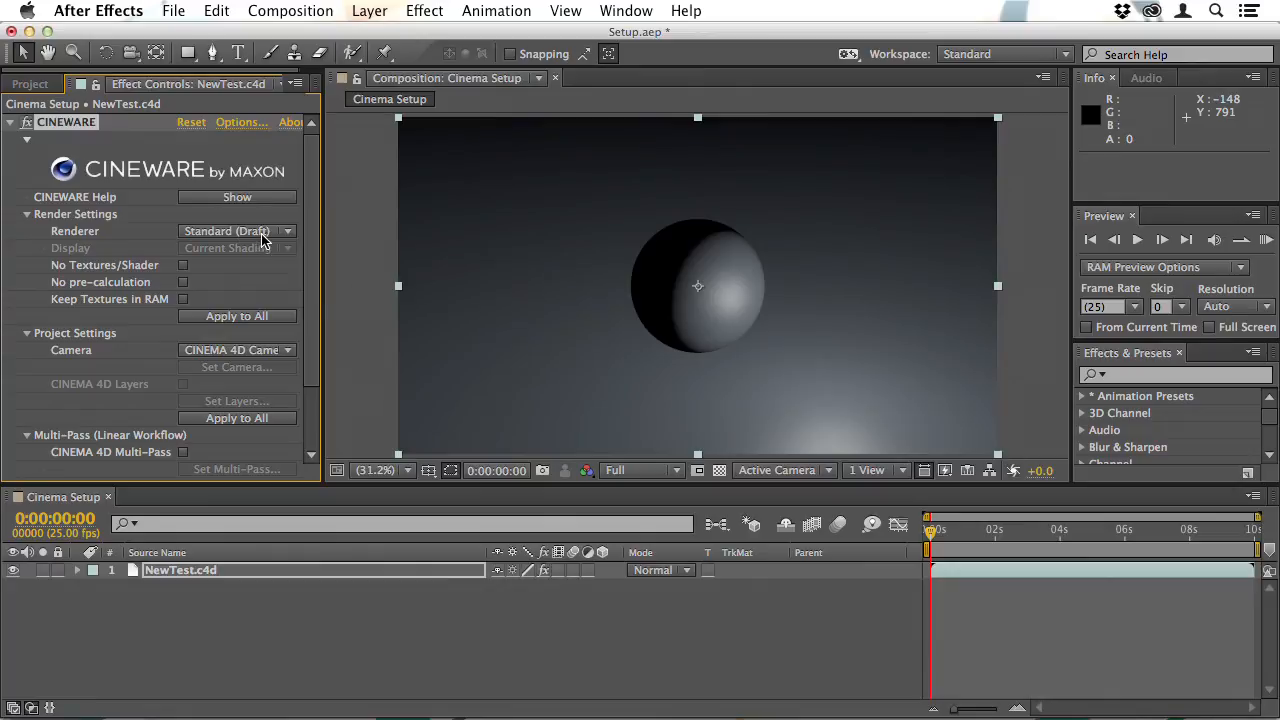
click(236, 232)
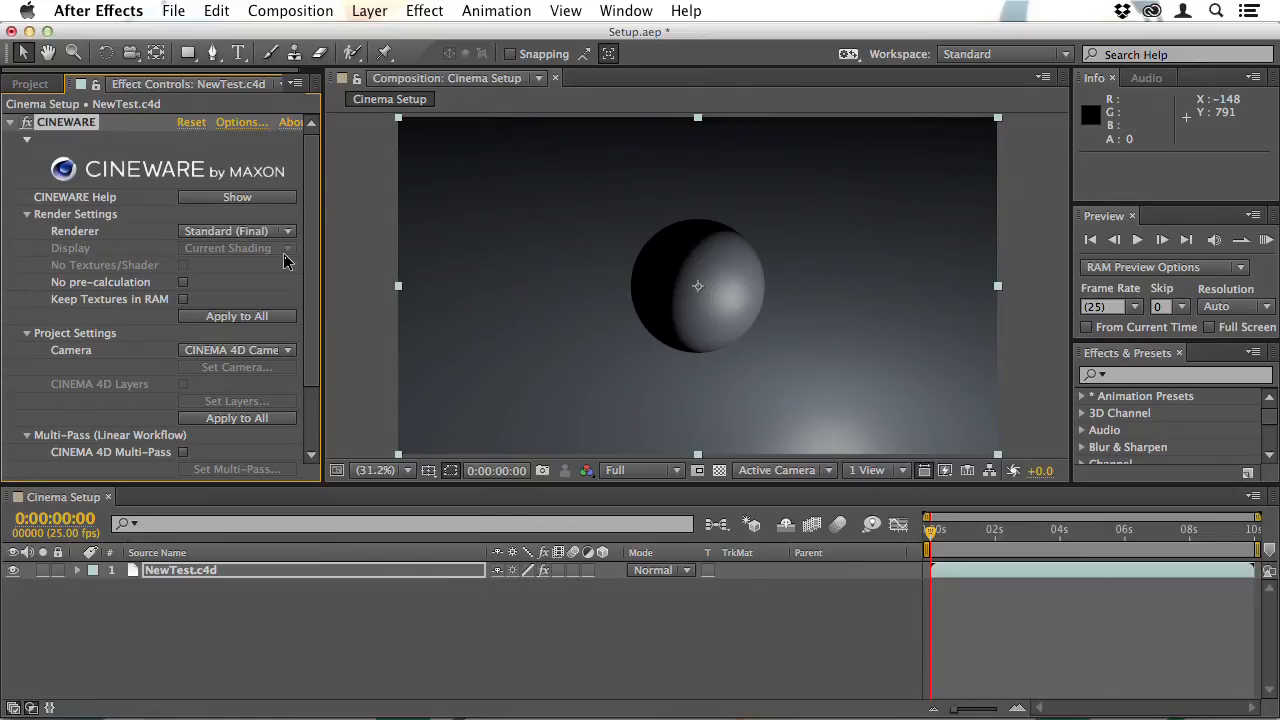
mouse_move(280, 260)
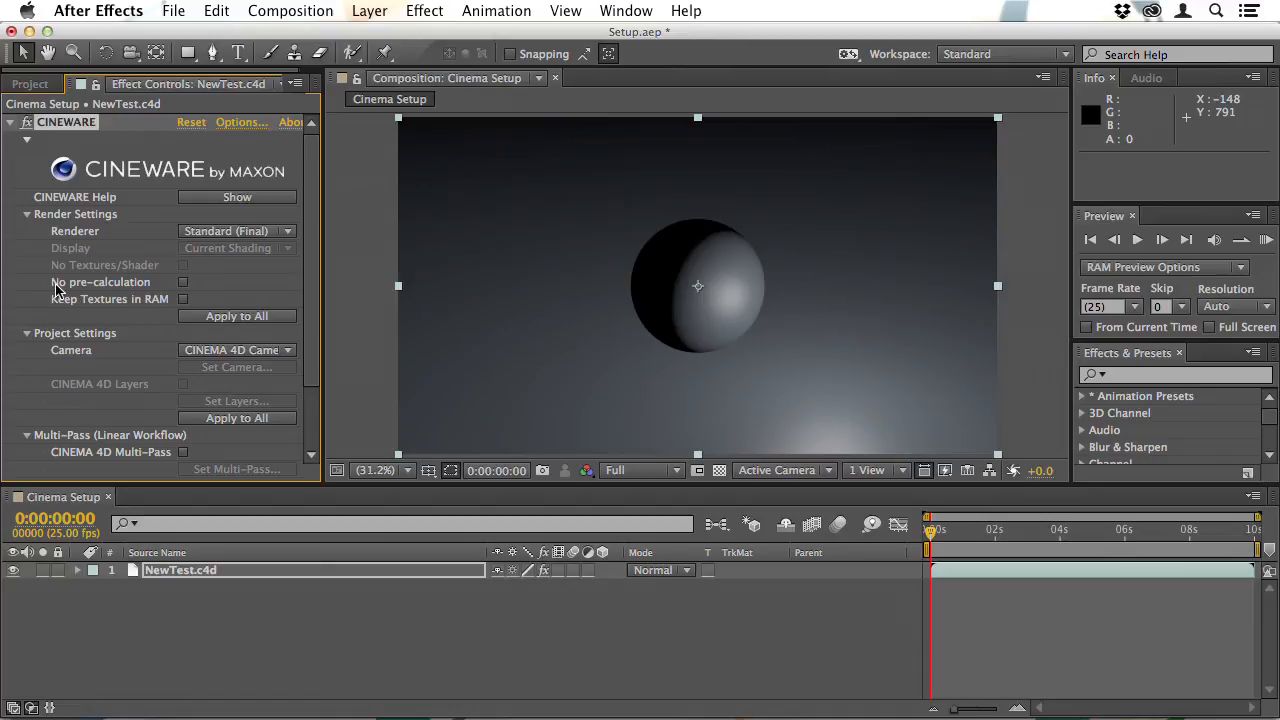
click(184, 282)
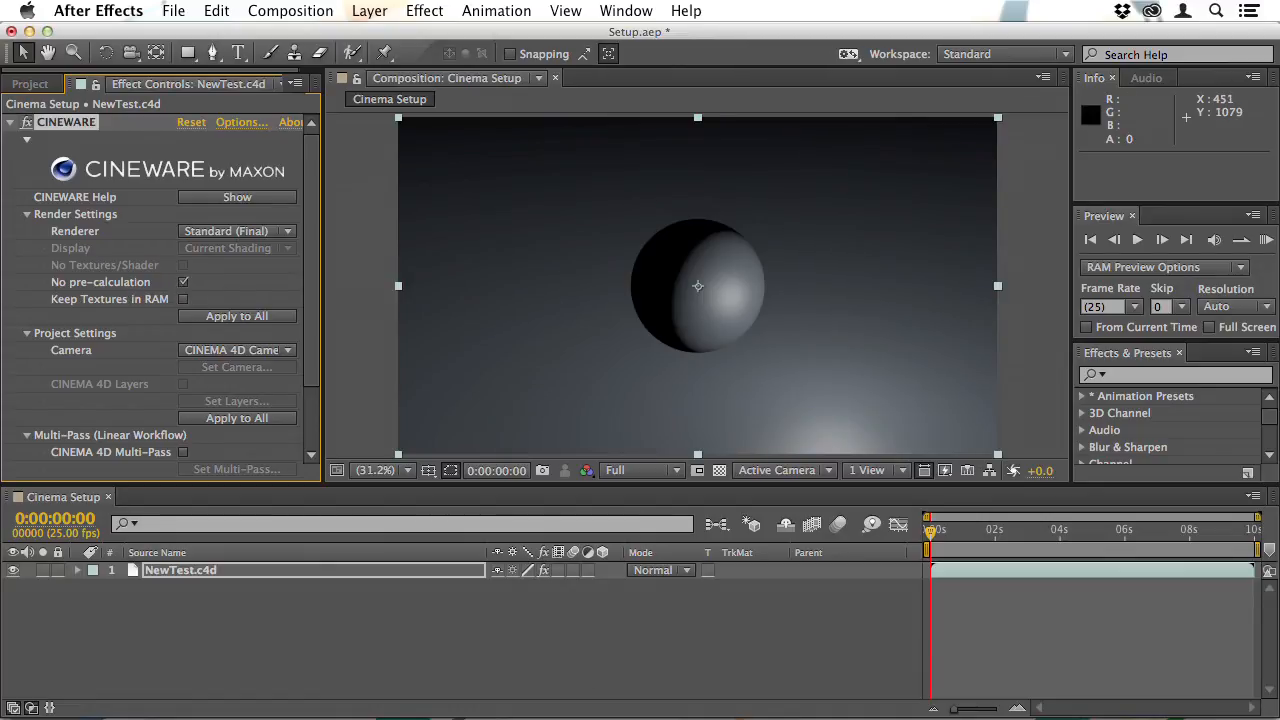
mouse_move(602, 498)
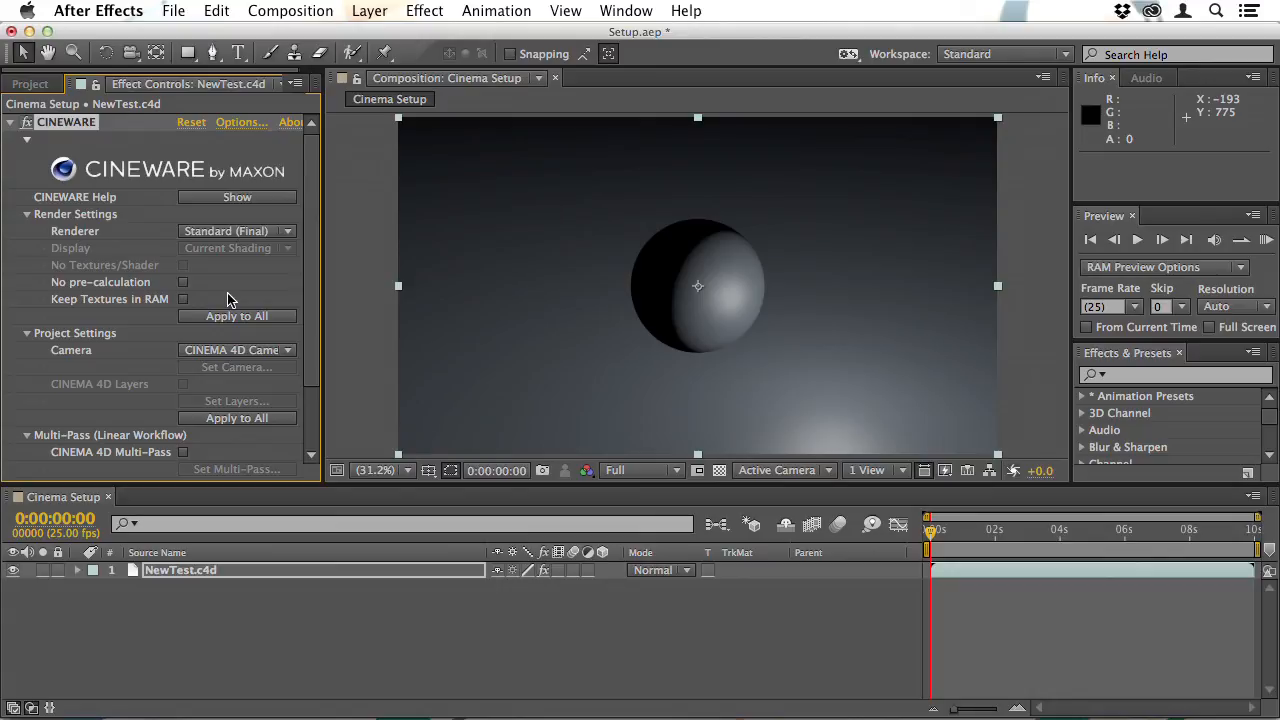
mouse_move(184, 308)
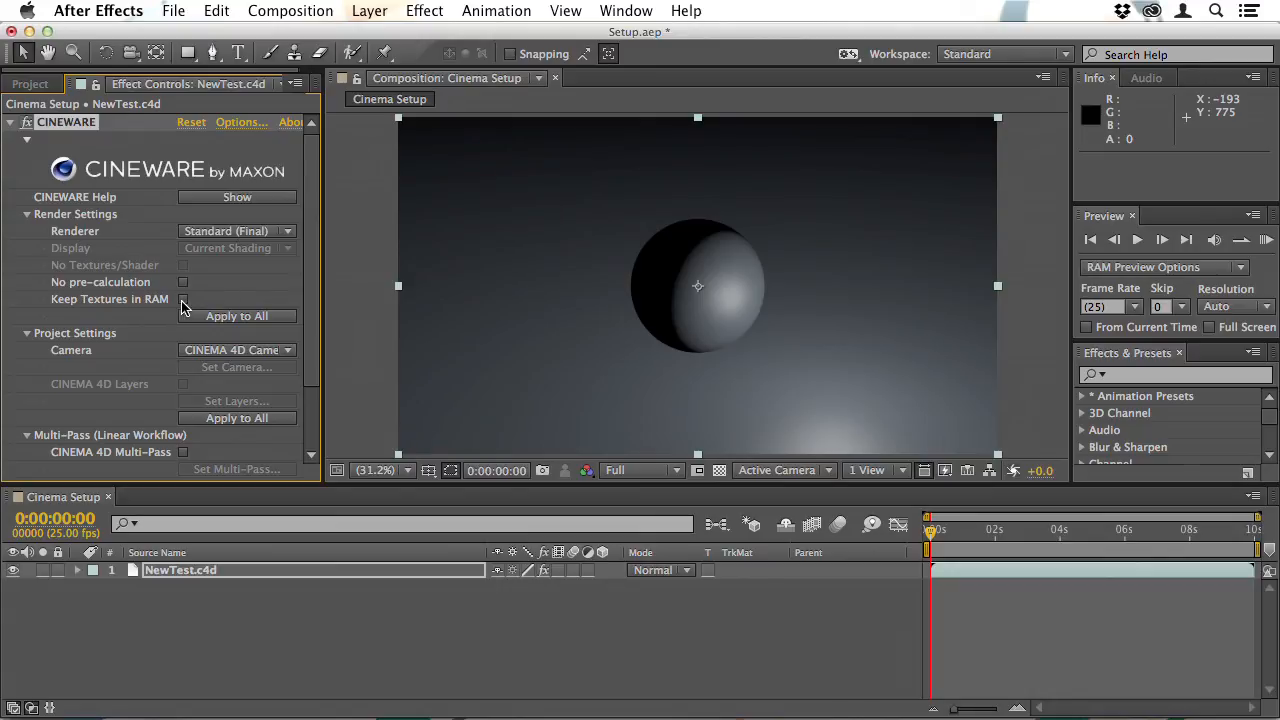
click(184, 300)
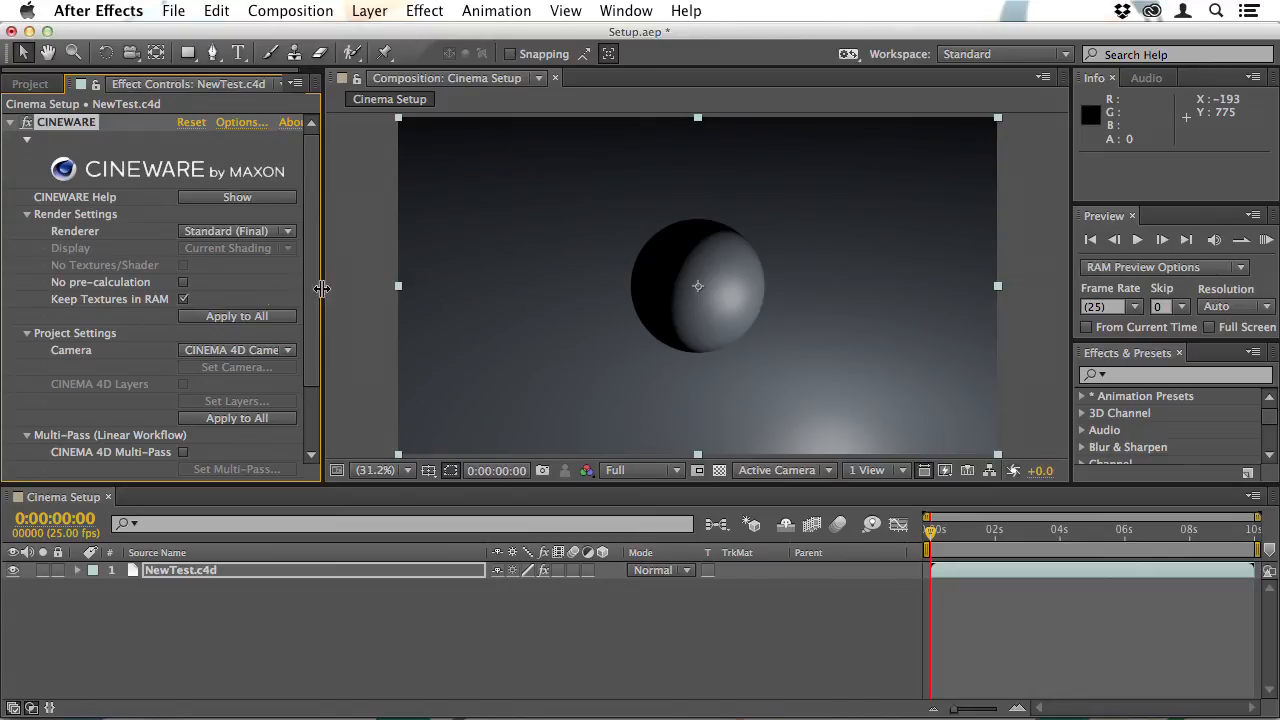
mouse_move(716, 330)
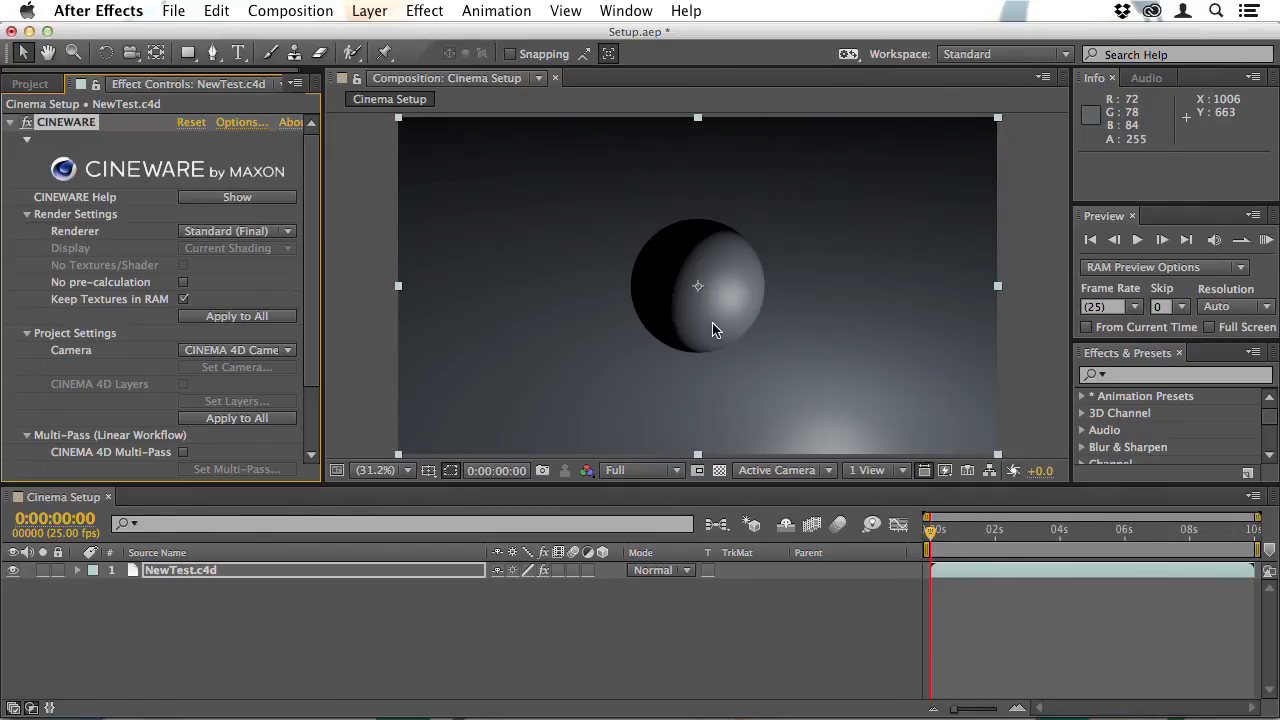
mouse_move(576, 342)
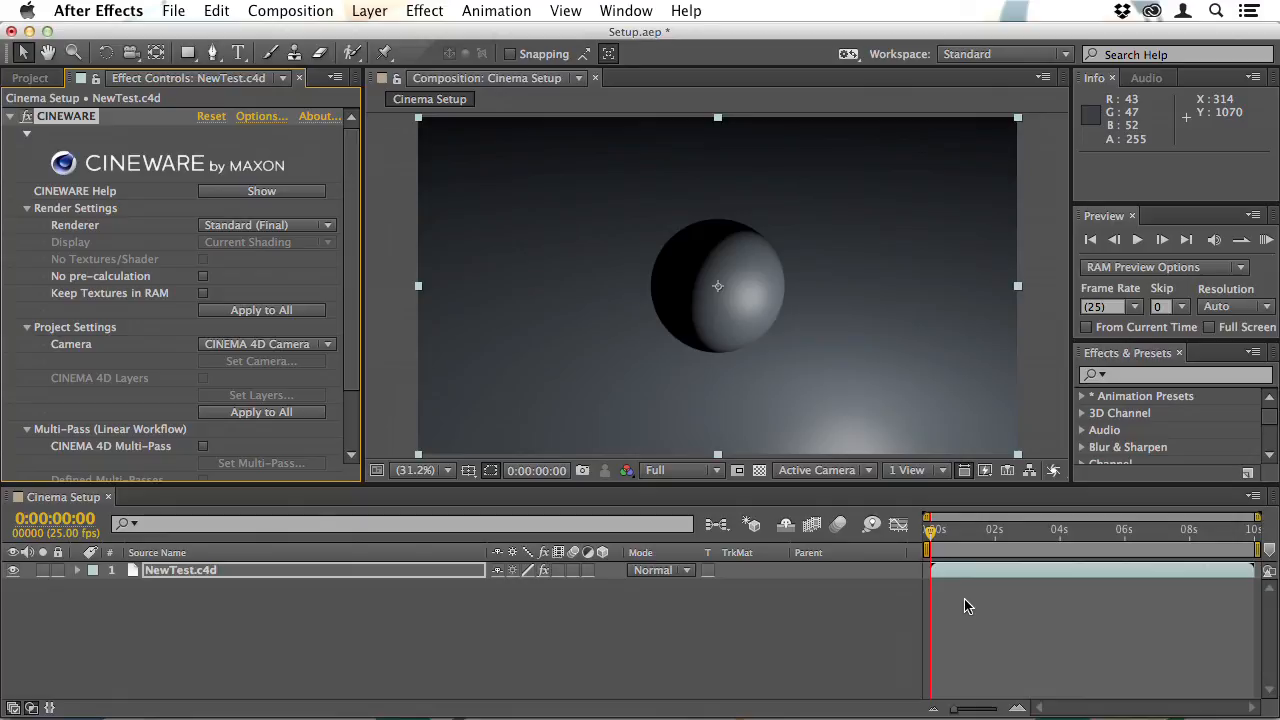
mouse_move(960, 612)
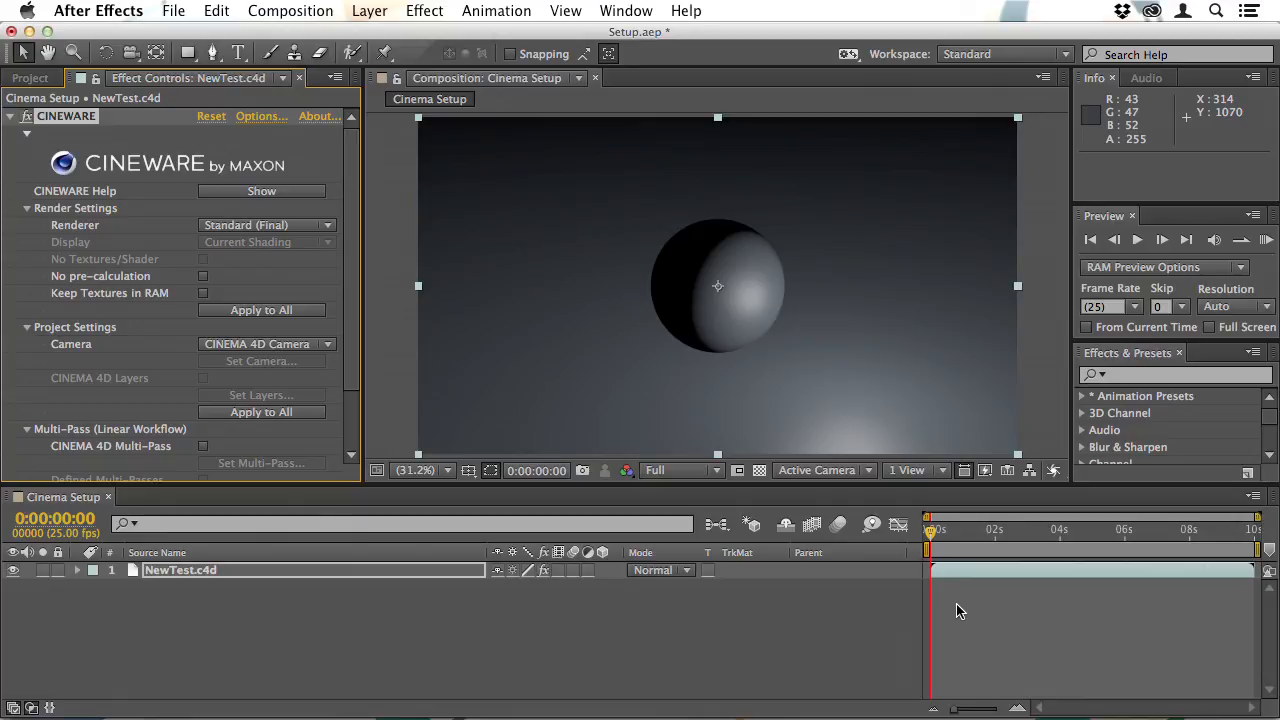
mouse_move(628, 648)
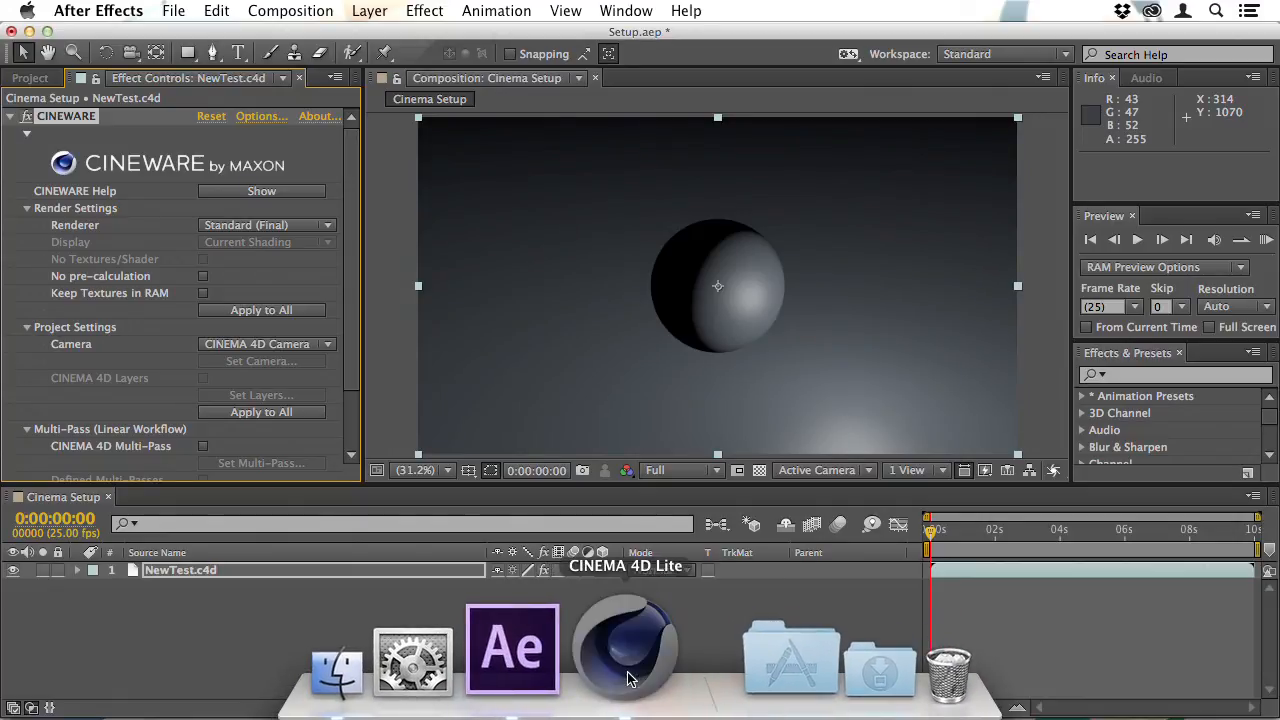
- Visit CINEMA 4D Lite to check the duplicated Light.1, then bring After Effects back in front
click(624, 650)
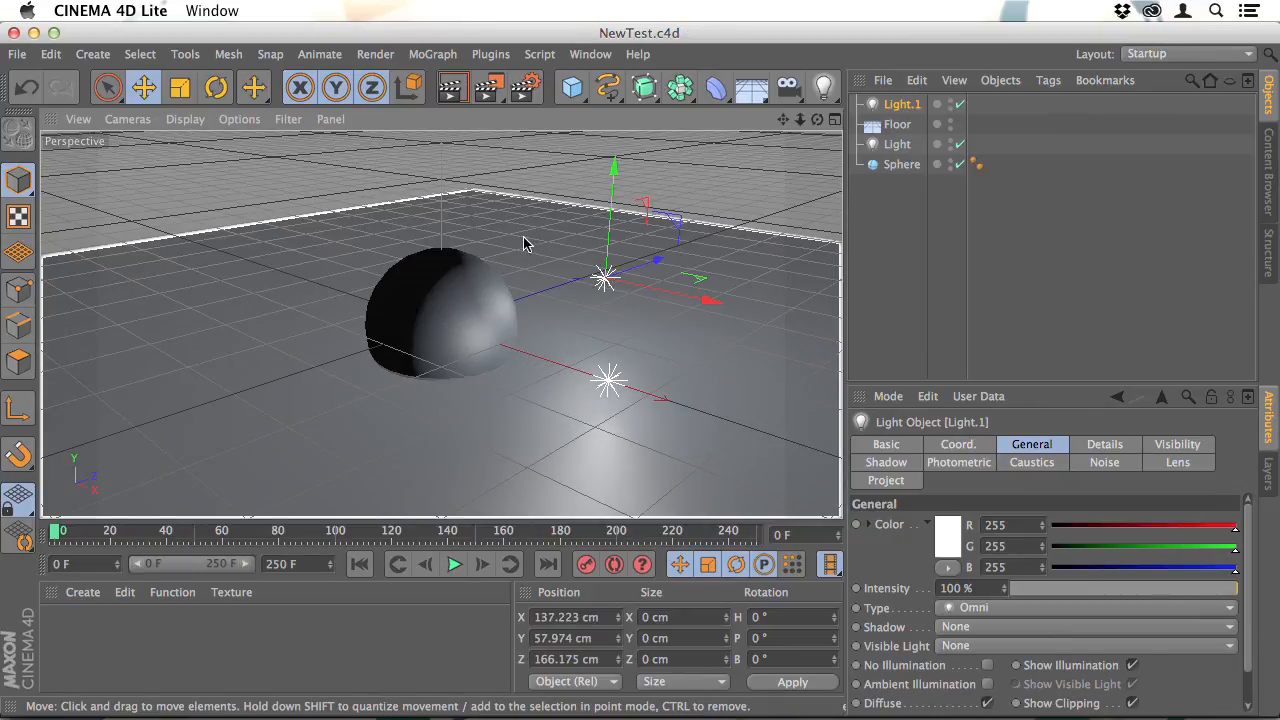
click(570, 644)
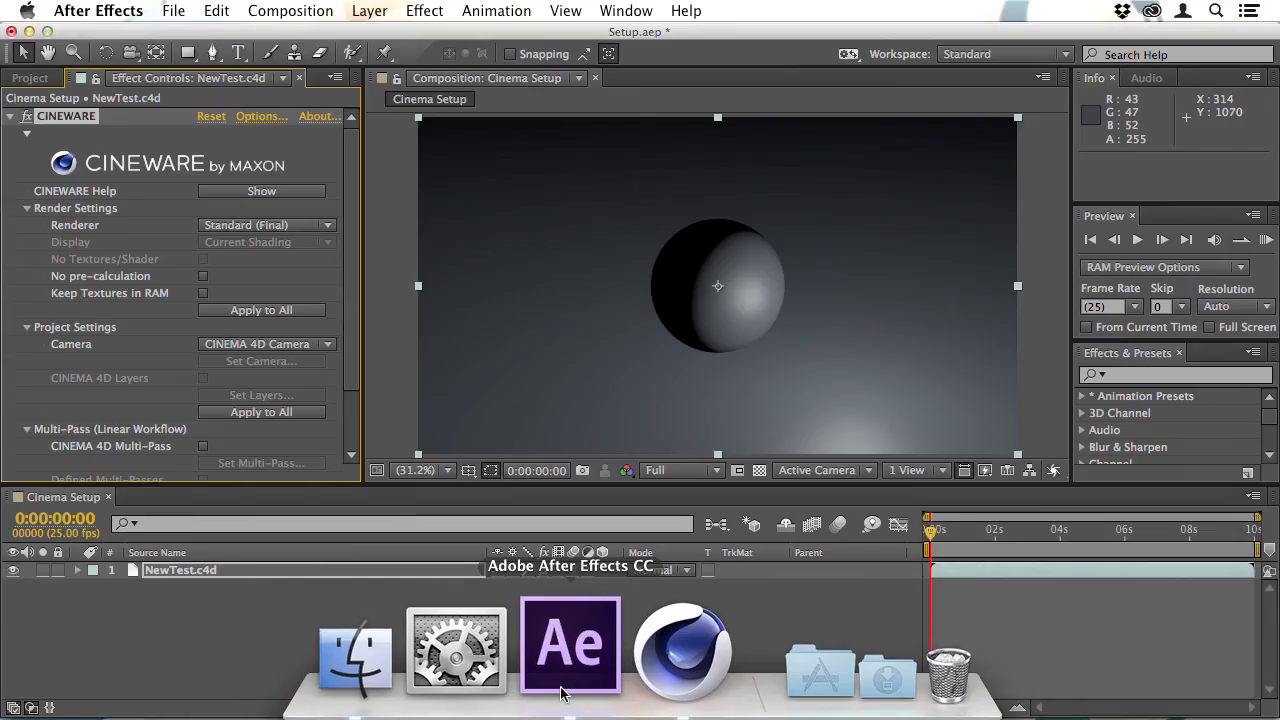